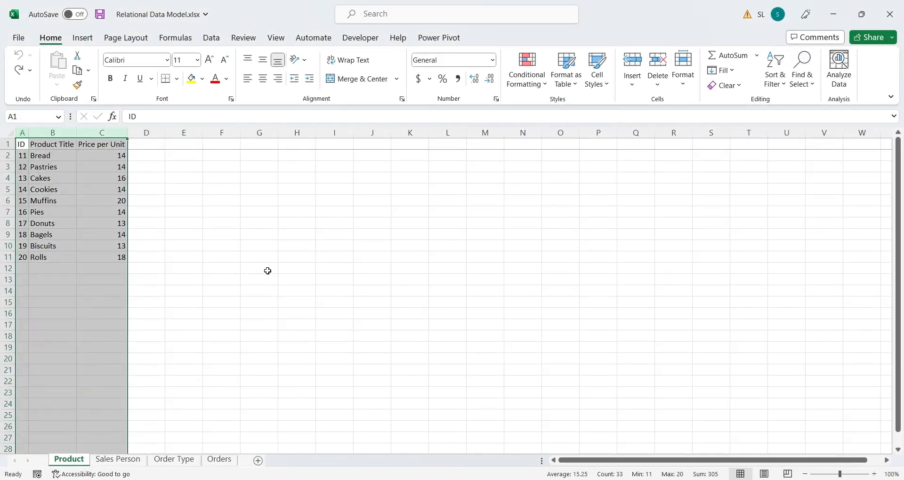
# Review the Sales Person, Order Type and Orders sheets before returning to Product.
pyautogui.click(117, 460)
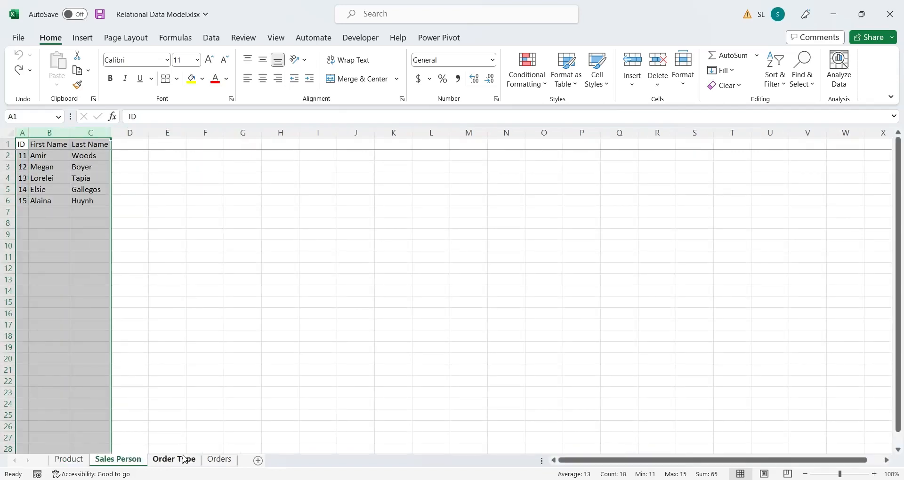
pyautogui.click(173, 460)
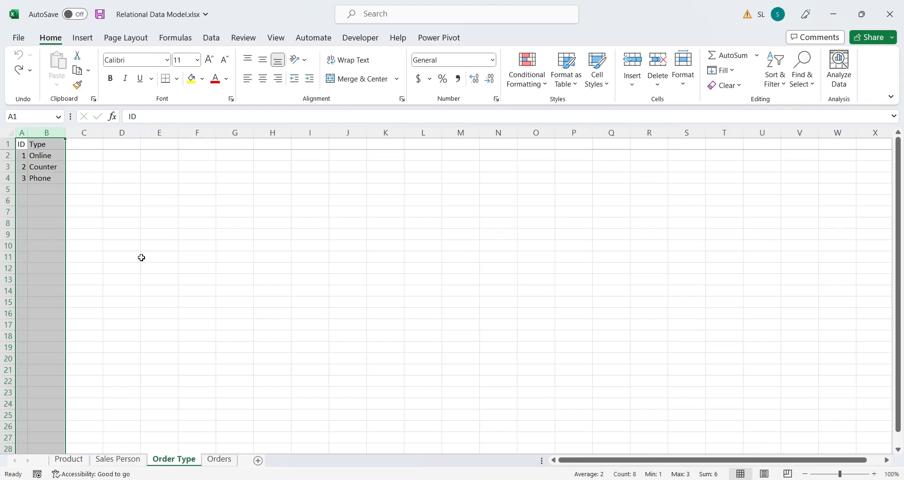
pyautogui.click(218, 460)
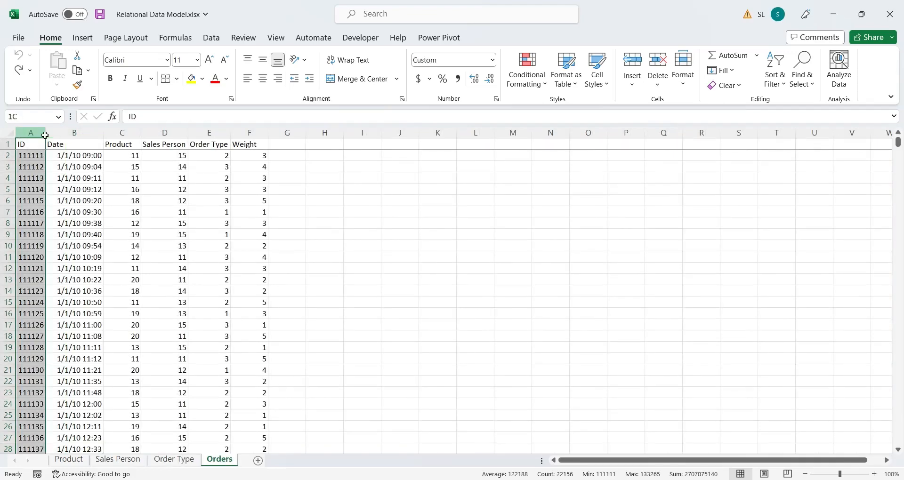
pyautogui.click(209, 200)
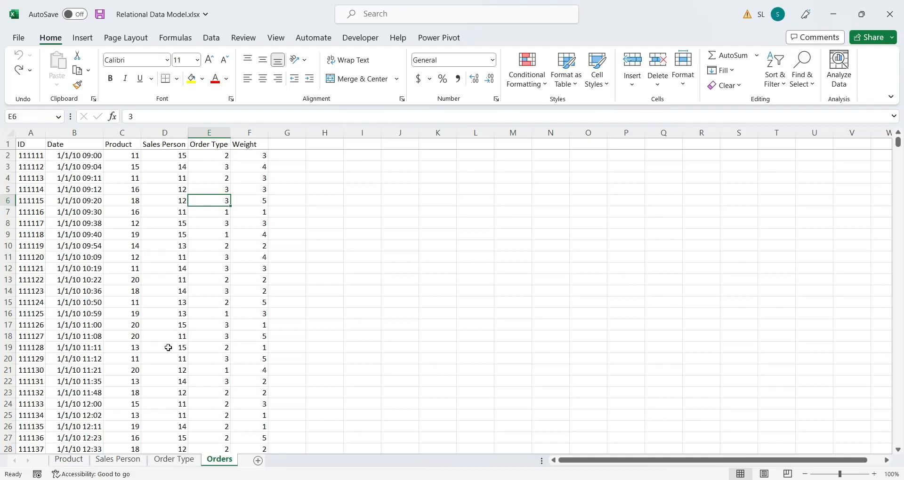
pyautogui.click(67, 460)
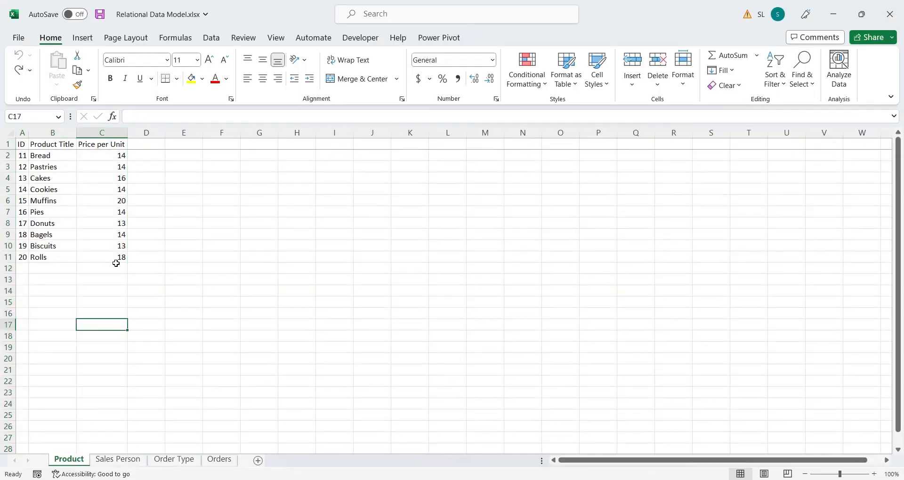
# Convert the product list A1:C11 into a table named Product.
pyautogui.moveTo(21, 145); pyautogui.dragTo(102, 257)
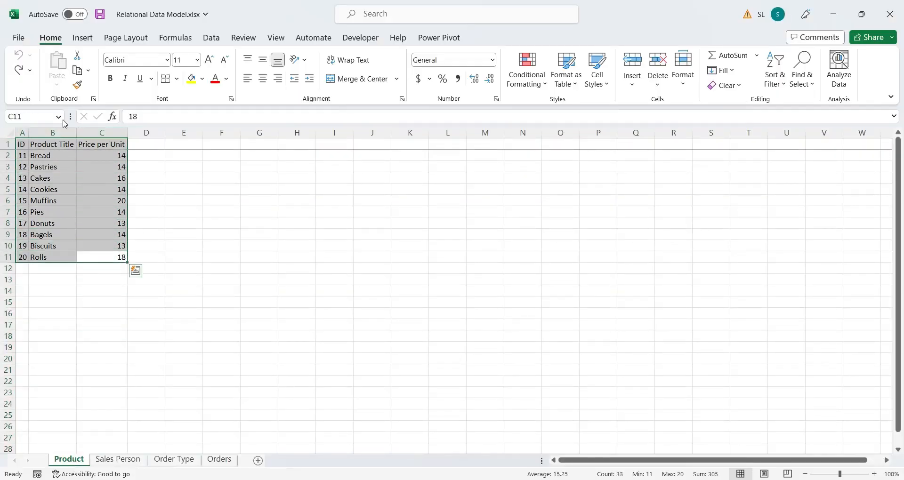
pyautogui.click(82, 38)
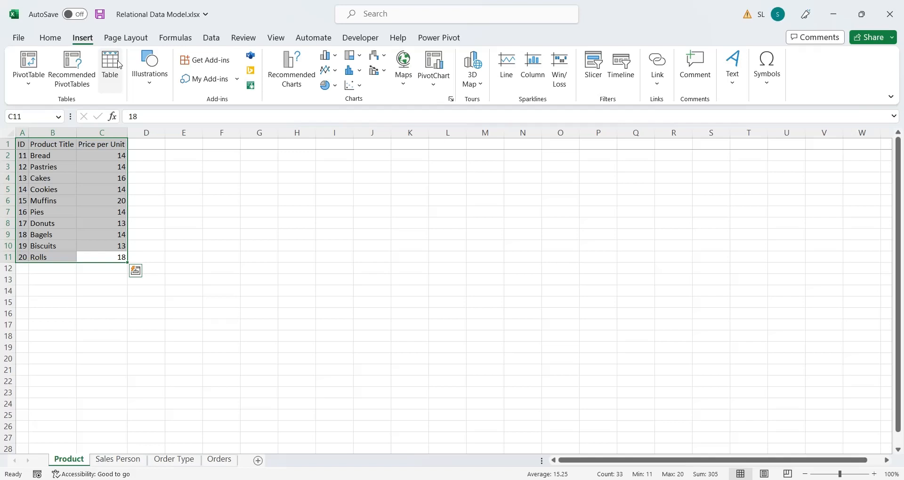
pyautogui.click(109, 67)
pyautogui.write('P')
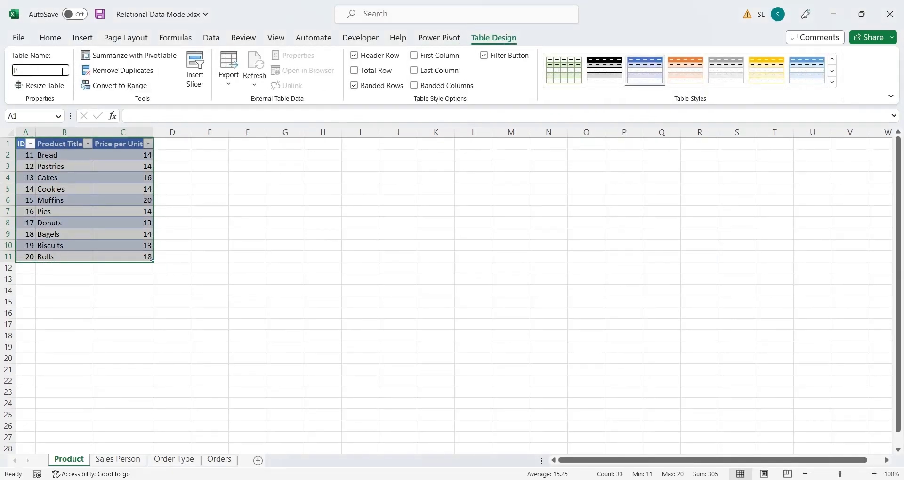
pyautogui.write('roduct')
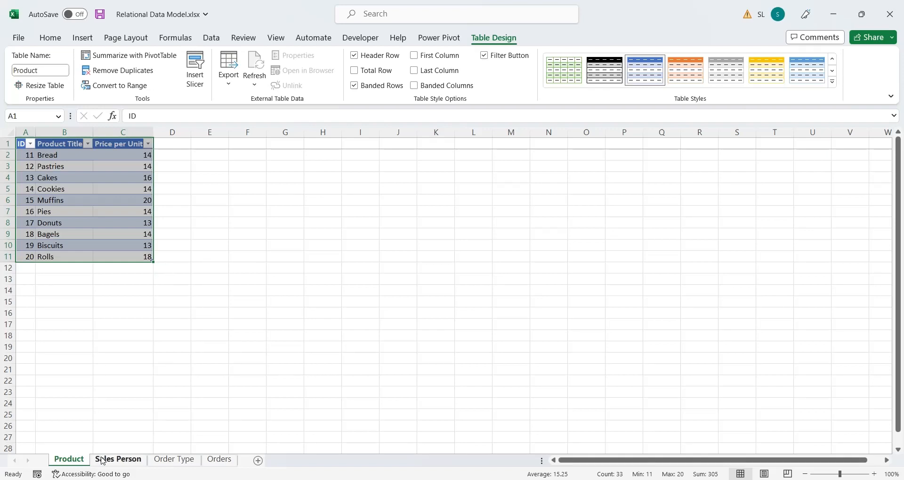
# Convert the Sales Person list A1:C6 into a table named Sales_Person.
pyautogui.click(117, 459)
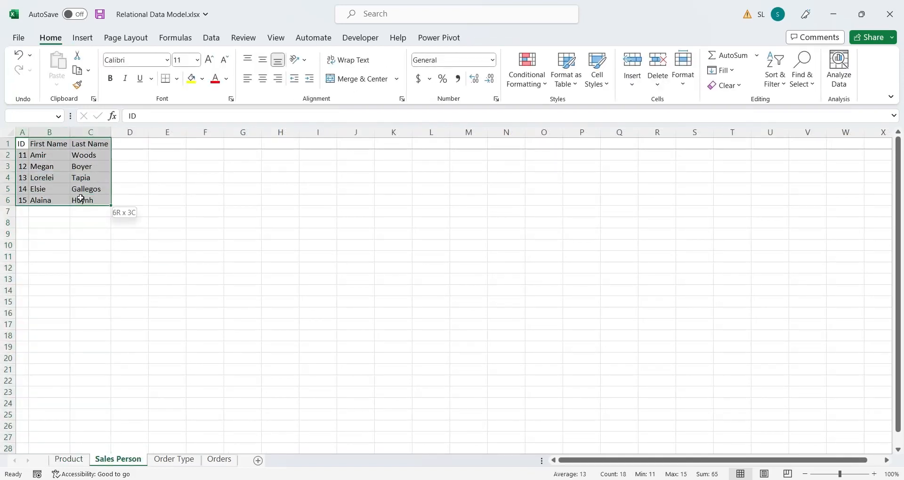
pyautogui.click(82, 38)
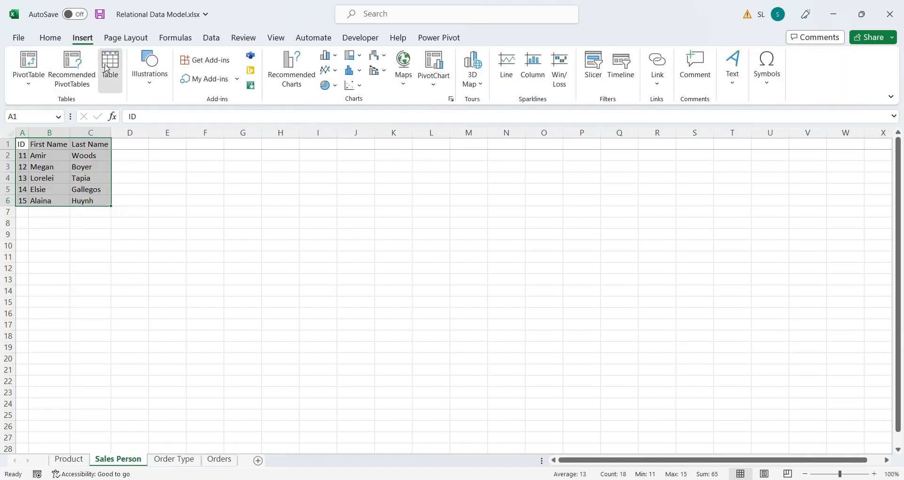
pyautogui.click(109, 65)
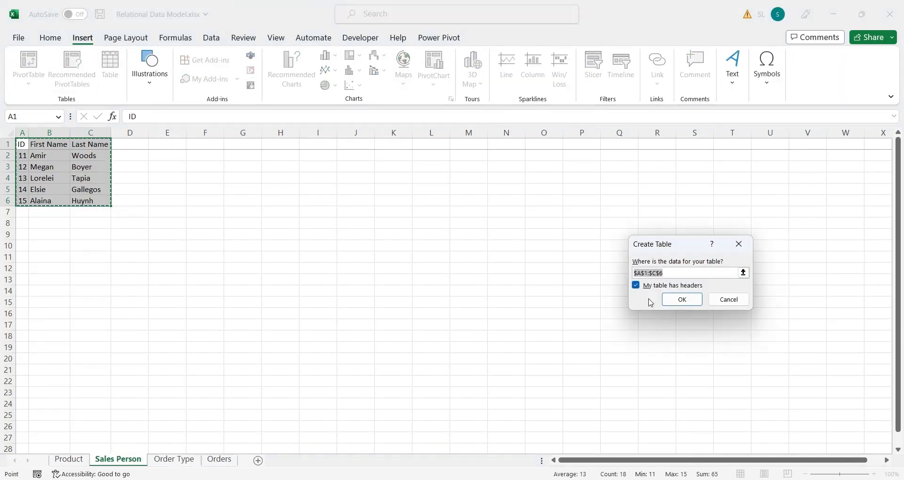
pyautogui.click(681, 300)
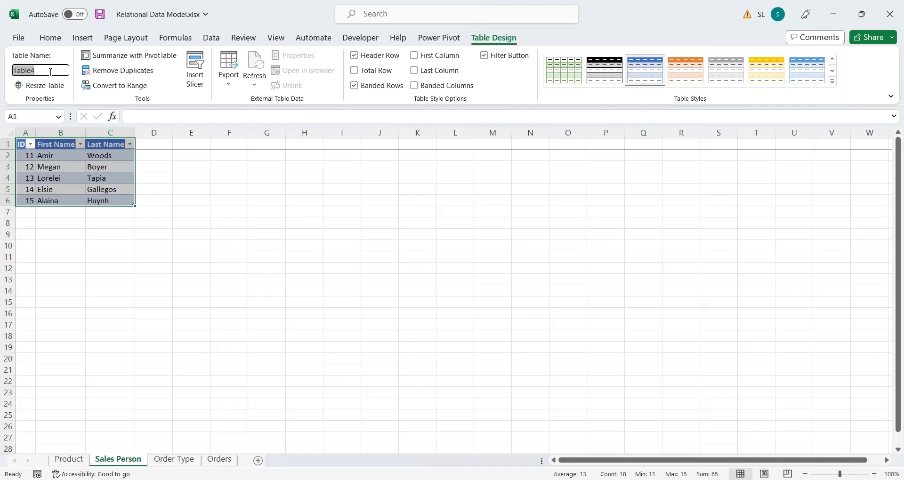
pyautogui.write('Sales_Person')
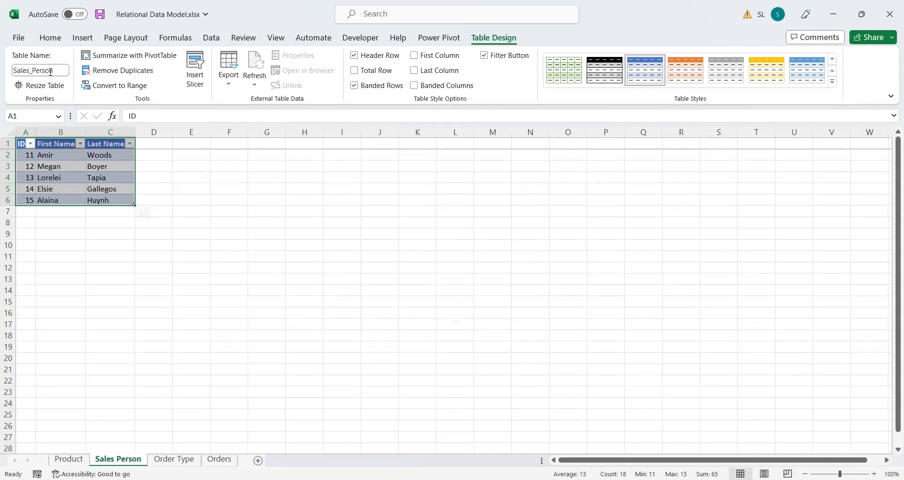
pyautogui.click(173, 460)
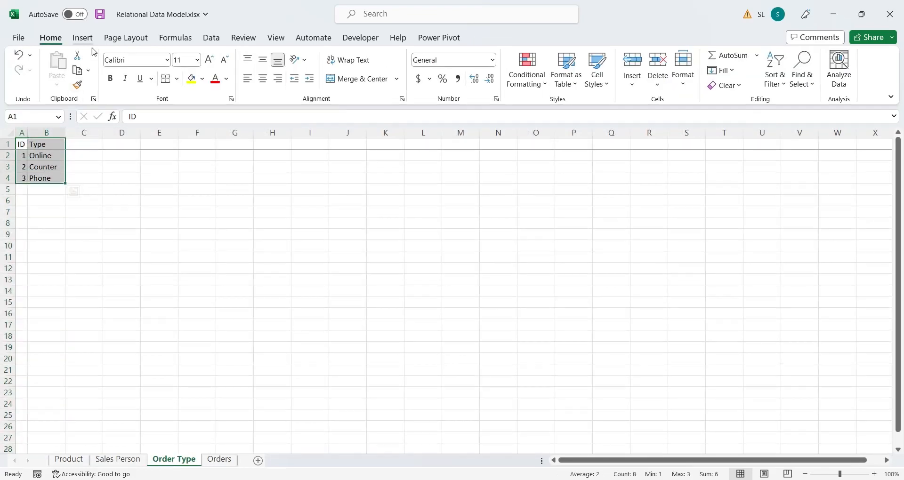
# Convert the Order Type list A1:B4 into a table named Order_Type.
pyautogui.click(110, 63)
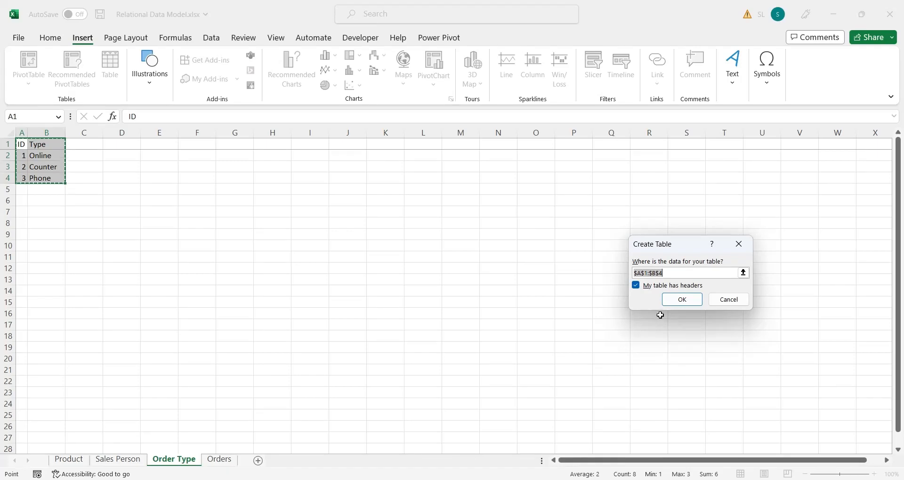
pyautogui.click(682, 300)
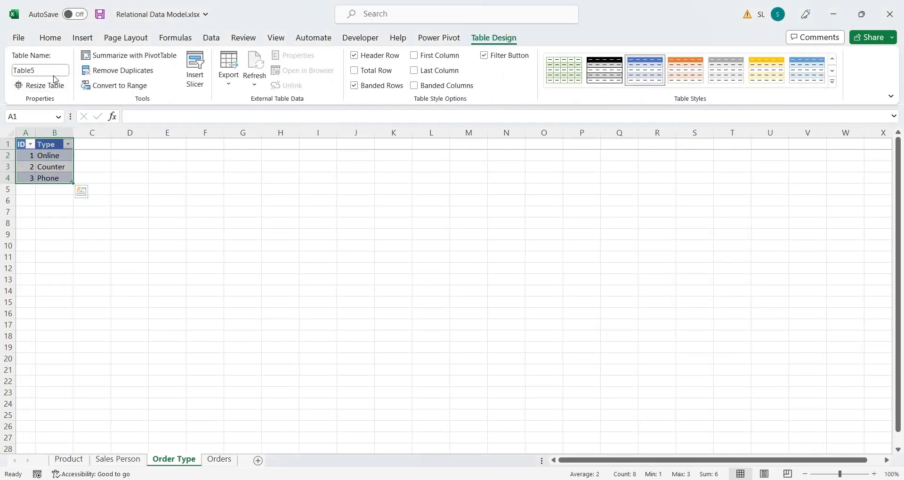
pyautogui.write('o')
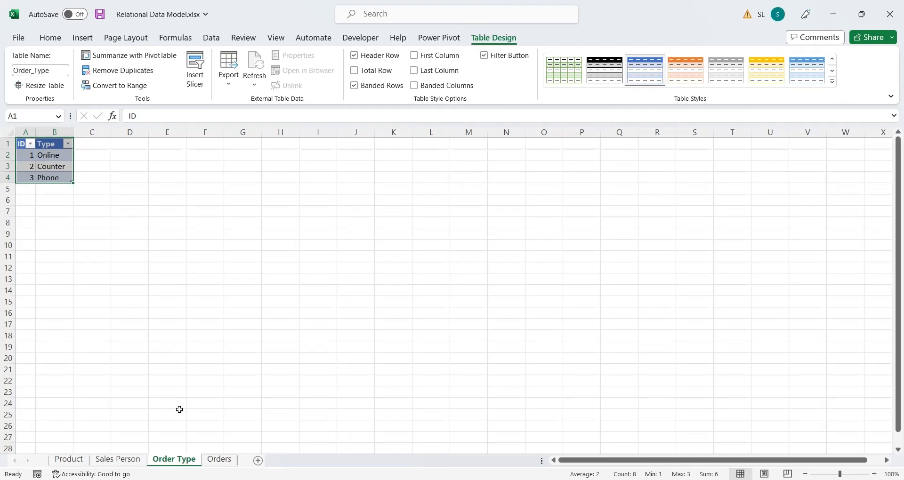
pyautogui.click(218, 460)
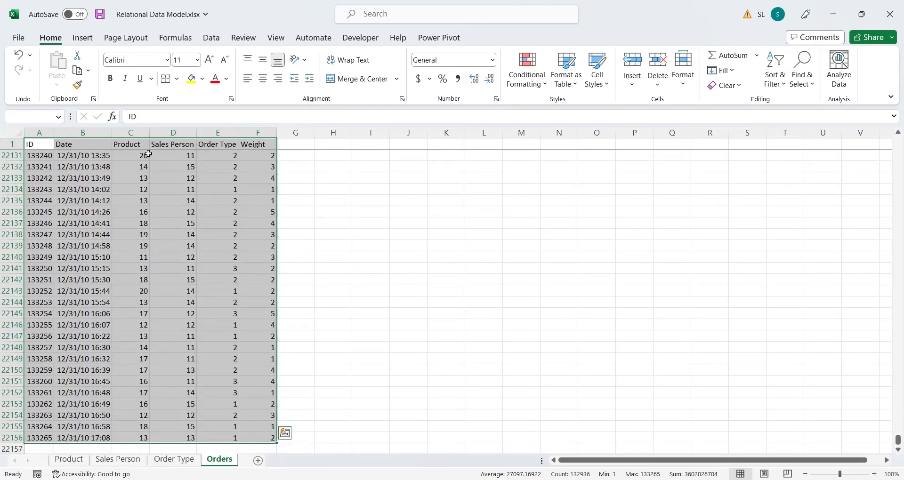
# Convert the order records A1:F22156 into a table named Orders.
pyautogui.click(82, 38)
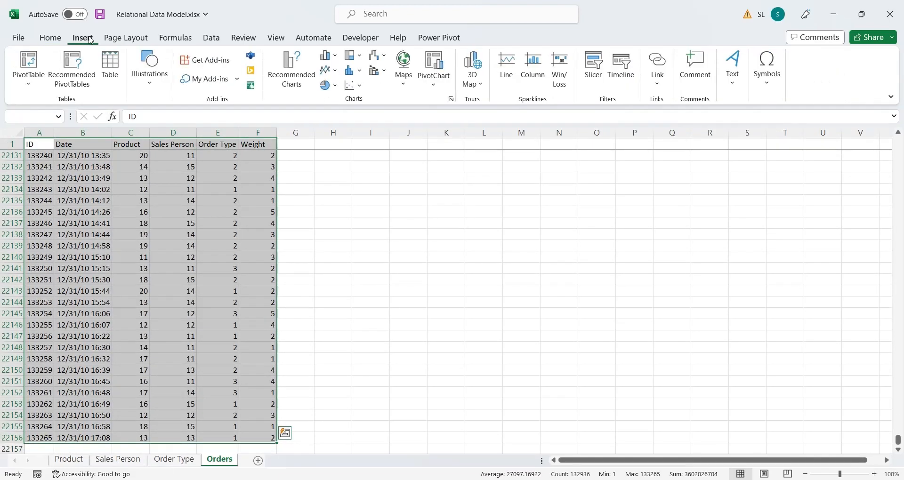
pyautogui.click(109, 63)
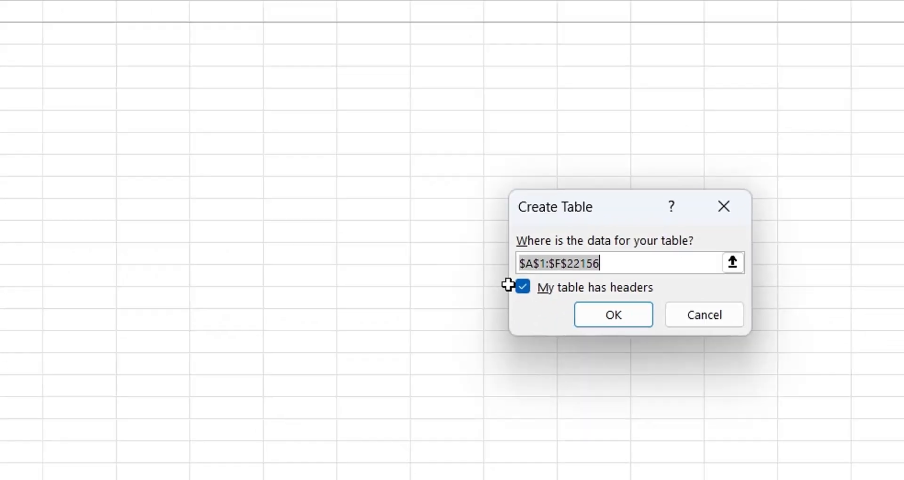
pyautogui.click(613, 314)
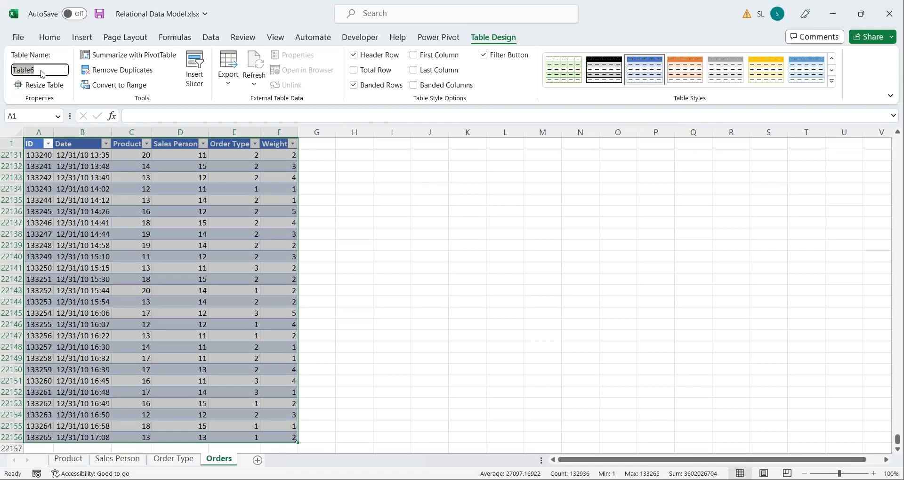
pyautogui.write('Order')
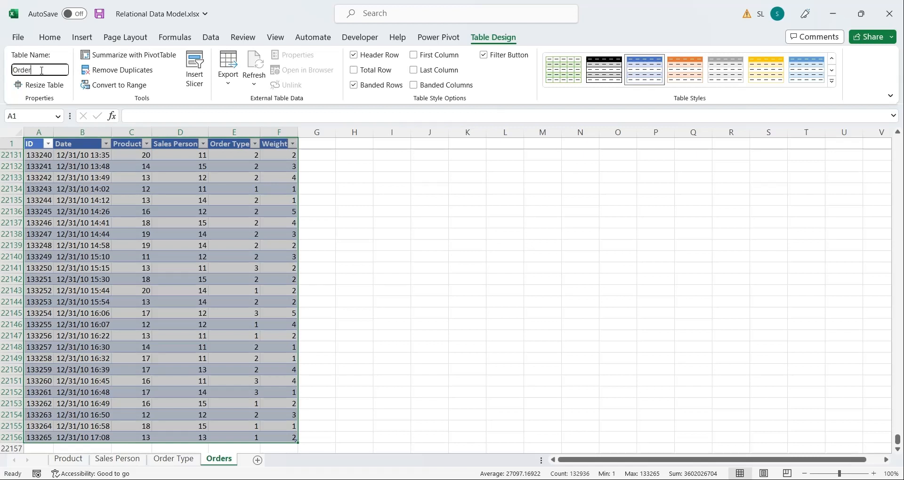
pyautogui.click(180, 210)
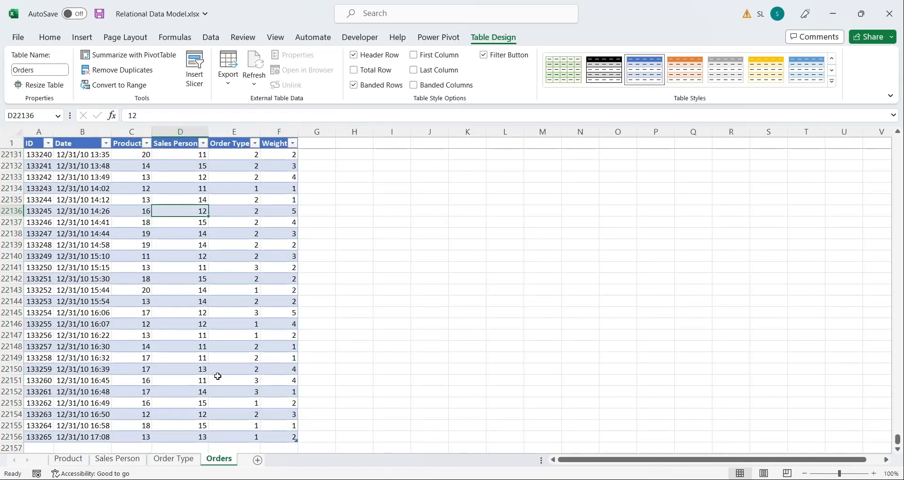
pyautogui.moveTo(217, 153)
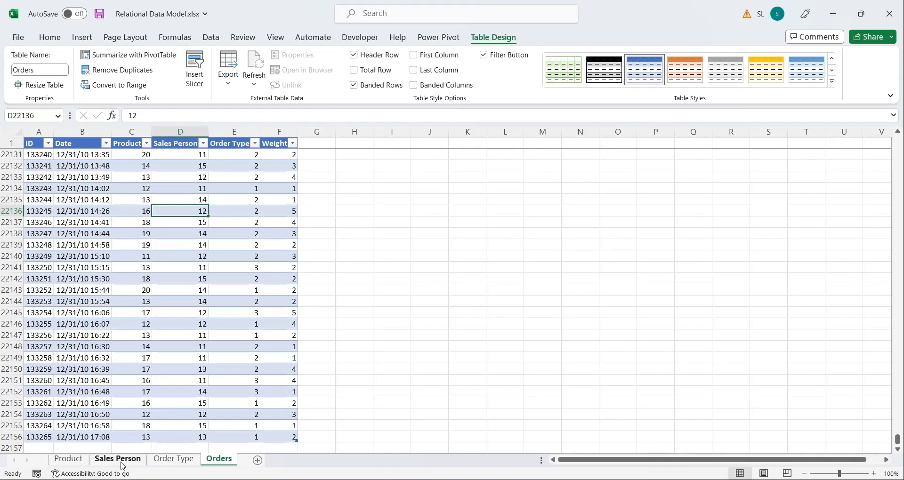
# Add a Name column with =[@[First Name]]&" "&[@[Last Name]] to the Sales_Person table.
pyautogui.click(116, 459)
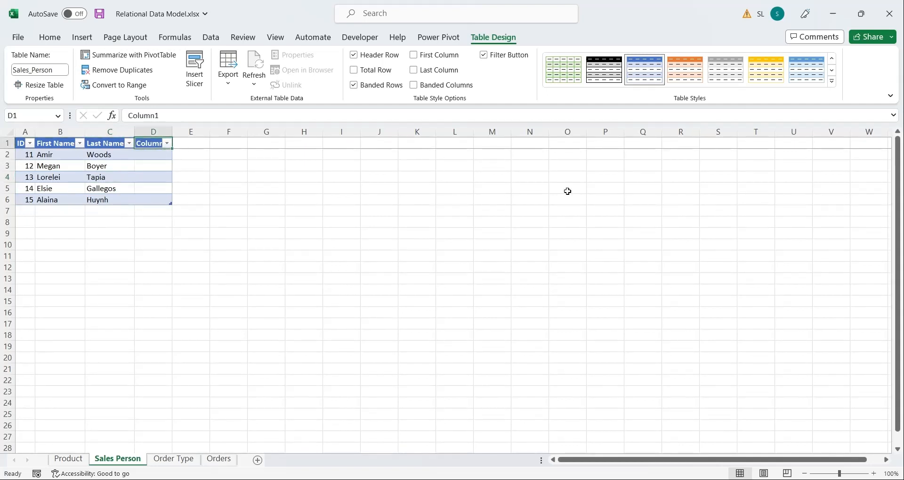
pyautogui.write('Name')
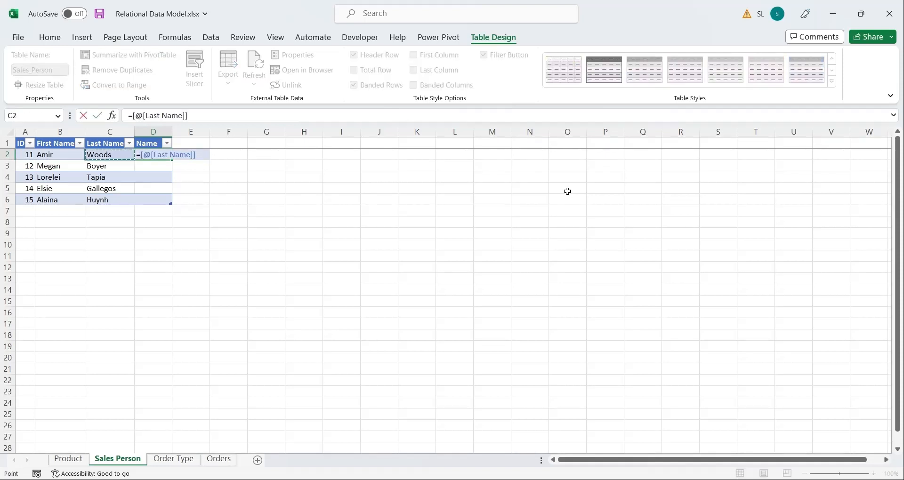
pyautogui.click(61, 154)
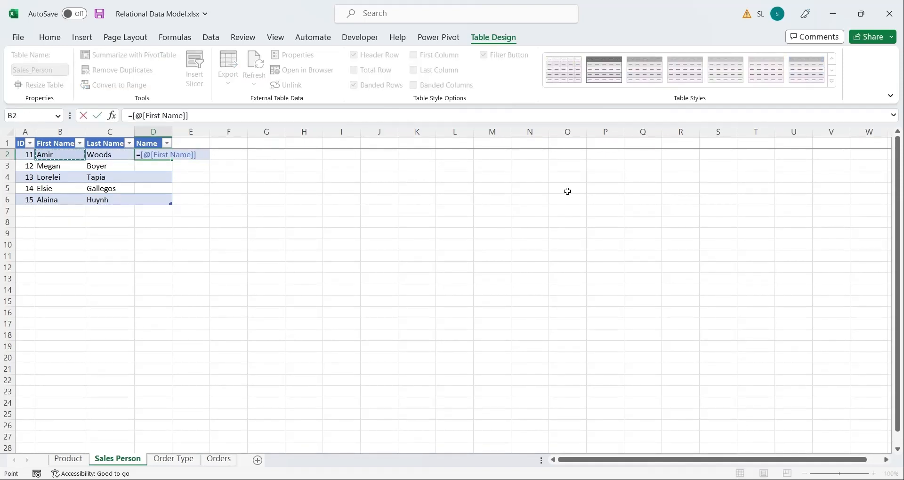
pyautogui.write('&"')
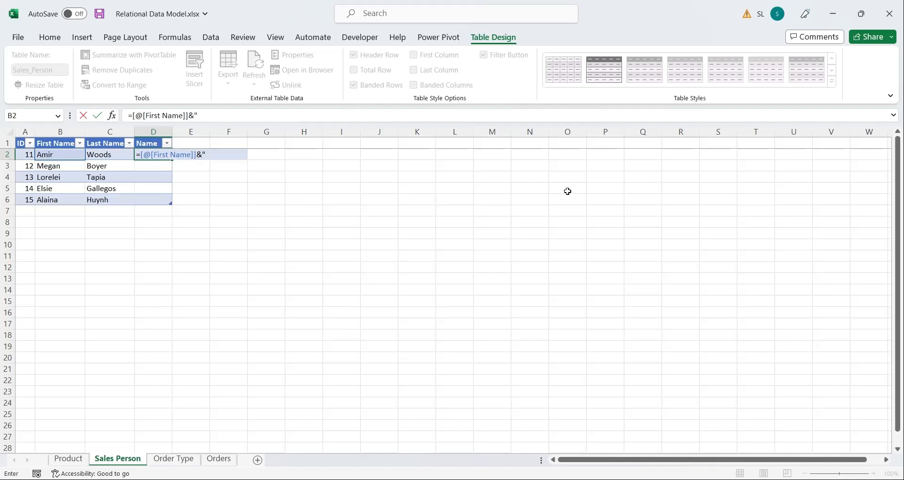
pyautogui.write('" &')
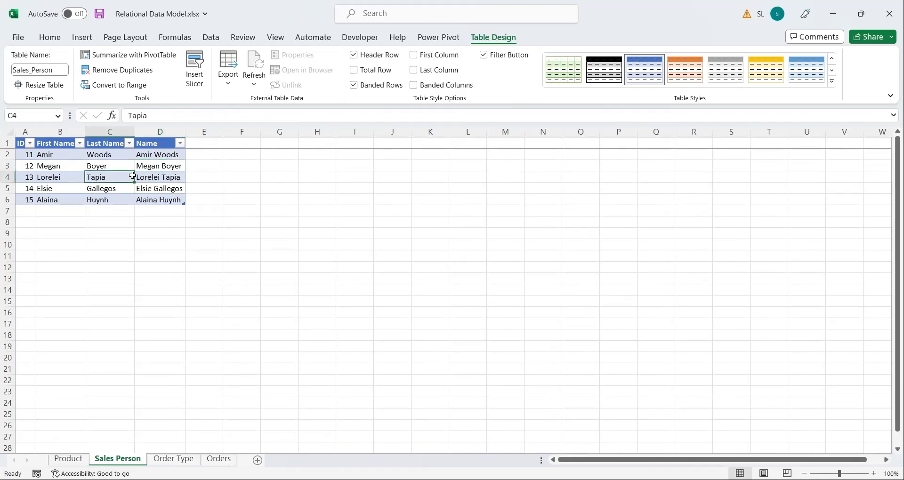
pyautogui.click(217, 459)
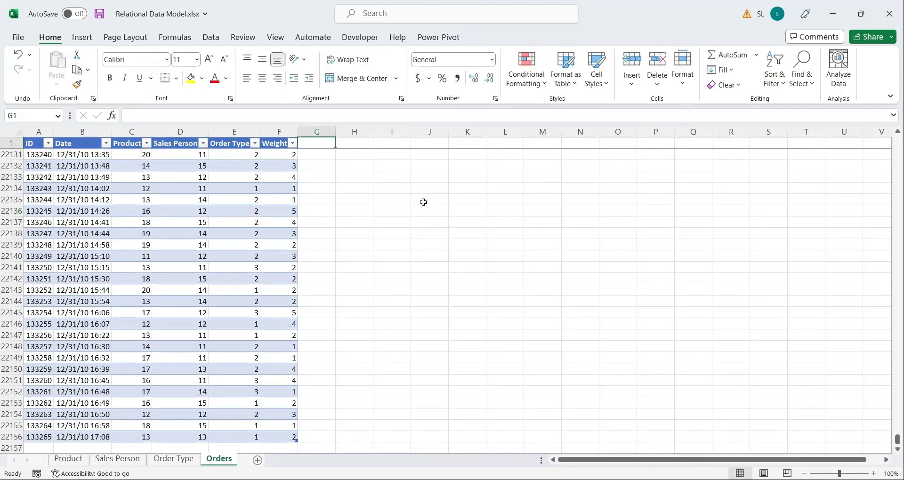
# Start a Sales column with VLOOKUP of the row's Product against the Product table.
pyautogui.write('Sales')
pyautogui.write('=')
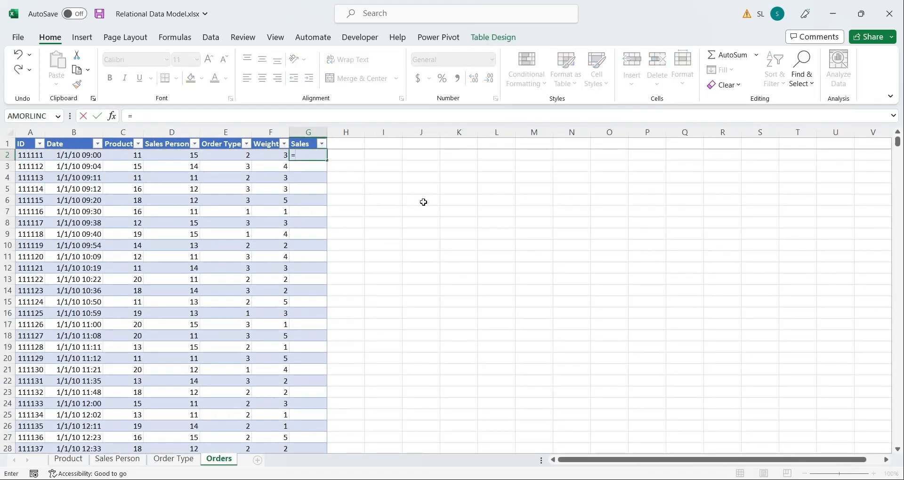
pyautogui.write('vlooku')
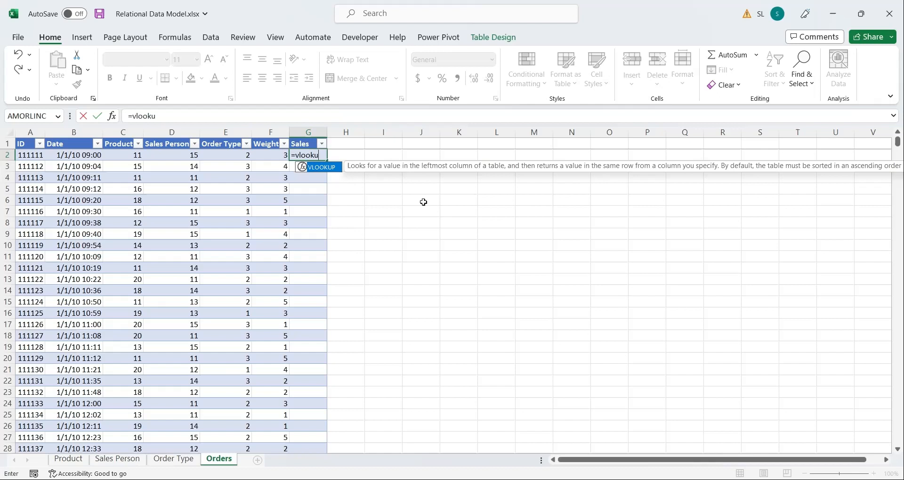
pyautogui.write('(')
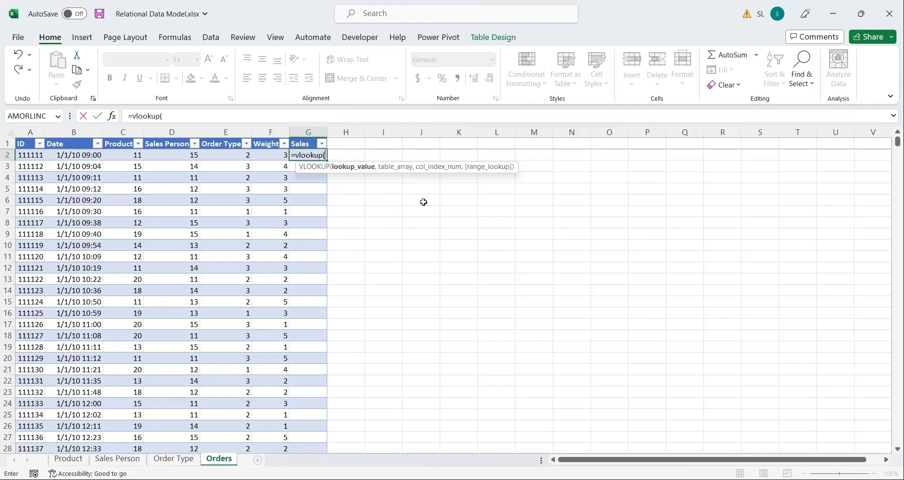
pyautogui.moveTo(119, 152)
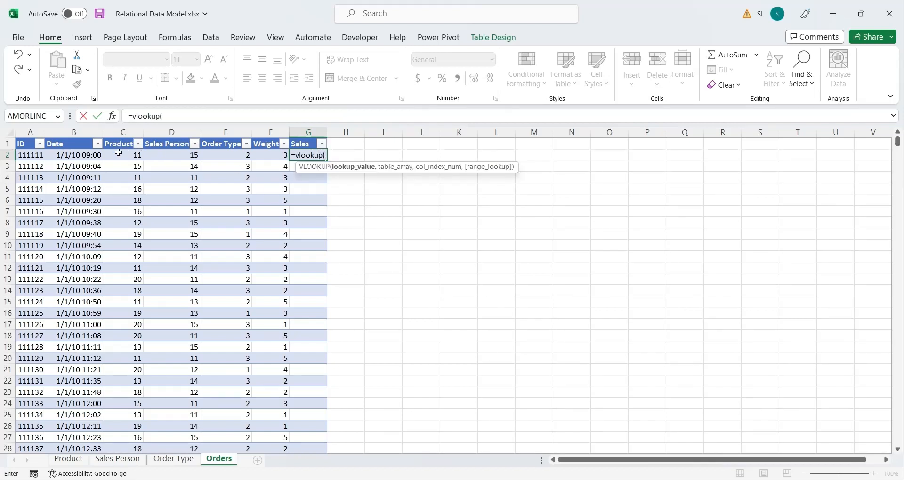
pyautogui.click(122, 154)
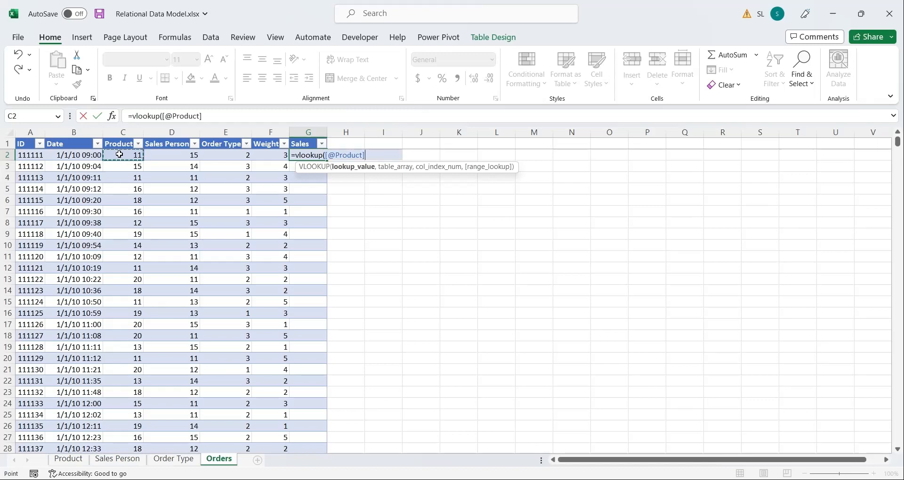
pyautogui.write(',')
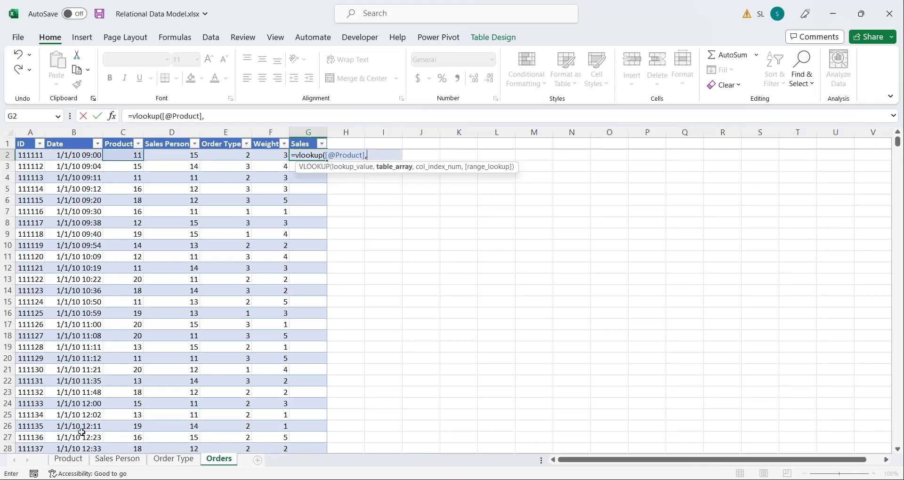
pyautogui.click(68, 462)
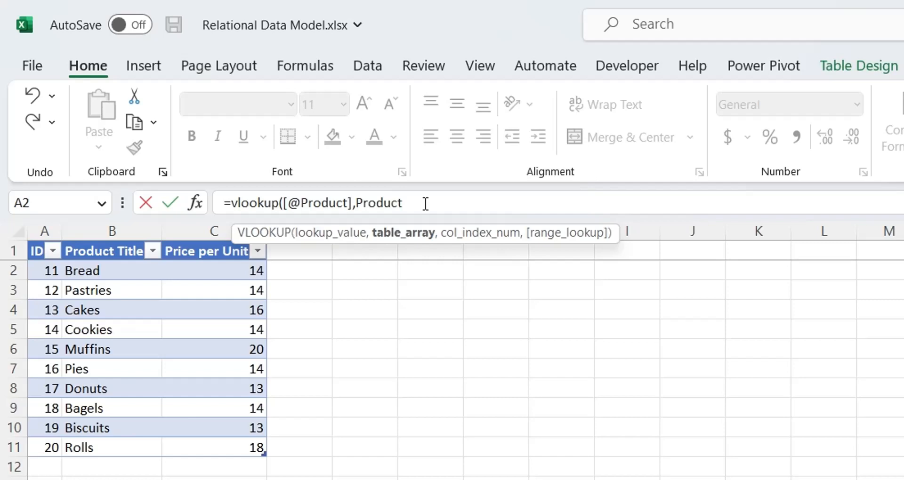
pyautogui.write(',')
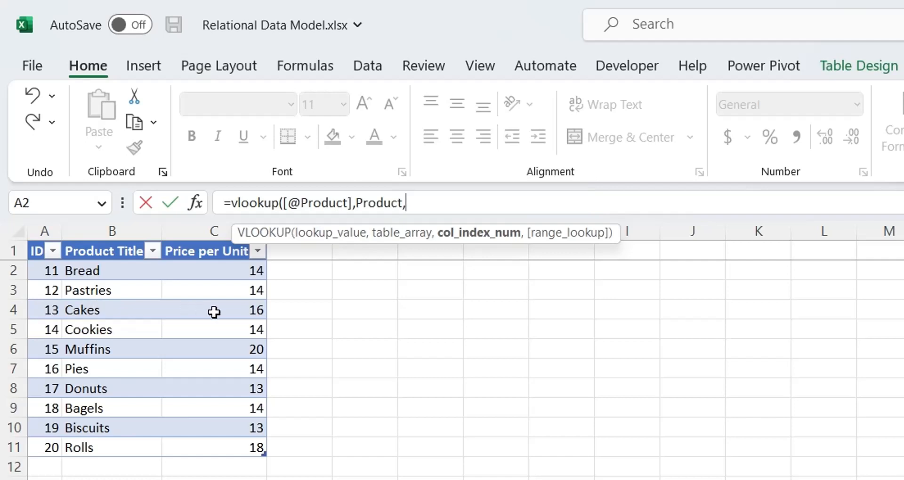
pyautogui.write('3')
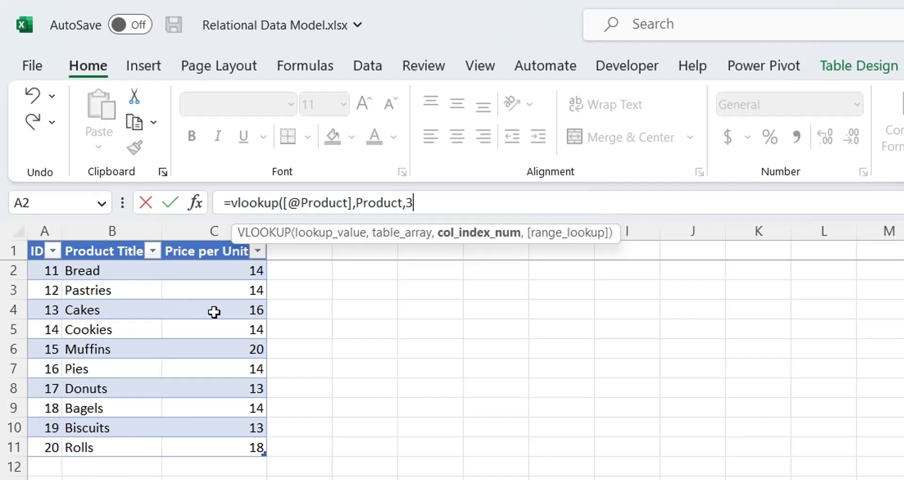
pyautogui.write(',false)')
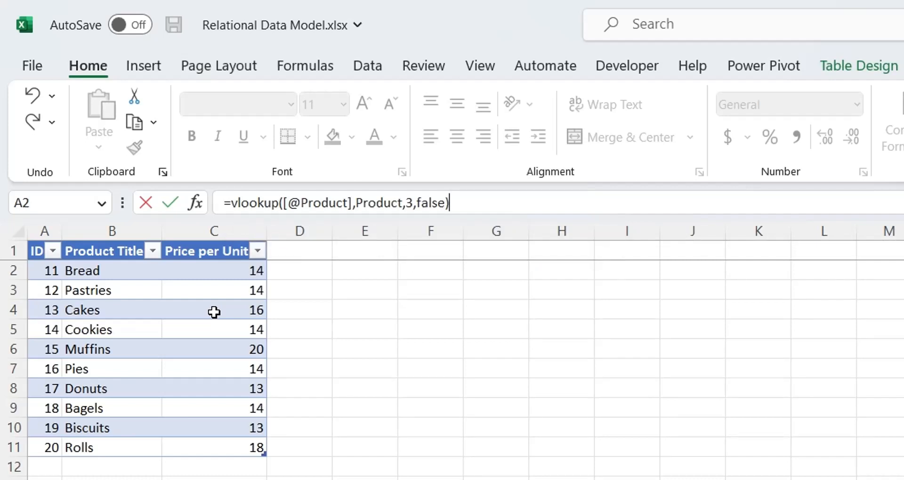
pyautogui.write('*')
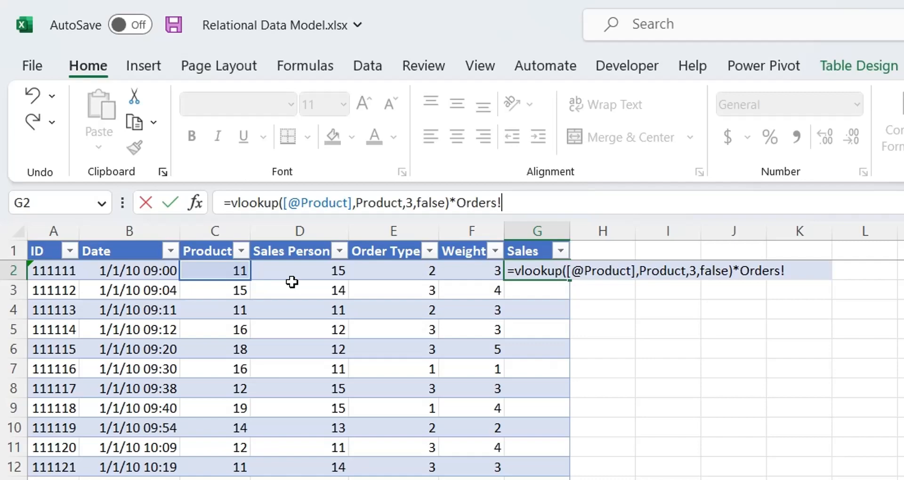
pyautogui.click(469, 270)
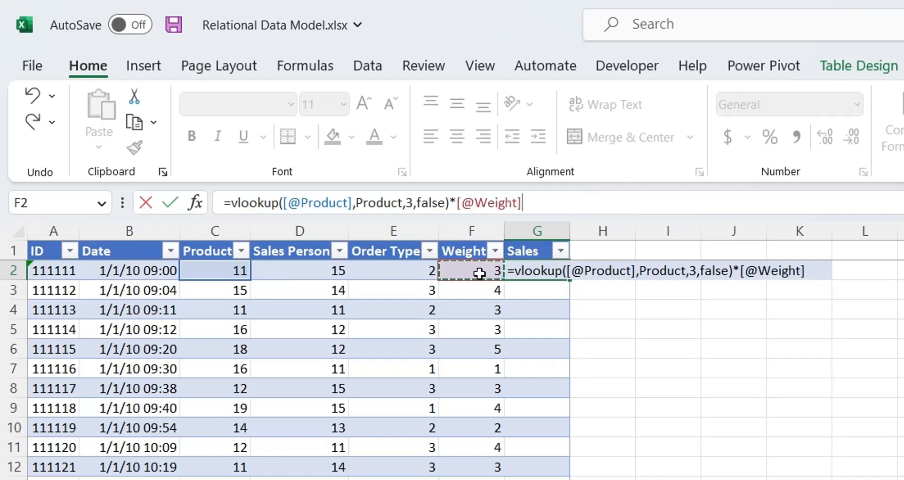
pyautogui.press('enter')
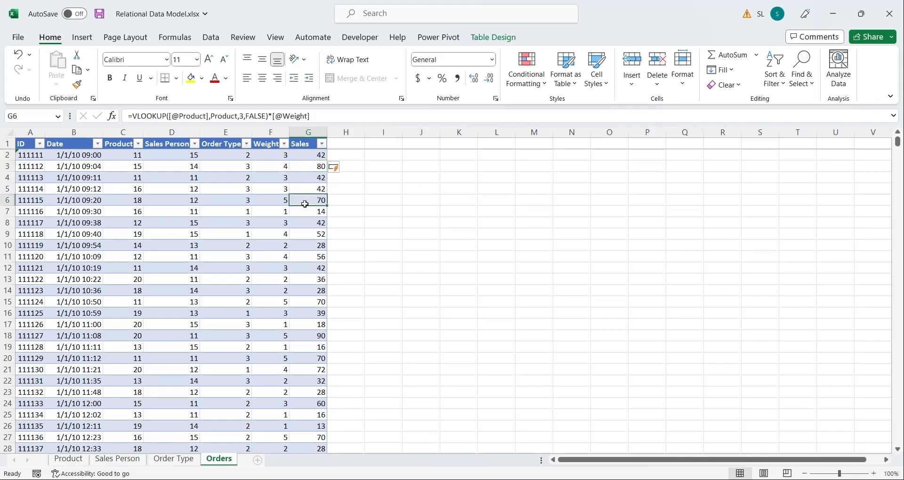
pyautogui.click(225, 302)
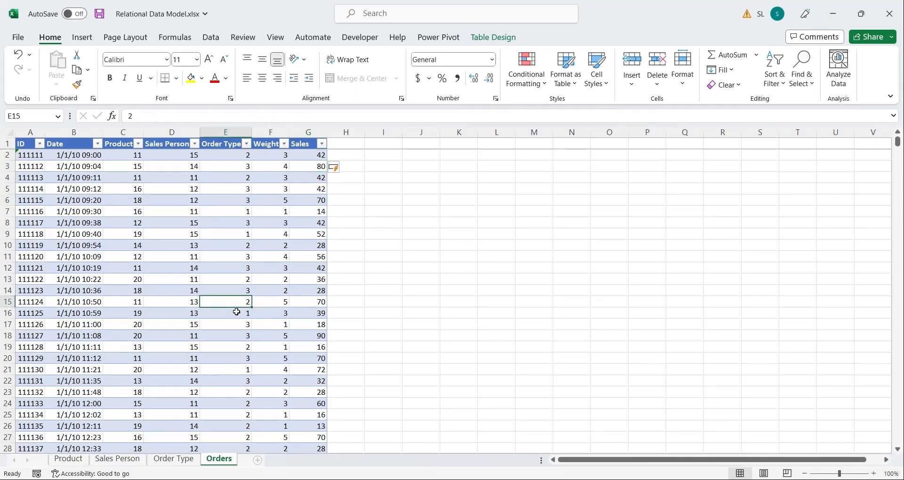
pyautogui.moveTo(253, 400)
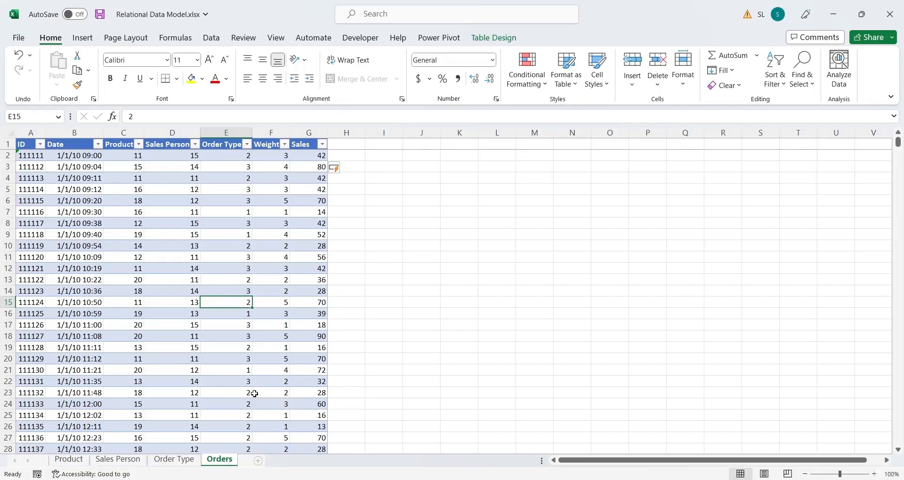
pyautogui.click(439, 38)
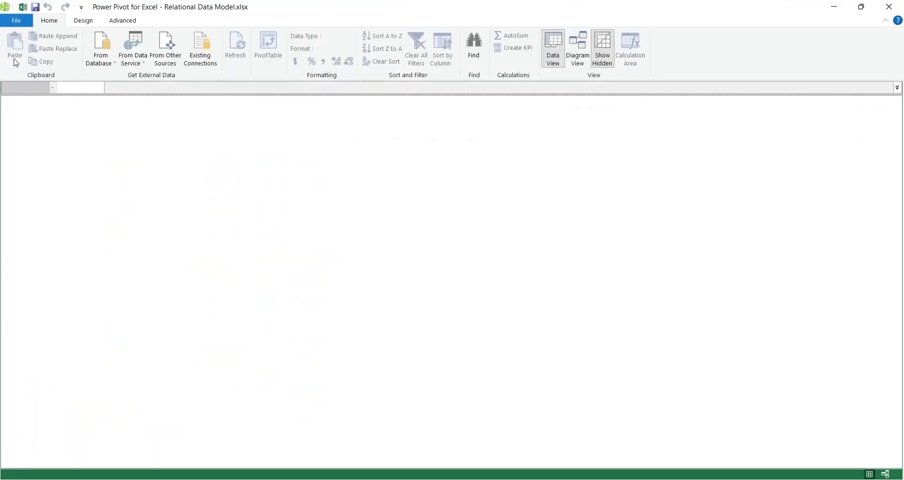
pyautogui.moveTo(124, 190)
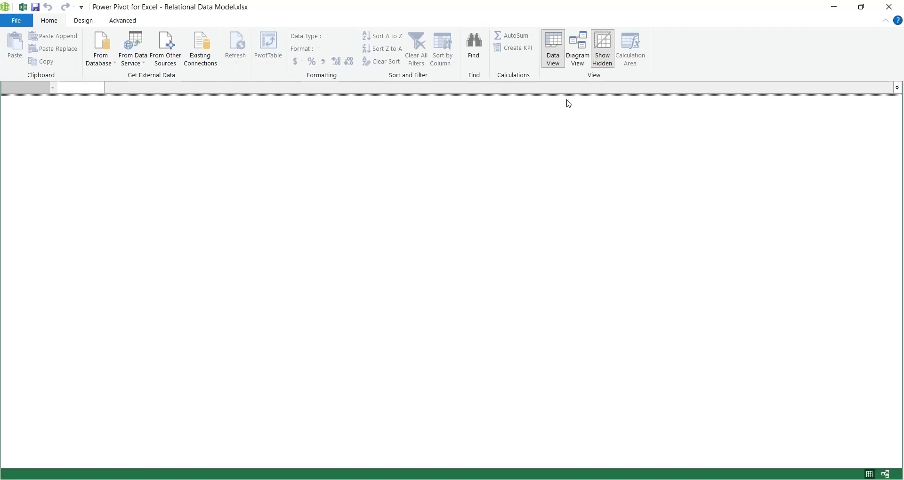
pyautogui.click(576, 47)
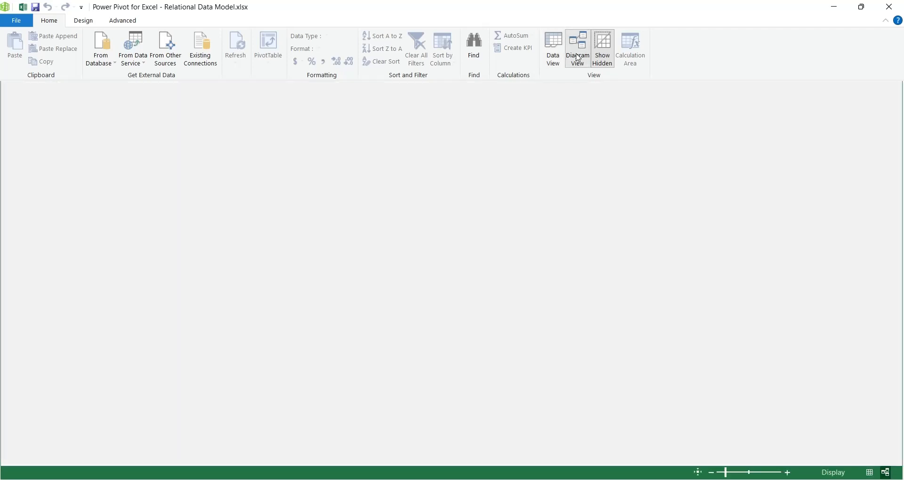
pyautogui.moveTo(543, 63)
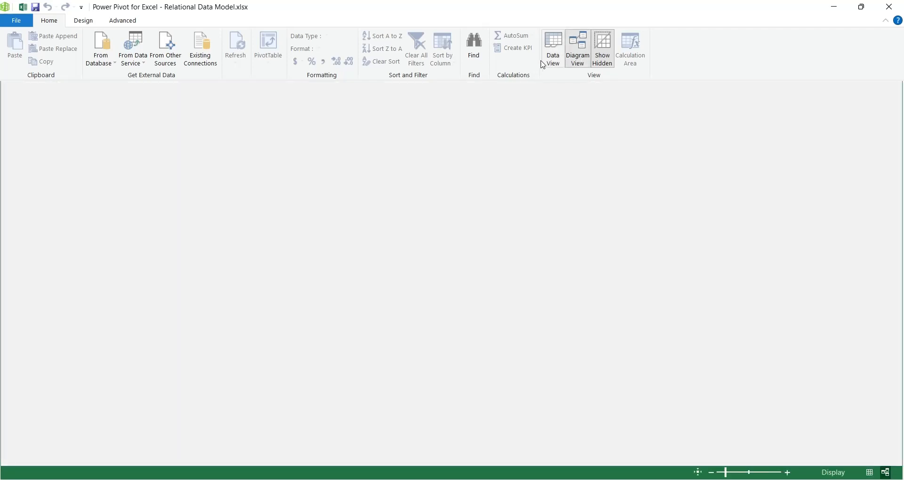
pyautogui.click(552, 49)
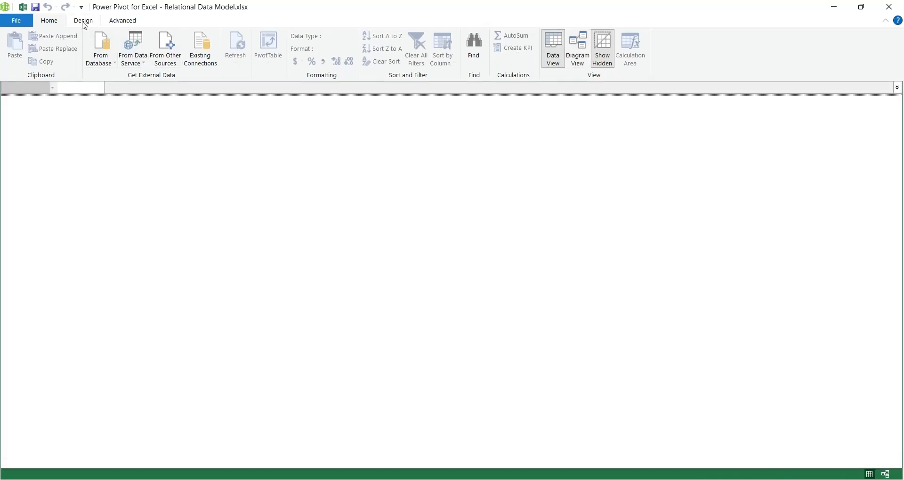
pyautogui.moveTo(779, 4)
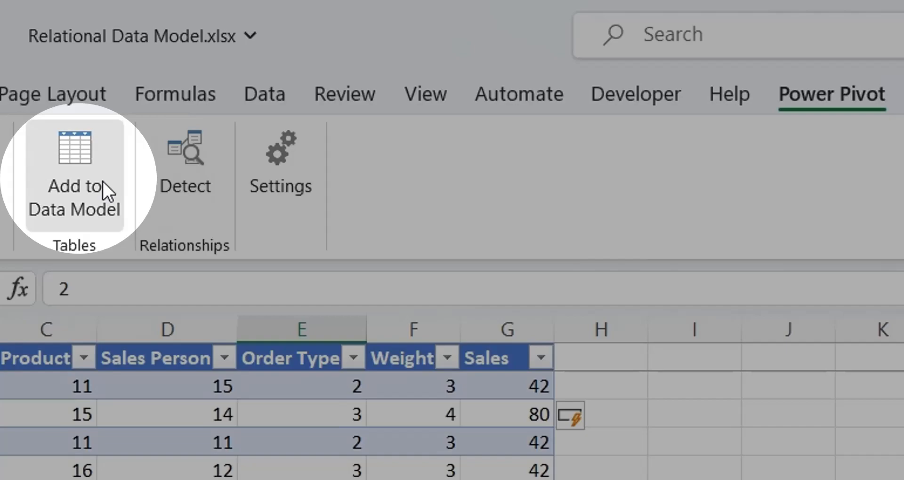
# Add the Orders table to the Power Pivot data model, then visit the Order Type and Product sheets.
pyautogui.click(74, 168)
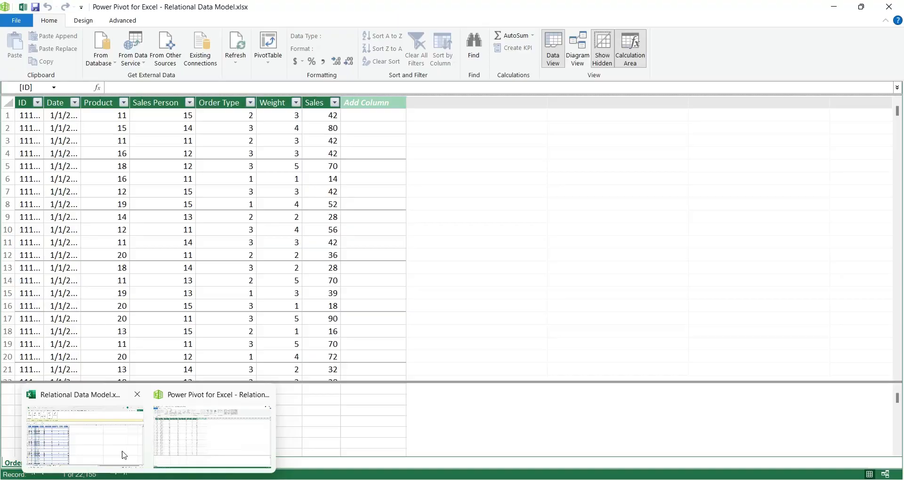
pyautogui.click(84, 435)
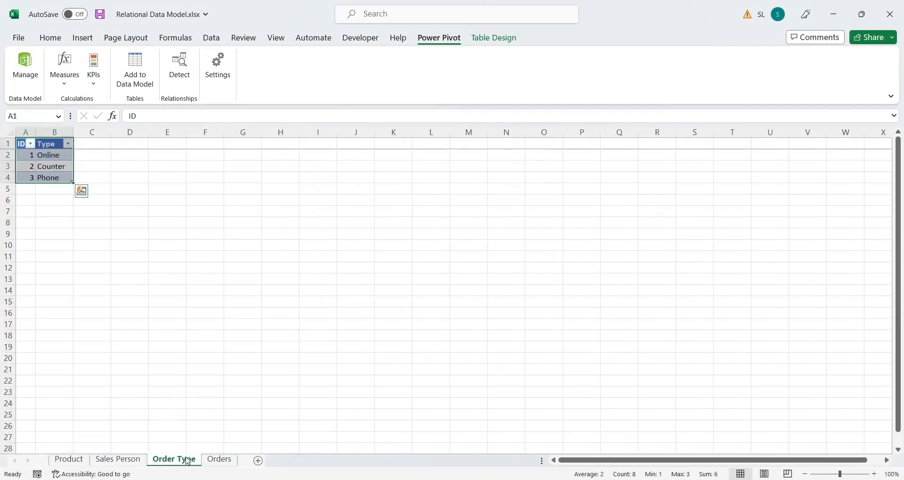
pyautogui.click(24, 65)
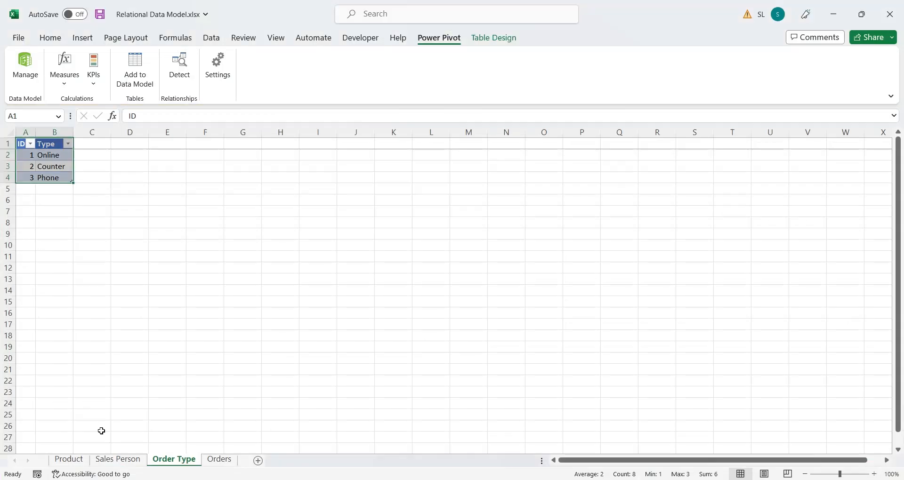
pyautogui.click(118, 460)
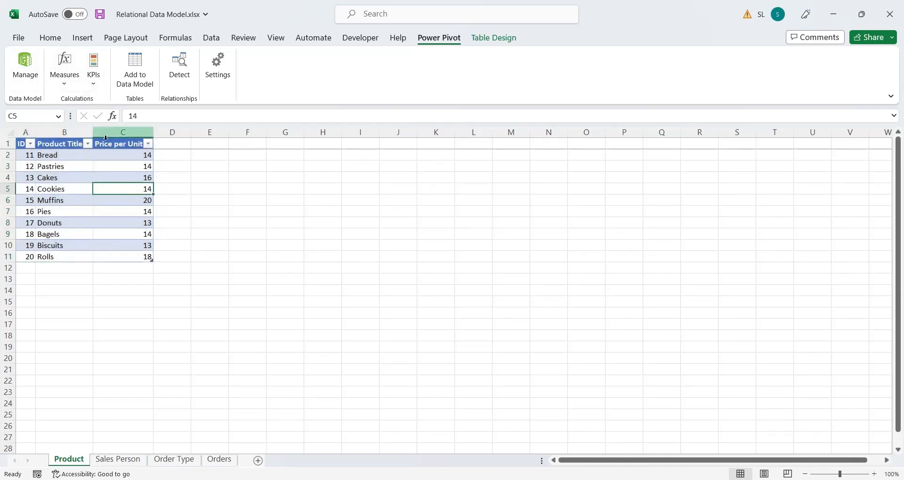
pyautogui.click(24, 65)
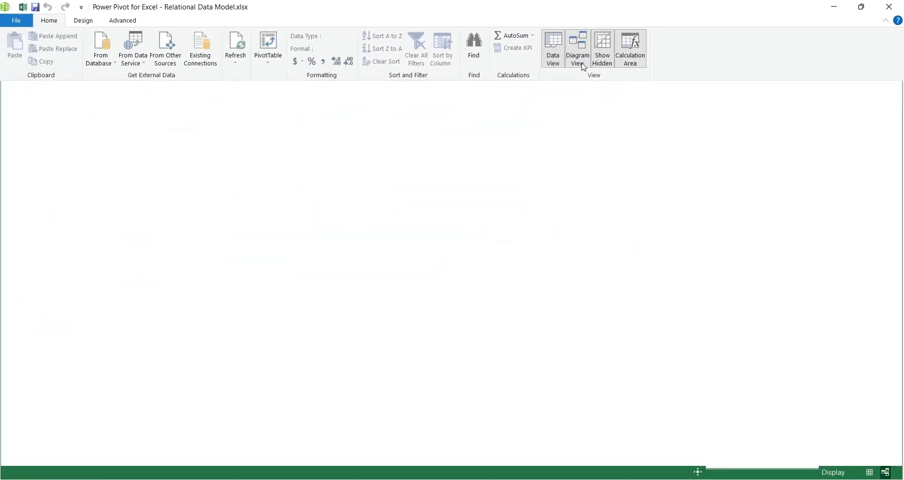
# Link Orders' Order Type, Sales Person and Product columns to the ID fields of their lookup tables.
pyautogui.click(577, 48)
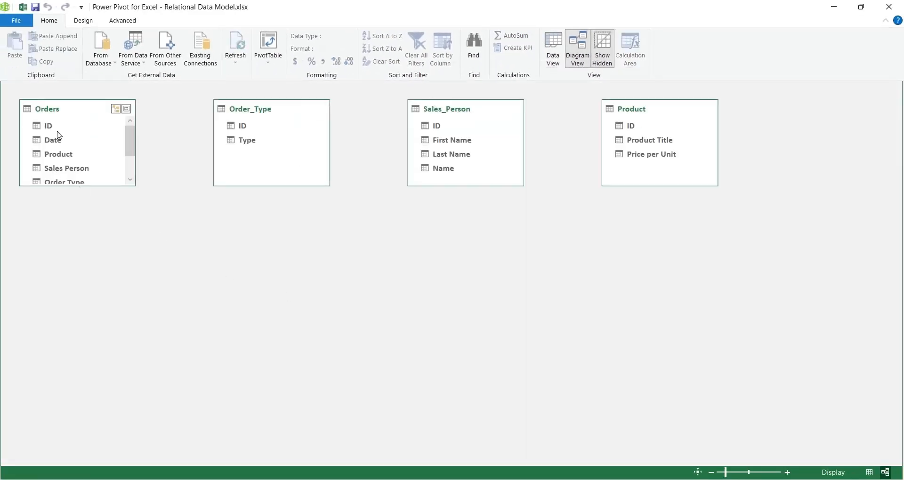
pyautogui.moveTo(115, 185); pyautogui.dragTo(115, 234)
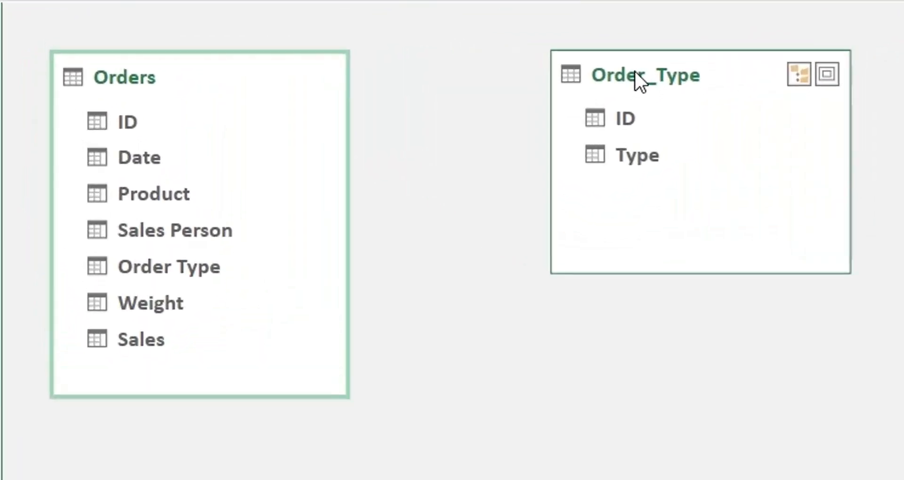
pyautogui.click(623, 119)
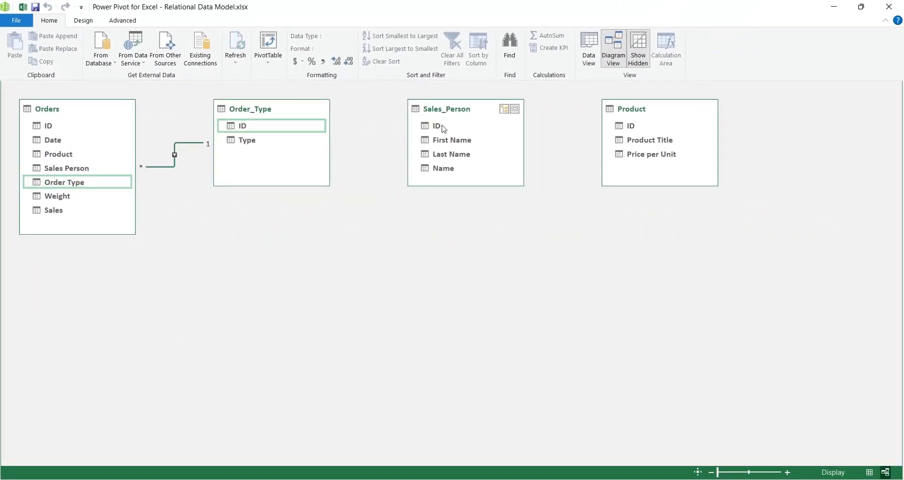
pyautogui.moveTo(436, 125); pyautogui.dragTo(96, 170)
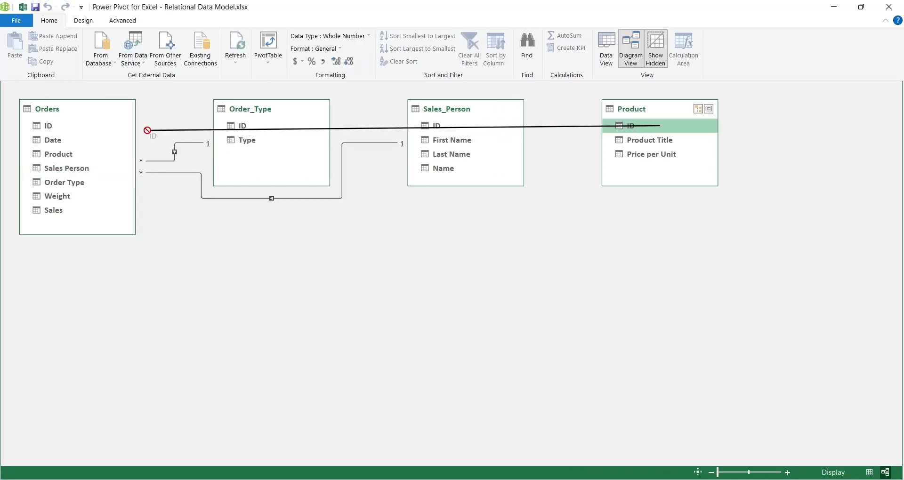
pyautogui.click(58, 153)
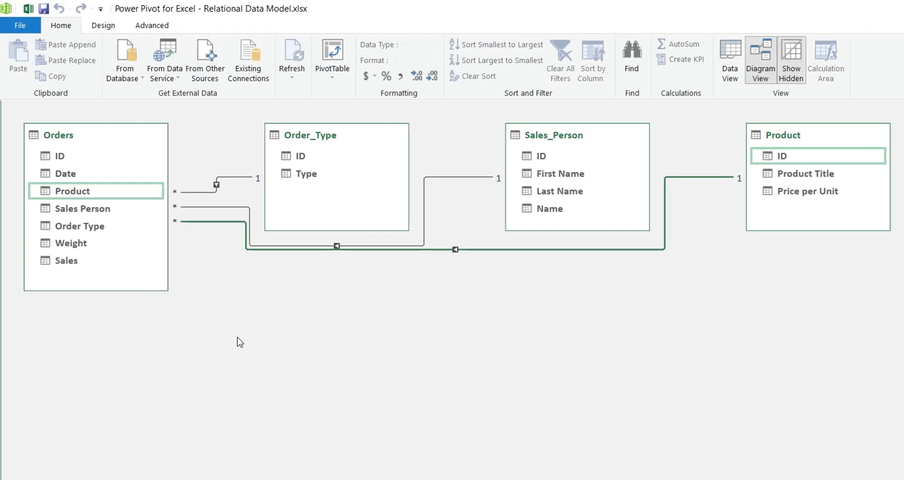
pyautogui.moveTo(3, 63)
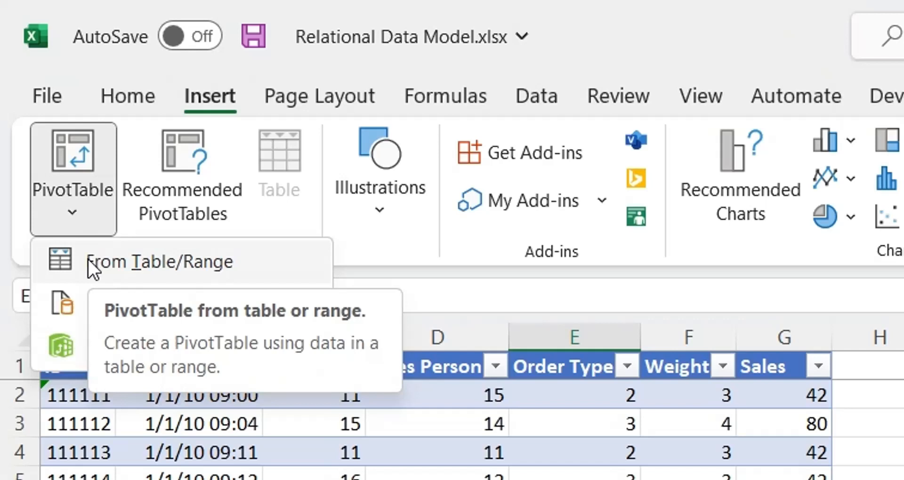
pyautogui.moveTo(125, 351)
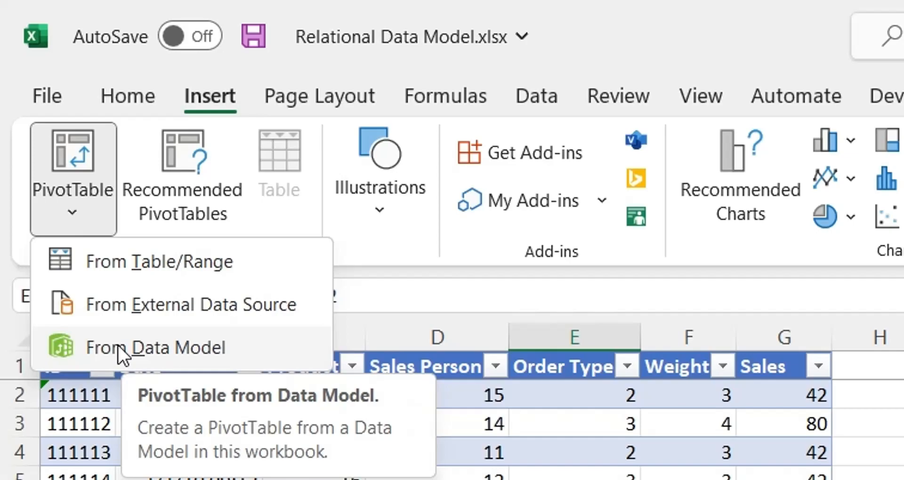
# Insert a PivotTable from the Data Model onto a new worksheet.
pyautogui.click(156, 348)
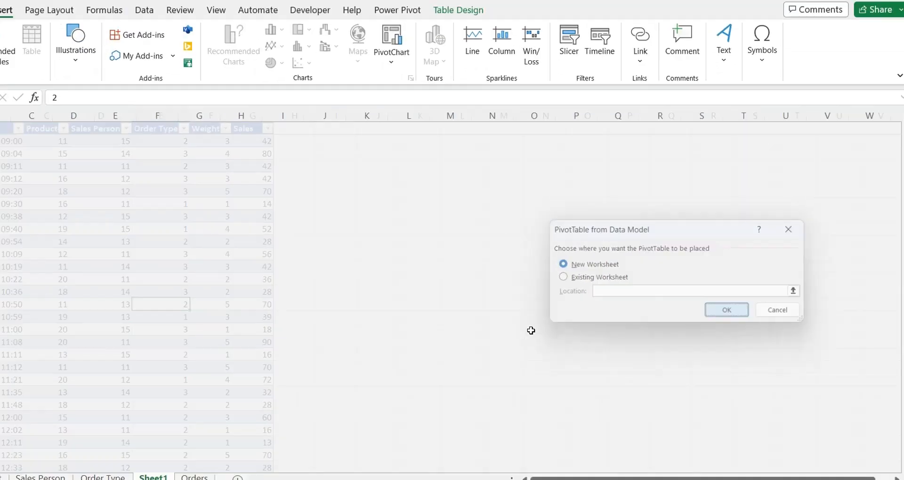
pyautogui.click(726, 310)
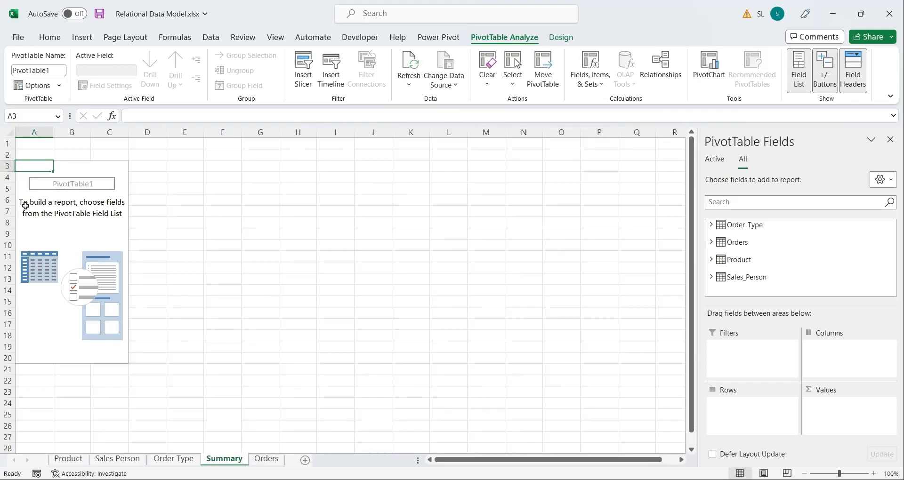
pyautogui.moveTo(569, 245)
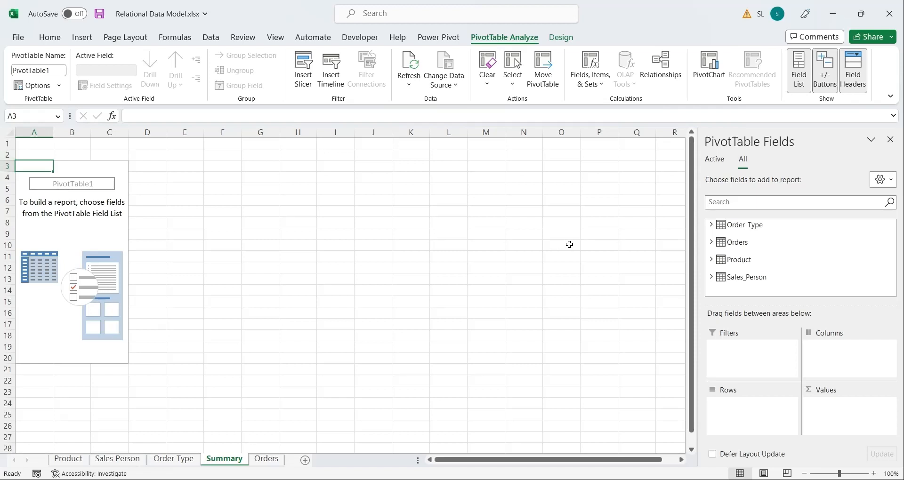
# Add Order_Type's Type as rows and Sales as values in the PivotTable.
pyautogui.click(712, 224)
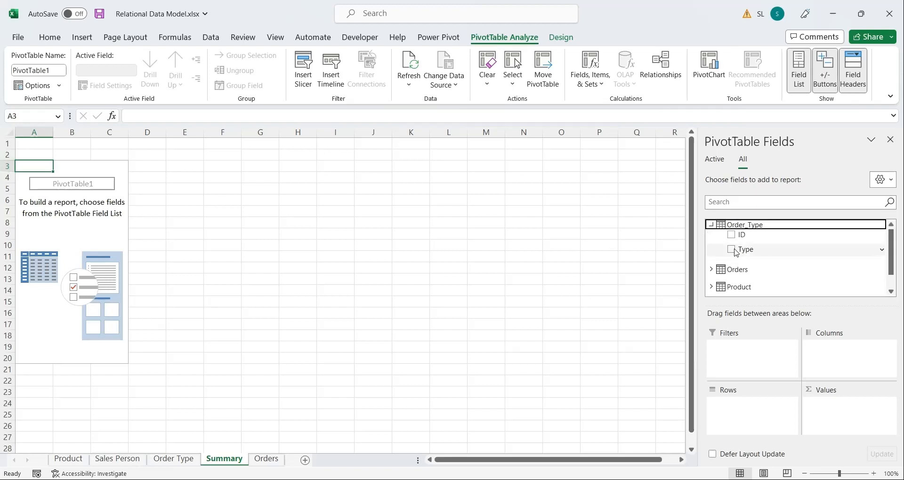
pyautogui.click(733, 249)
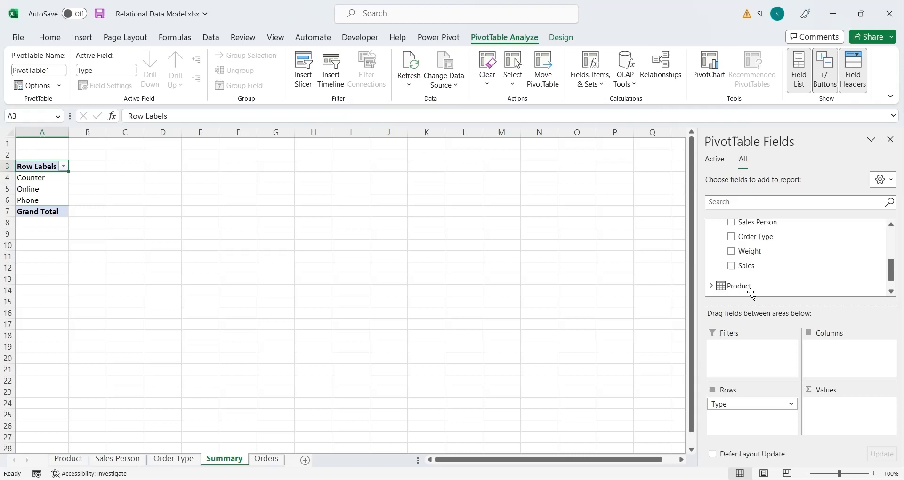
pyautogui.click(733, 266)
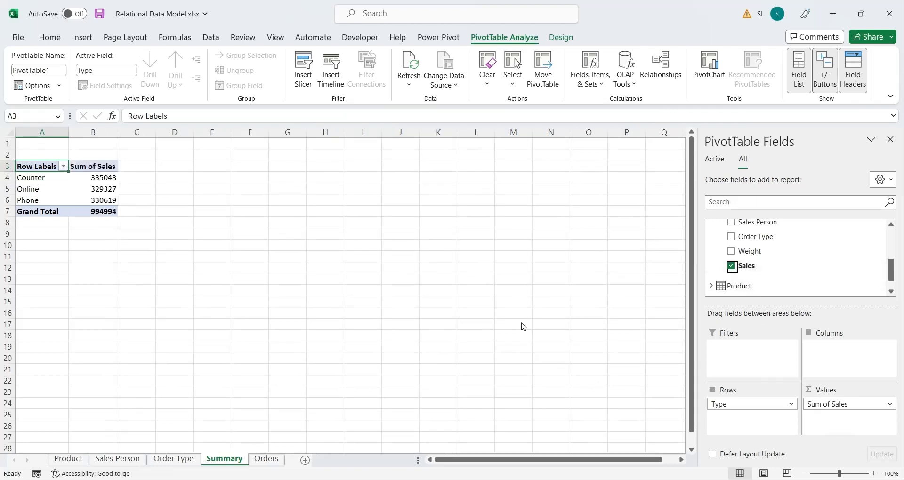
# Rename the headers to Order Type and Sales and delete the empty rows above.
pyautogui.click(93, 166)
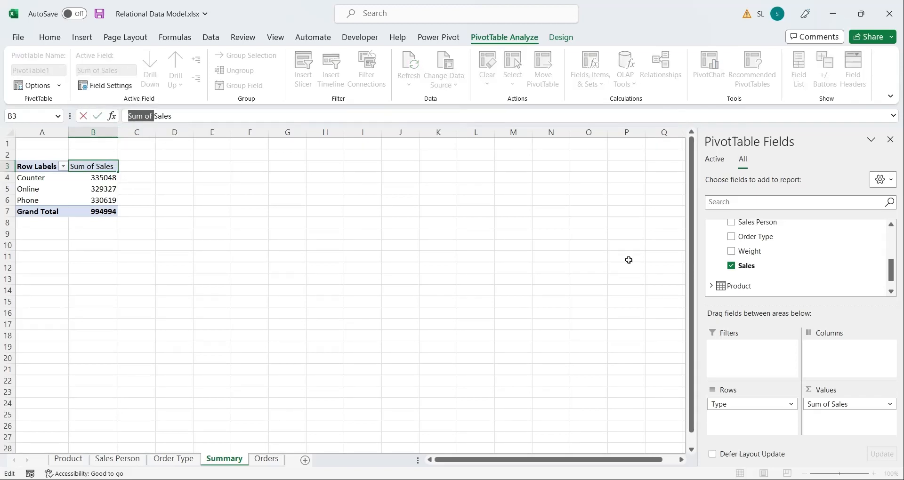
pyautogui.write('Sales')
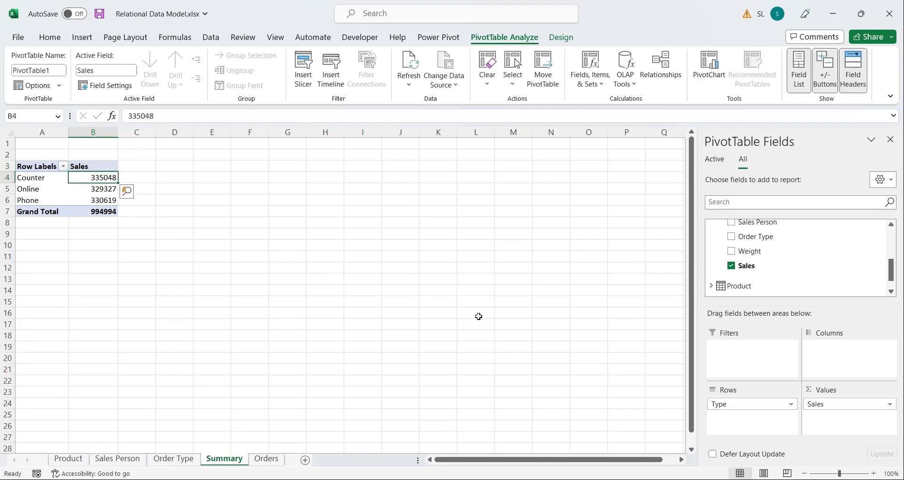
pyautogui.write('Online')
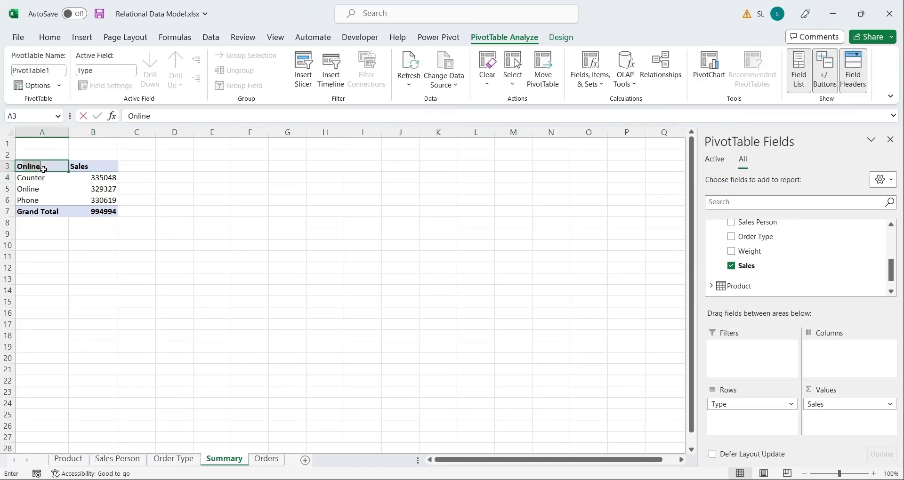
pyautogui.write('Order Type')
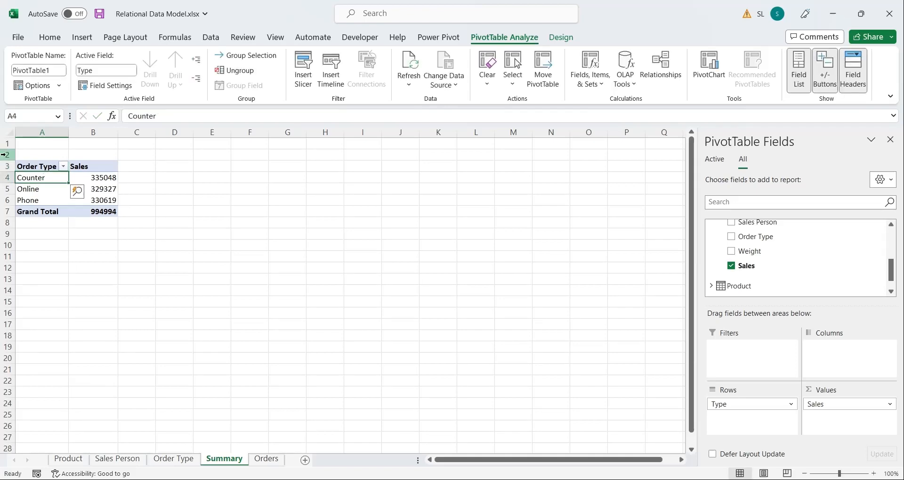
pyautogui.rightClick(42, 178)
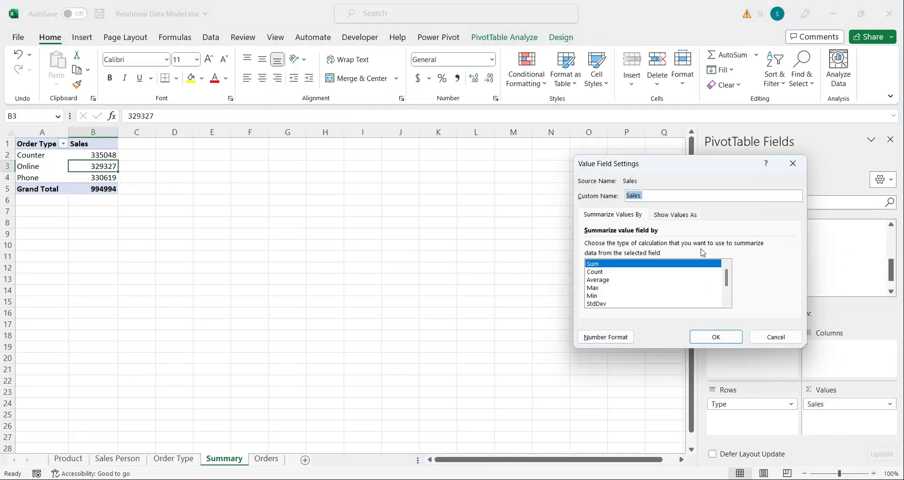
# Format the Sales totals as Accounting with 0 decimals and no symbol, giving 335,048 and 994,994.
pyautogui.click(606, 337)
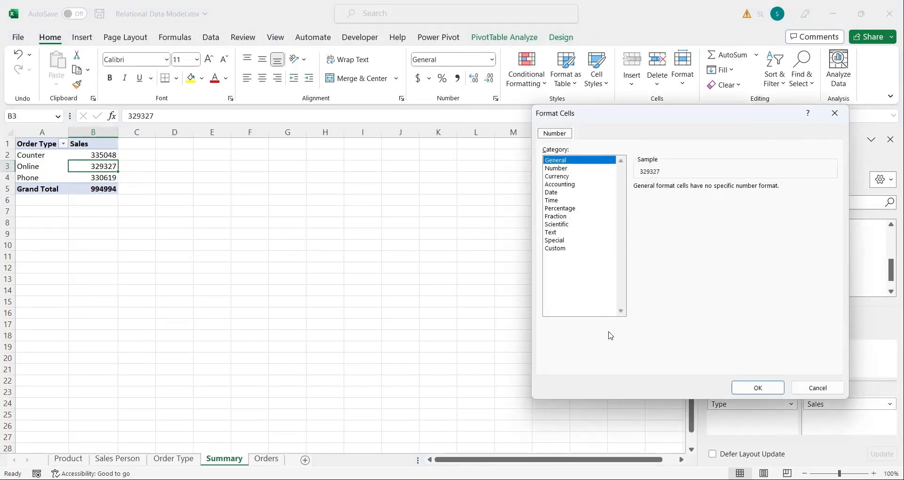
pyautogui.click(559, 184)
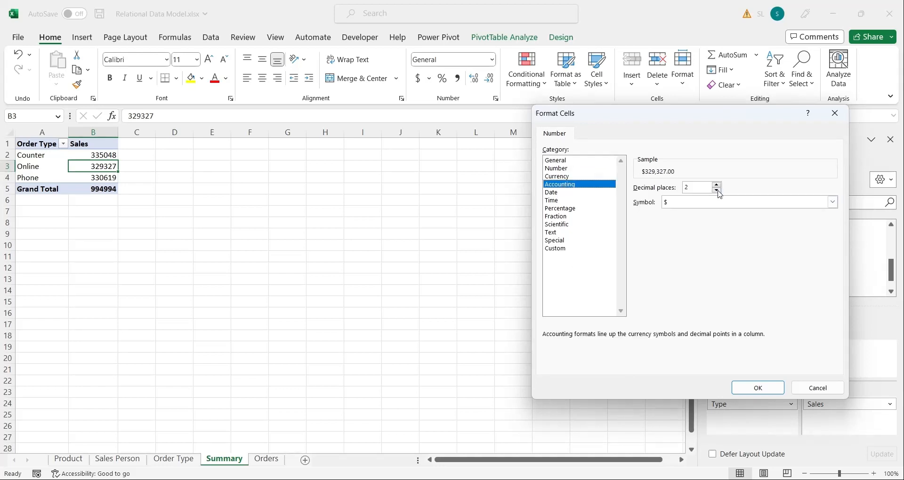
pyautogui.click(832, 202)
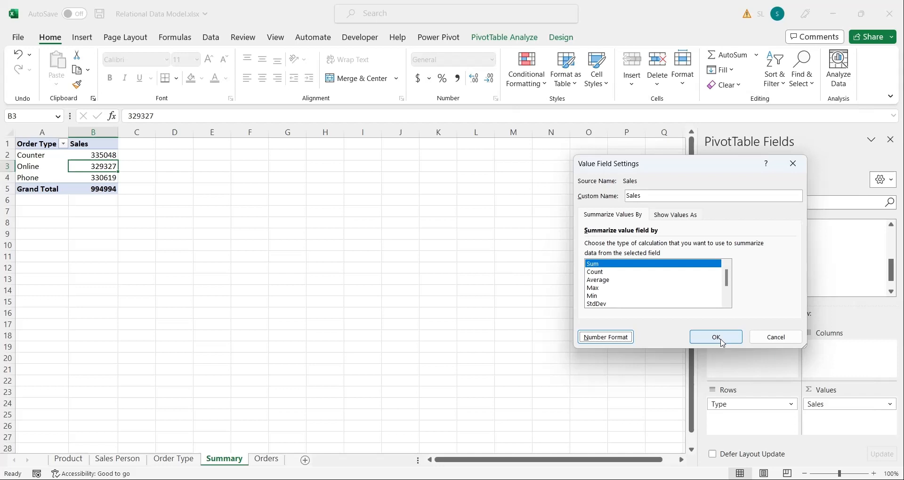
pyautogui.click(715, 337)
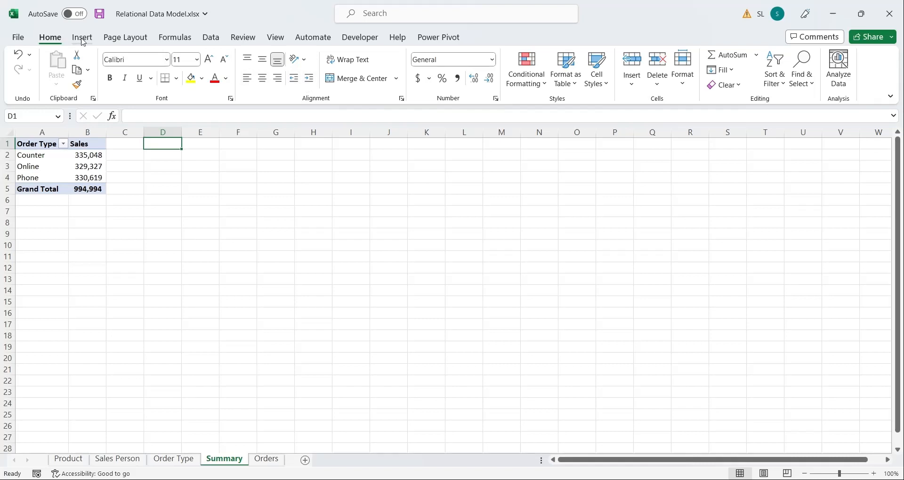
# Insert a PivotTable from the Data Model at Summary!$D$1 beside the first one.
pyautogui.click(27, 63)
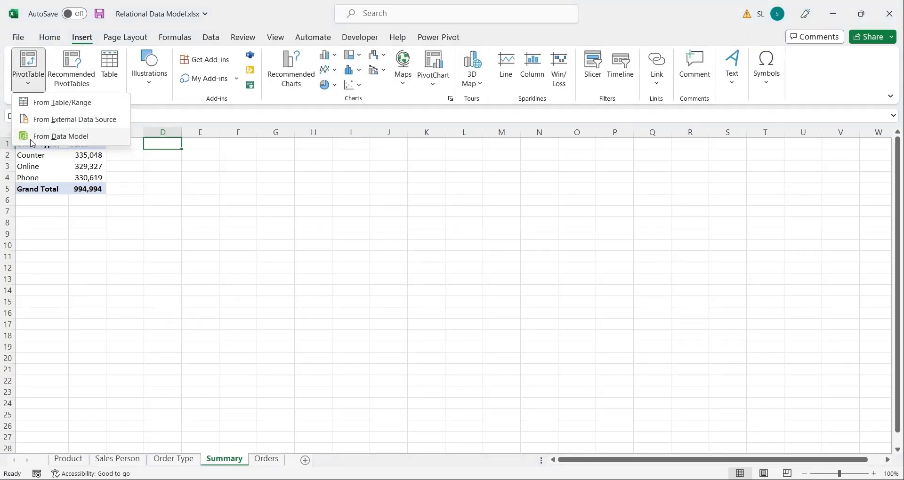
pyautogui.click(60, 136)
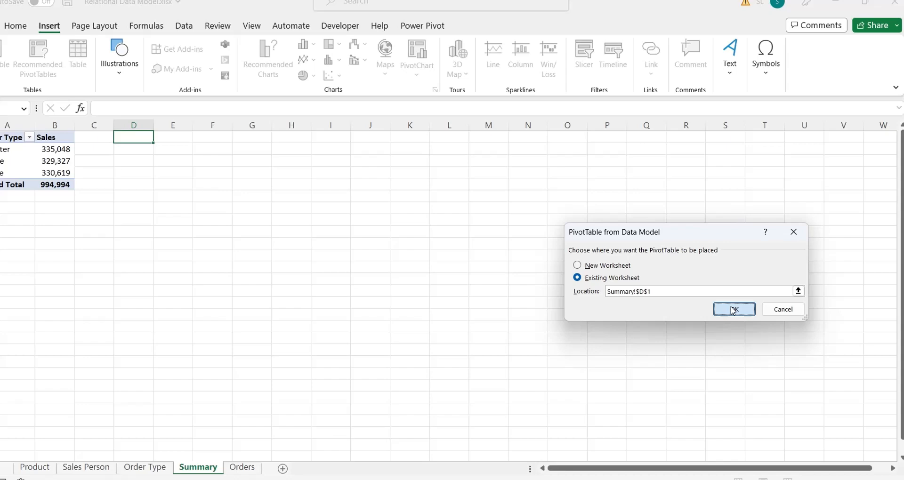
pyautogui.click(734, 309)
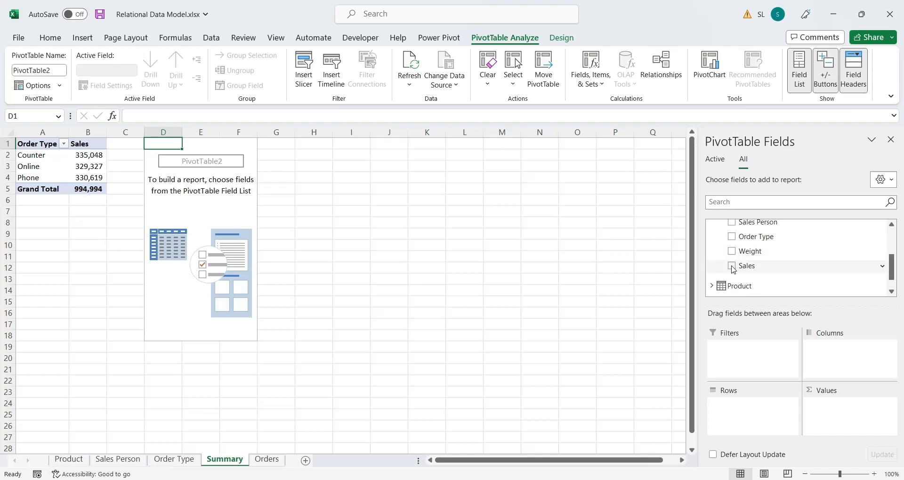
# Total Sales by Product Title in the new PivotTable and rename its value header to Sales.
pyautogui.click(733, 266)
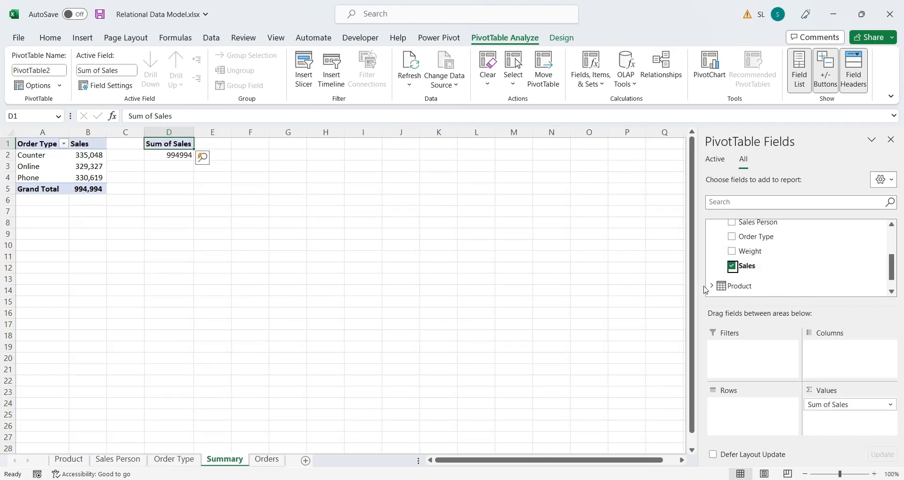
pyautogui.click(711, 286)
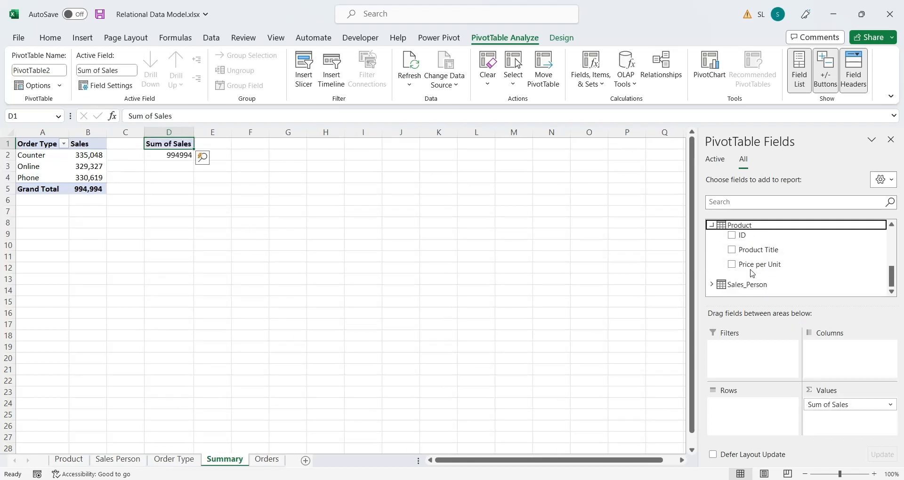
pyautogui.click(733, 250)
pyautogui.write('Sale')
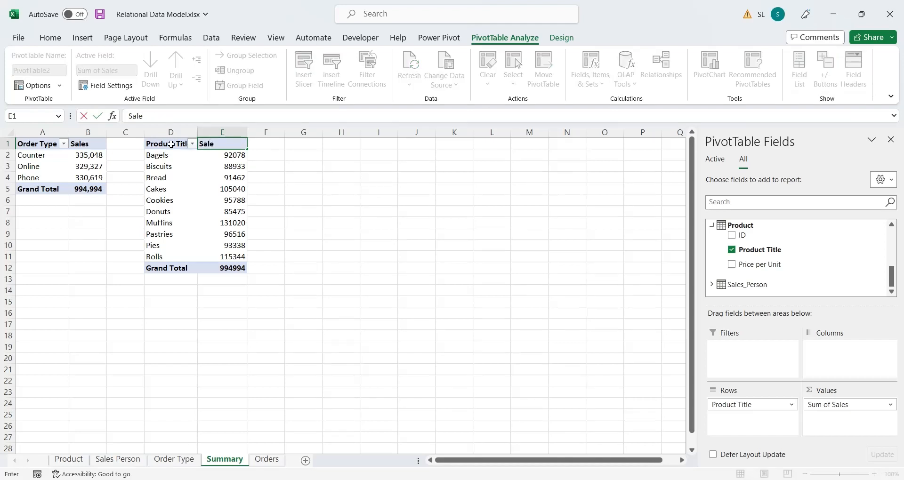
pyautogui.click(158, 154)
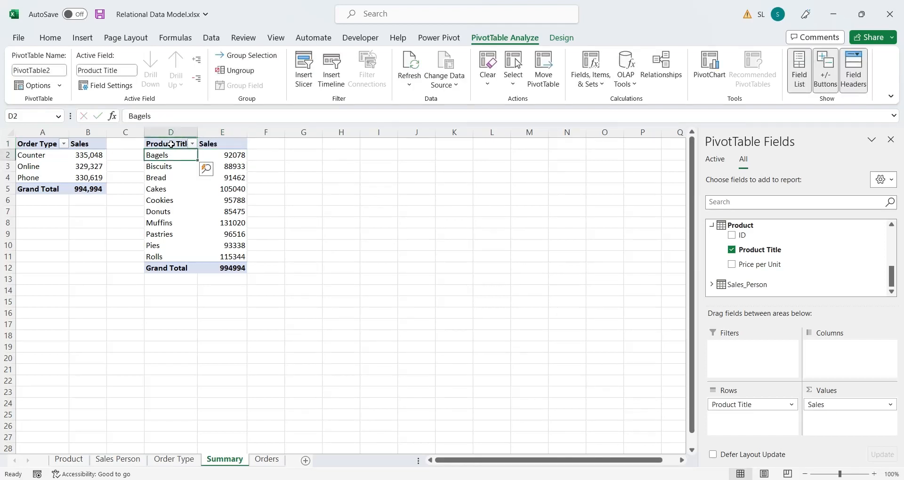
pyautogui.click(223, 245)
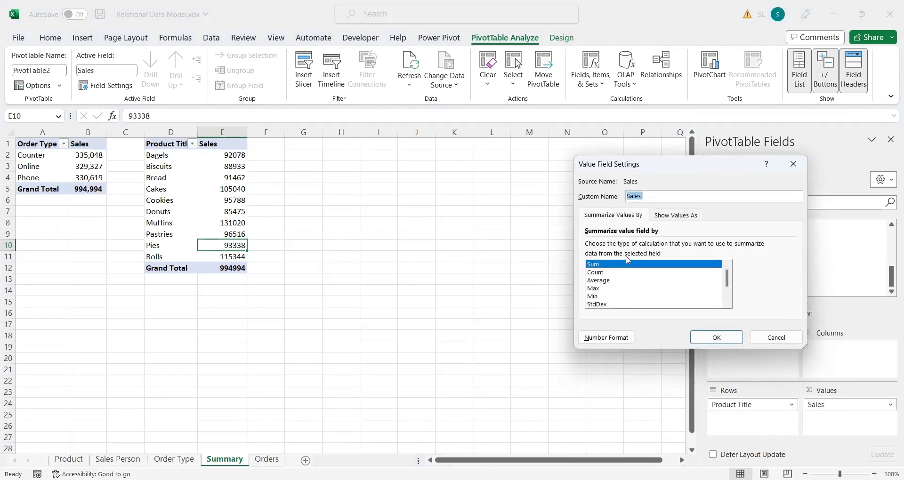
# Format the Product Title Sales totals as Accounting with 0 decimals and no symbol, then select G1.
pyautogui.click(606, 337)
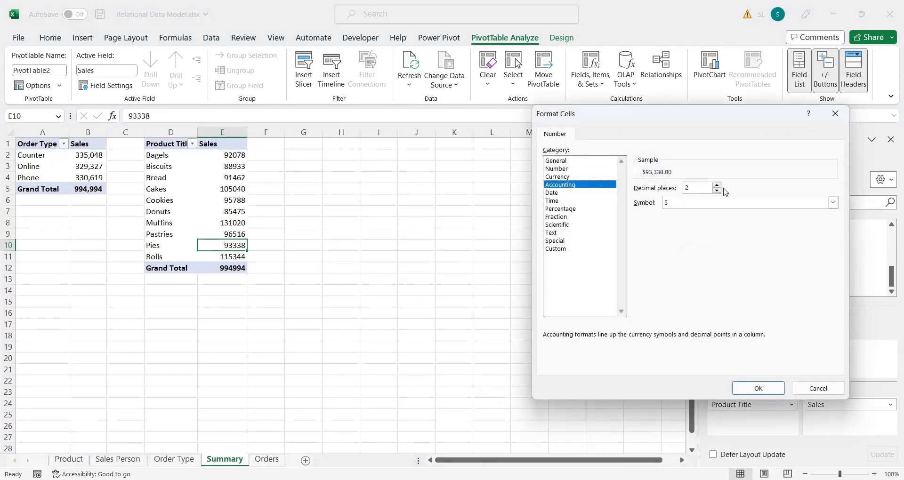
pyautogui.click(832, 203)
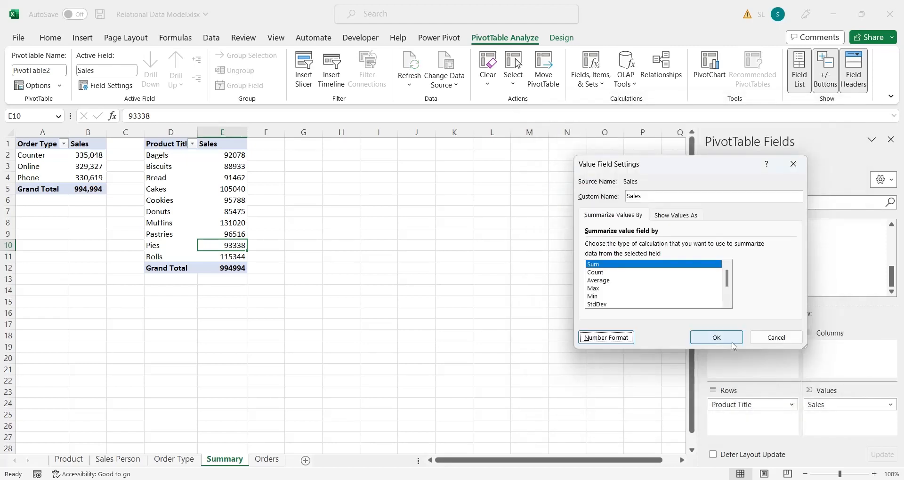
pyautogui.click(716, 338)
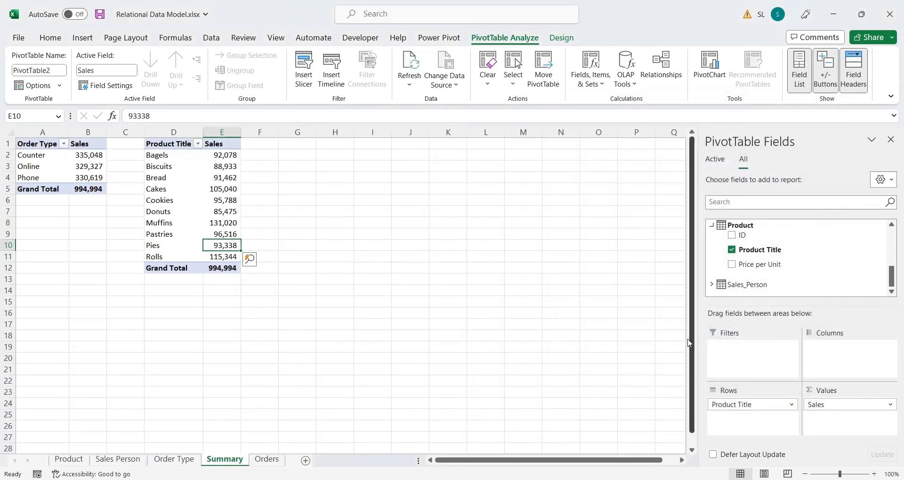
pyautogui.click(297, 143)
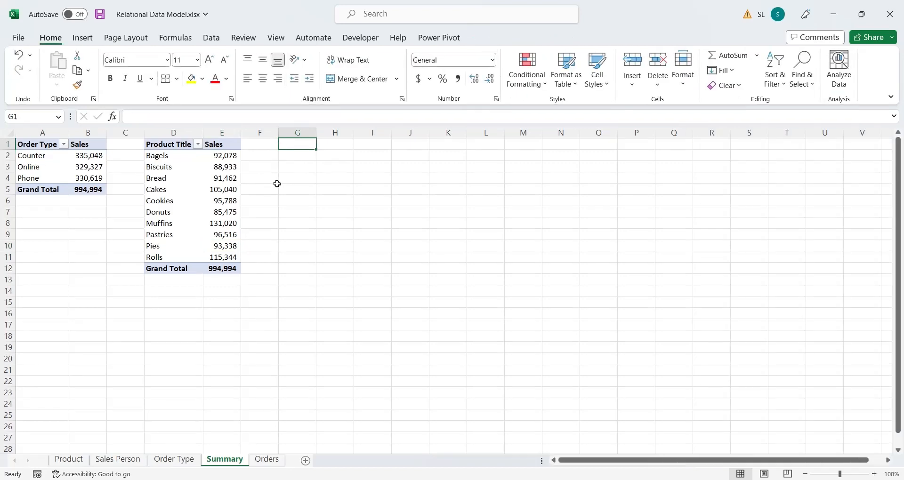
pyautogui.moveTo(82, 38)
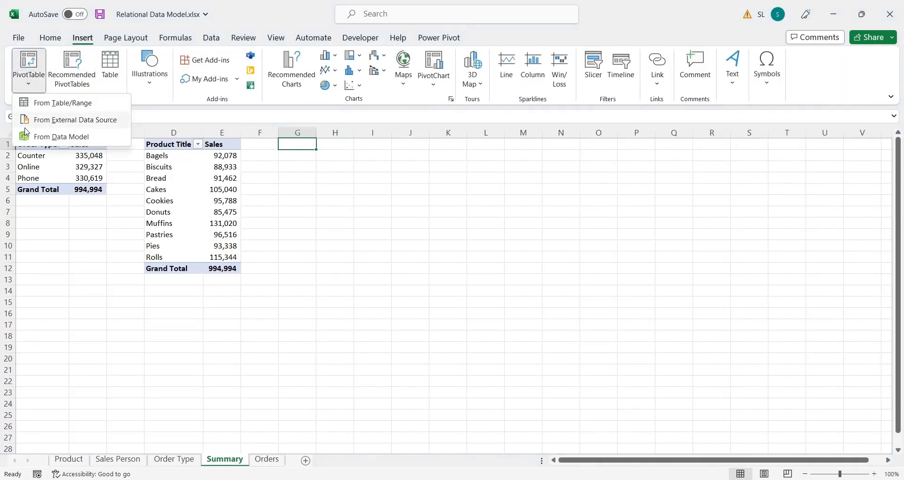
# Insert a Data Model PivotTable at G1 totalling Orders Sales by Sales_Person Name.
pyautogui.click(62, 136)
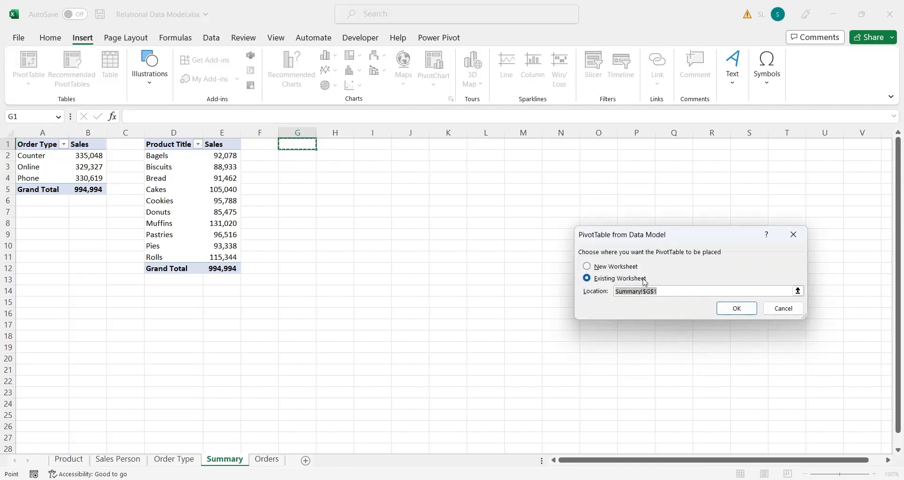
pyautogui.click(736, 308)
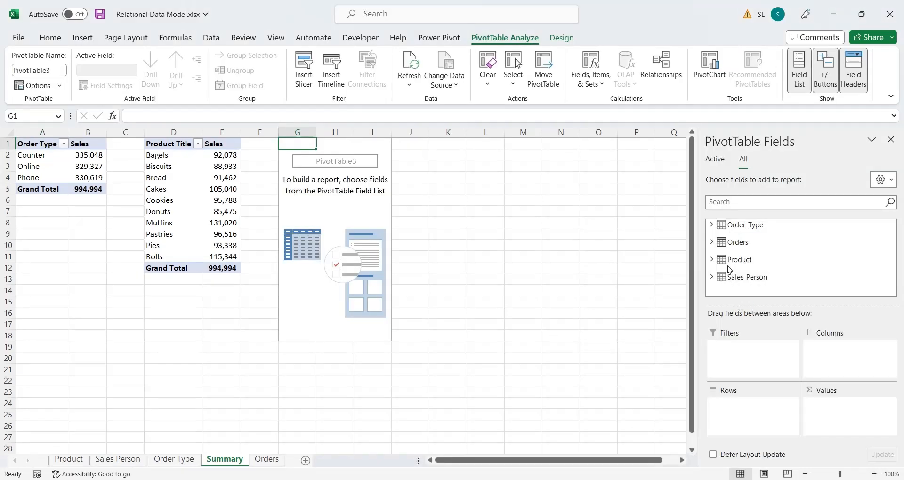
pyautogui.click(712, 277)
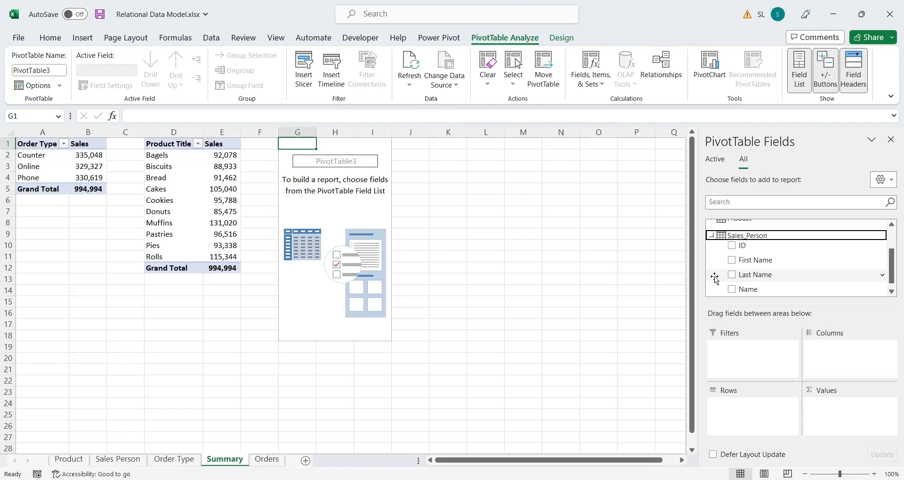
pyautogui.click(733, 289)
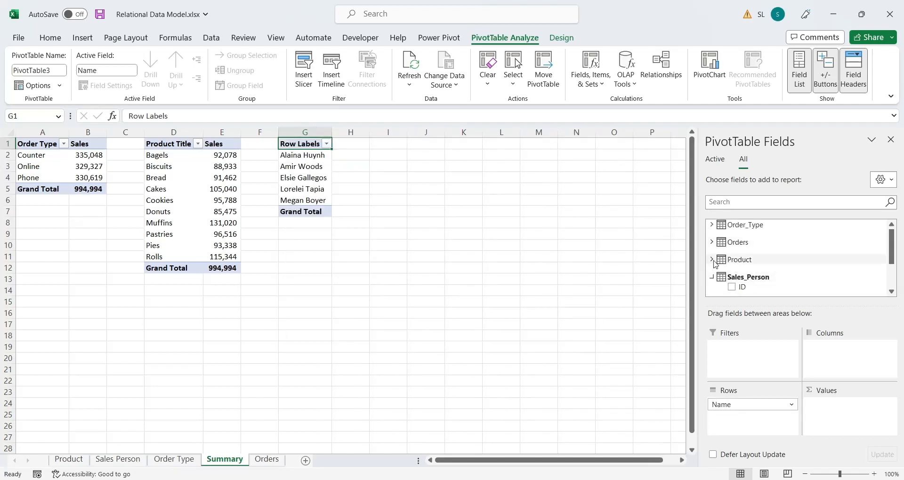
pyautogui.click(712, 260)
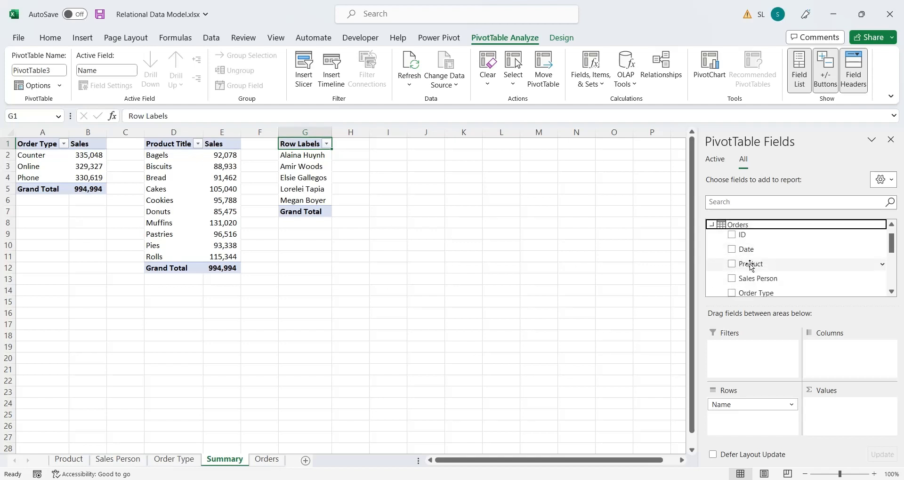
pyautogui.click(733, 266)
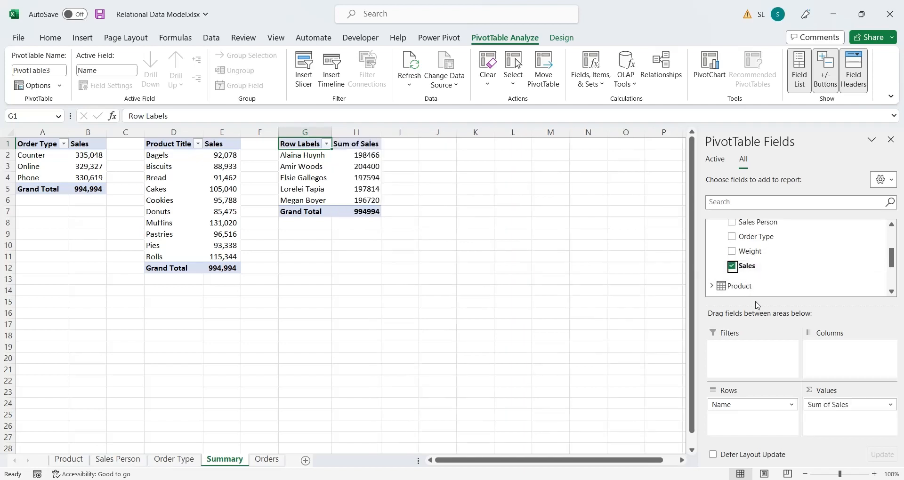
# Rename the third PivotTable's headers to Sales and Sales Person.
pyautogui.click(356, 143)
pyautogui.write('Sales')
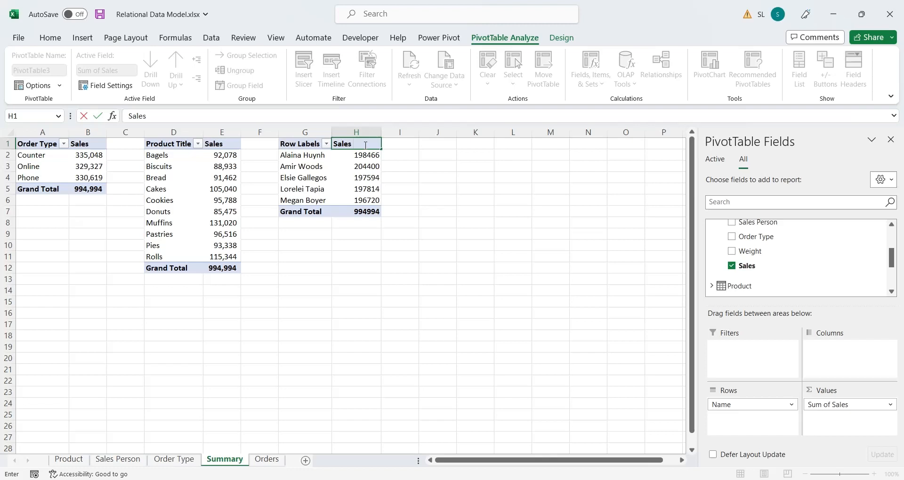
pyautogui.click(304, 143)
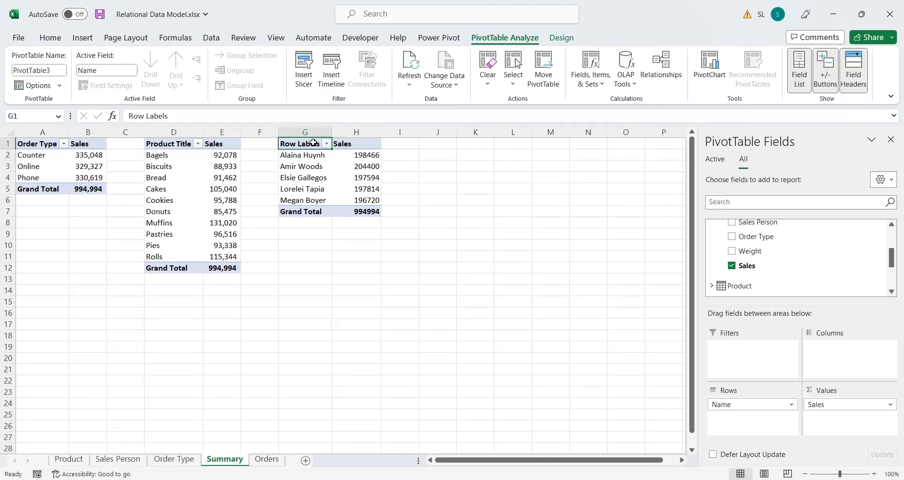
pyautogui.write('Sales Person')
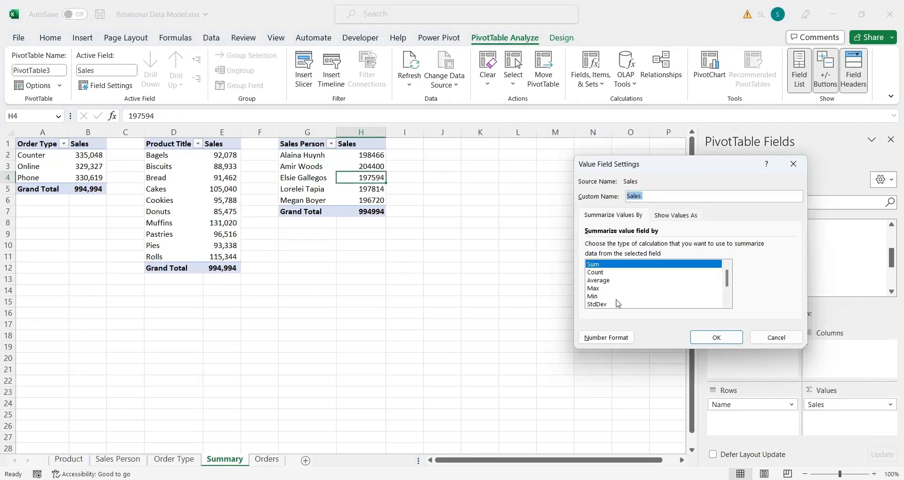
# Format the salesperson Sales totals as Accounting with 0 decimals and no currency symbol.
pyautogui.click(605, 337)
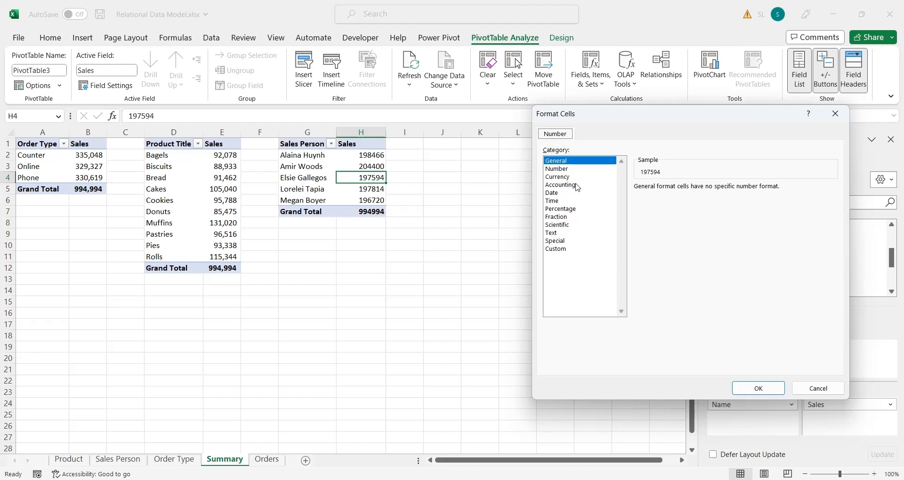
pyautogui.click(560, 184)
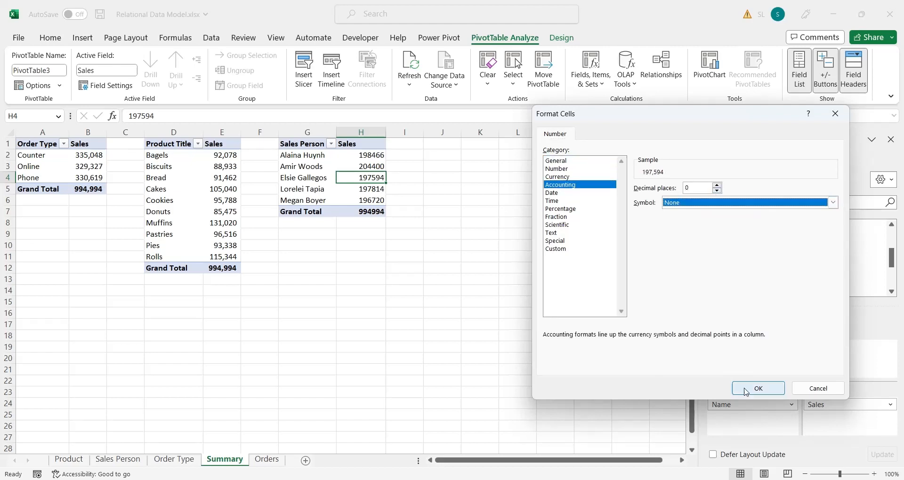
pyautogui.click(757, 388)
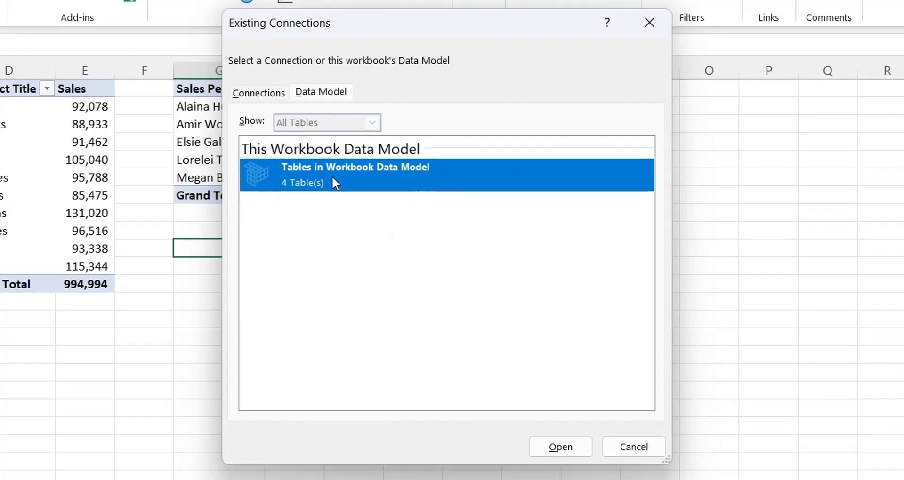
# Insert a slicer on Order_Type Type from the workbook Data Model, listing Counter, Online and Phone.
pyautogui.click(560, 447)
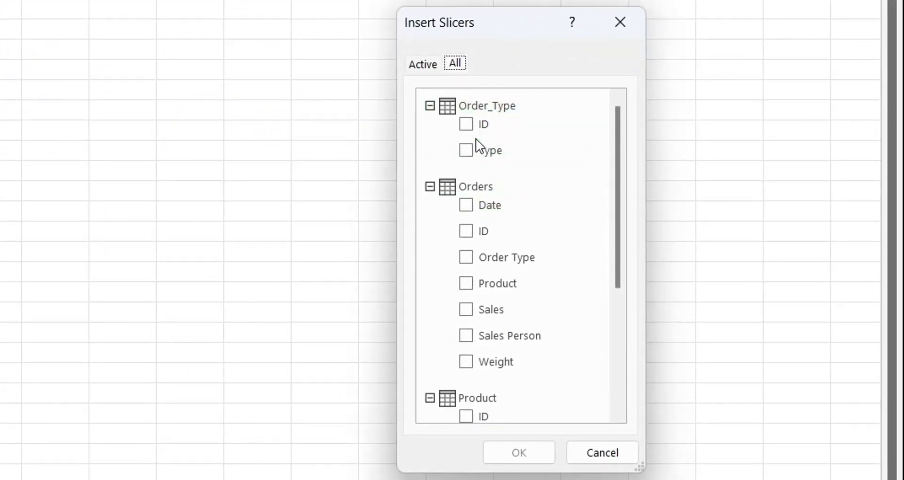
pyautogui.click(467, 150)
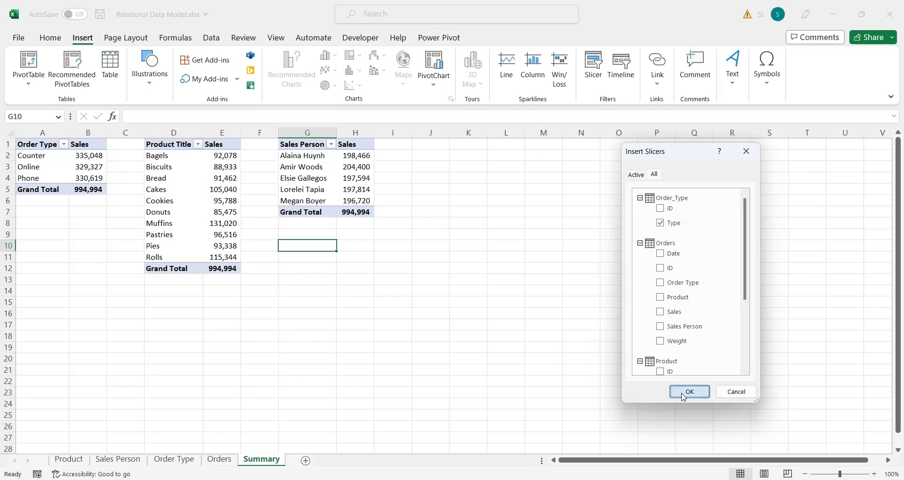
pyautogui.click(688, 391)
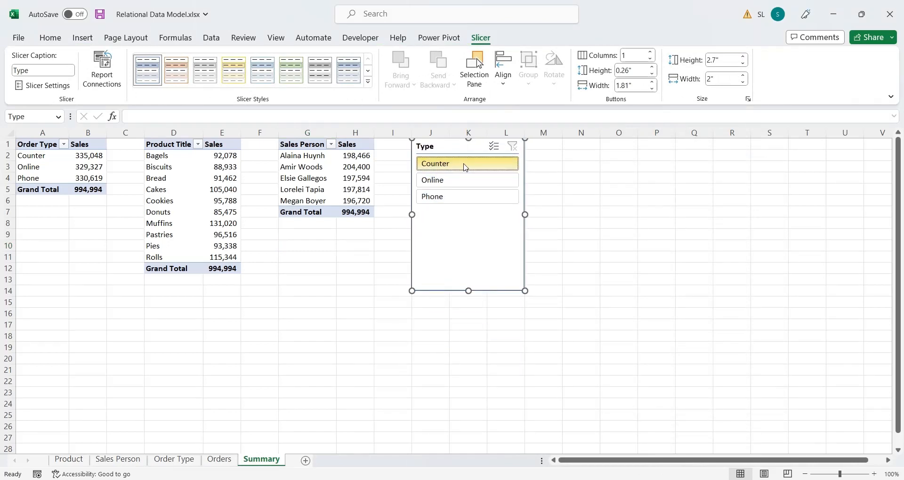
pyautogui.click(467, 196)
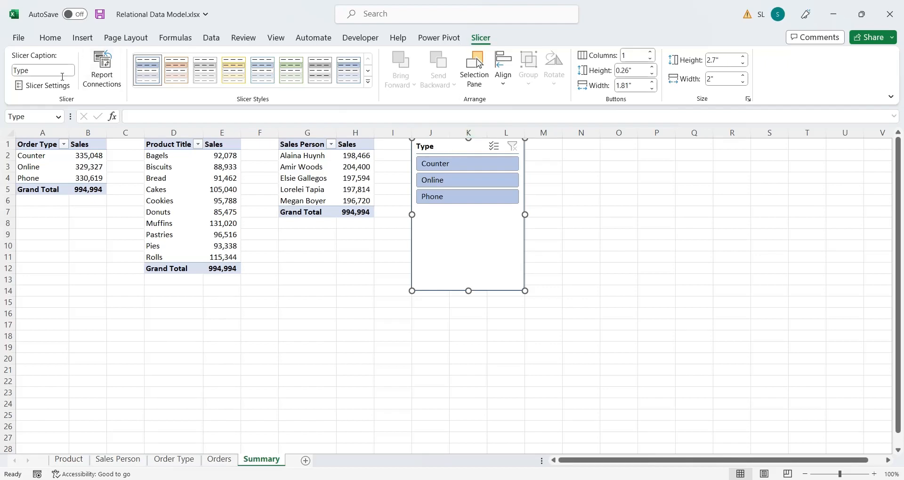
# Connect the Type slicer to PivotTable1, 2 and 3 via Report Connections, test it and clear the filter.
pyautogui.click(101, 69)
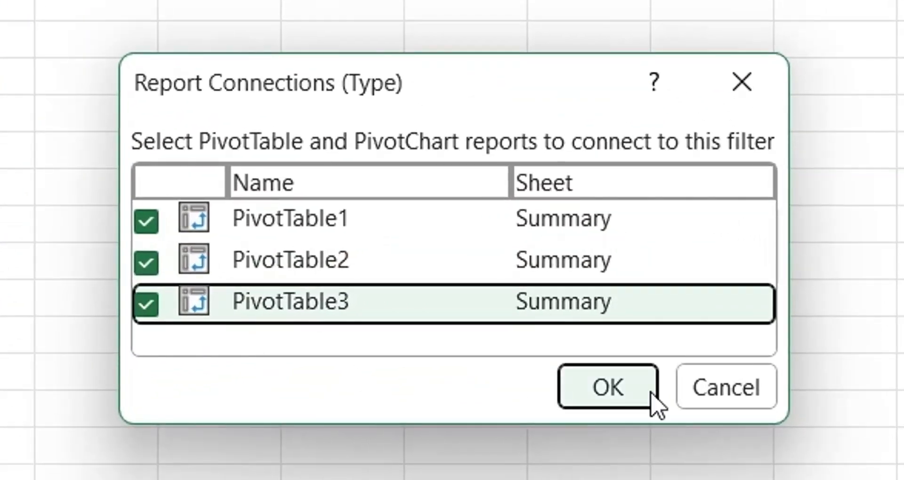
pyautogui.click(607, 387)
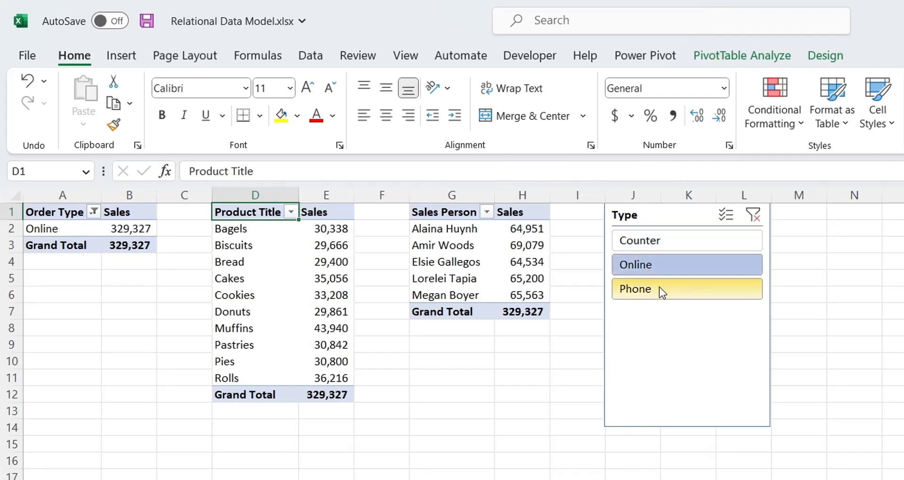
pyautogui.click(686, 289)
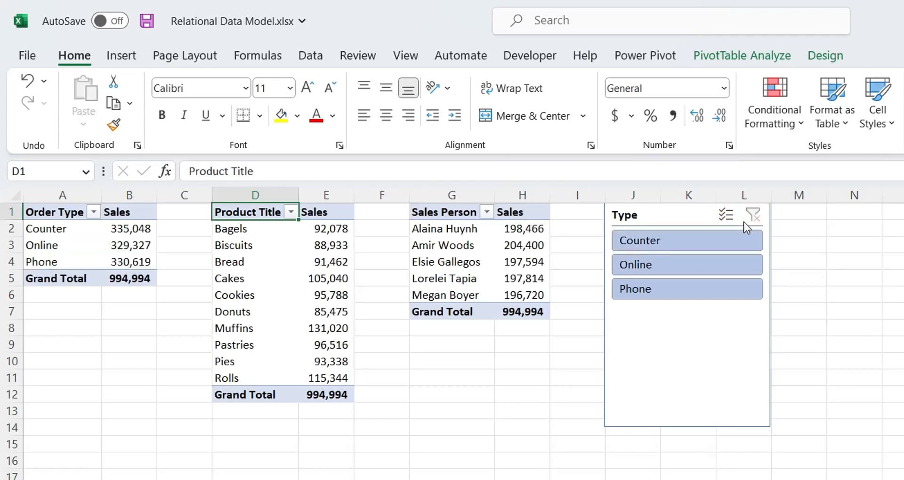
pyautogui.moveTo(777, 260)
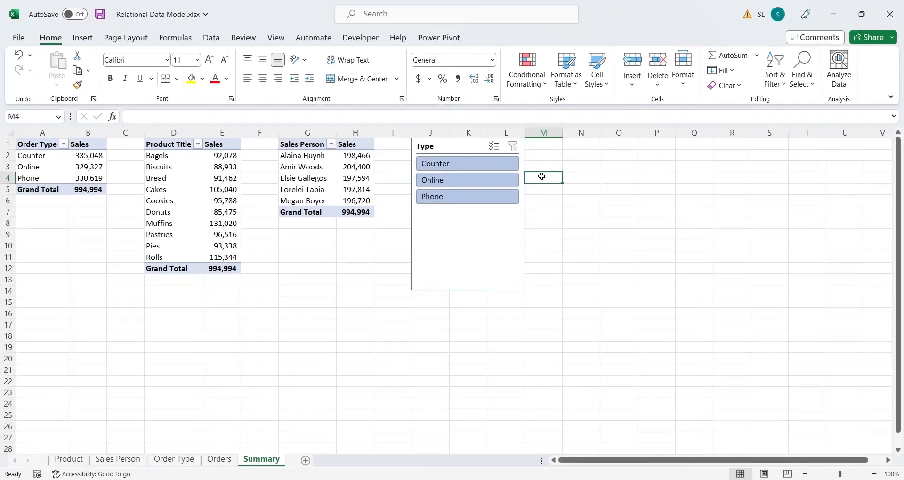
pyautogui.click(82, 38)
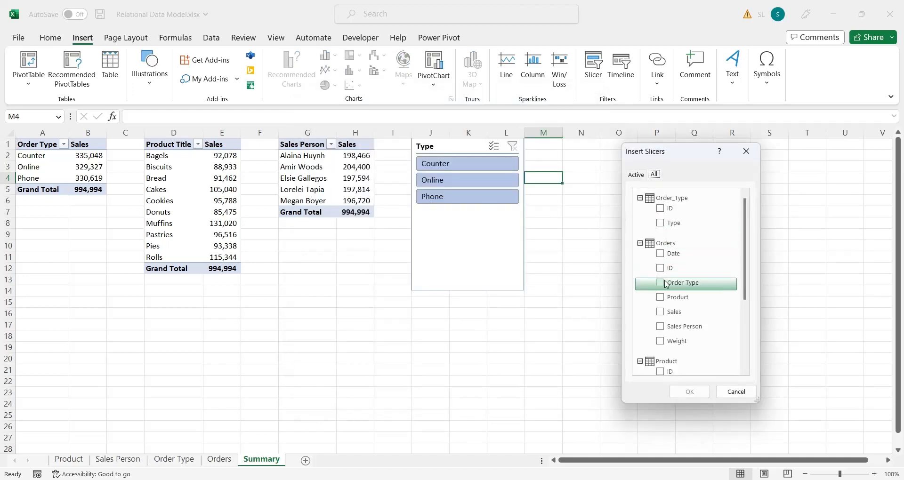
# Insert Product Title and Name slicers from the Insert Slicers list.
pyautogui.scroll(-3)
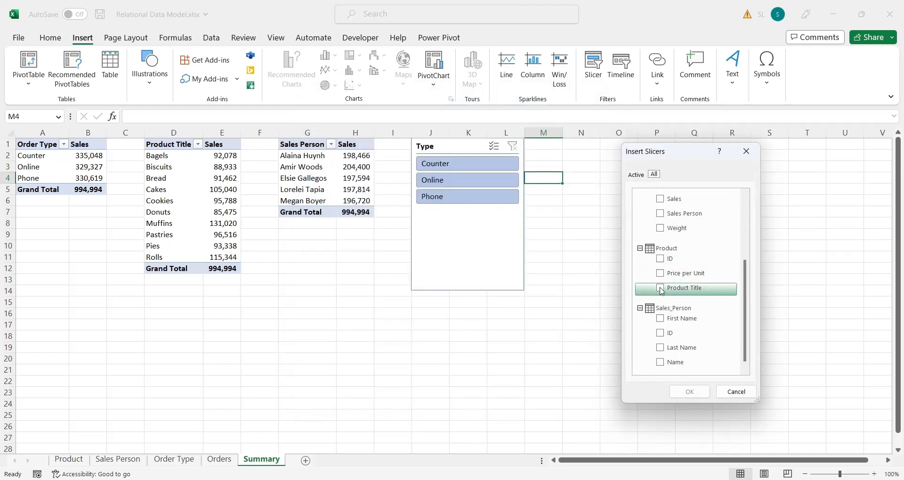
pyautogui.click(660, 288)
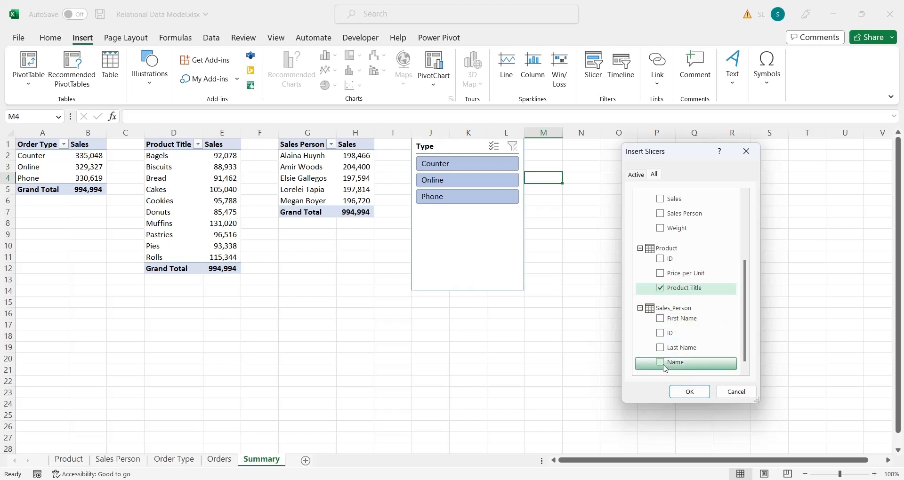
pyautogui.click(660, 362)
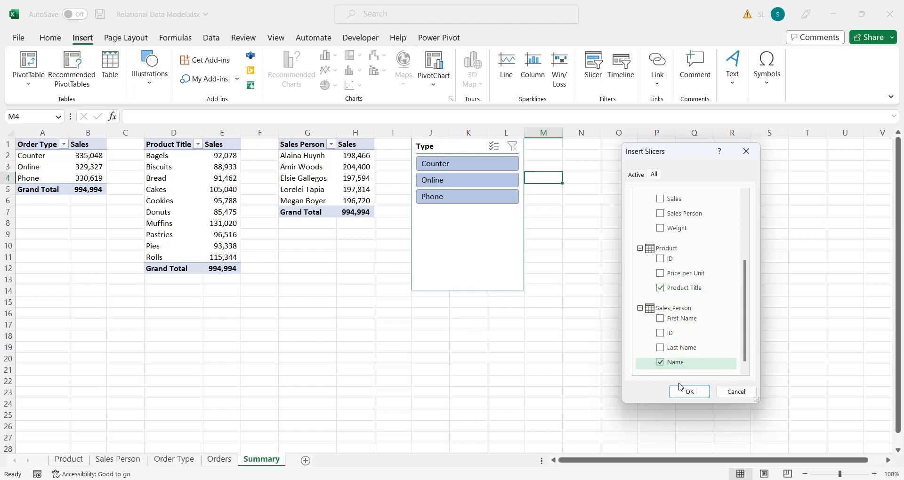
pyautogui.click(690, 391)
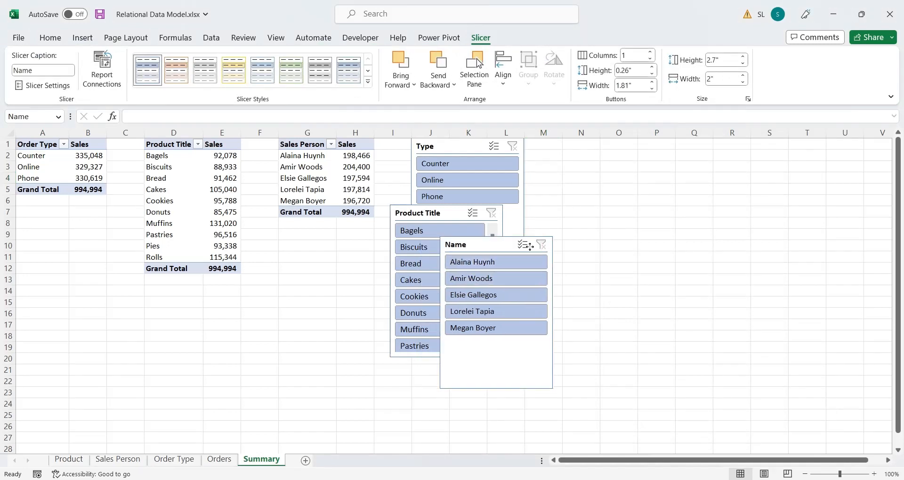
# Drag the Name and Product Title slicers into a row beside the Type slicer.
pyautogui.moveTo(496, 245); pyautogui.dragTo(687, 145)
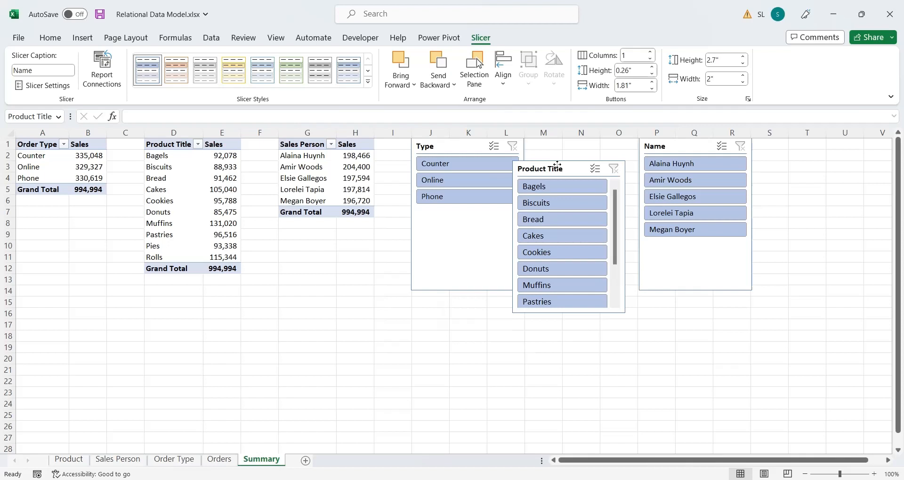
pyautogui.moveTo(556, 169); pyautogui.dragTo(582, 146)
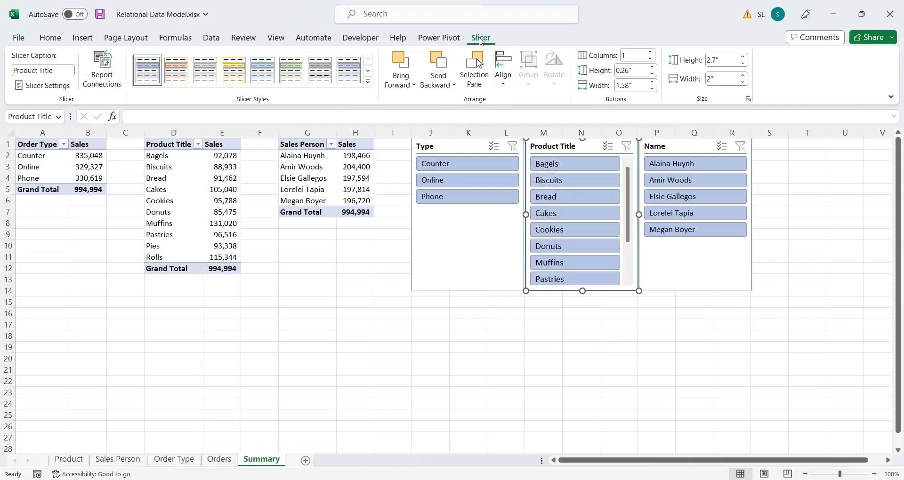
pyautogui.click(102, 68)
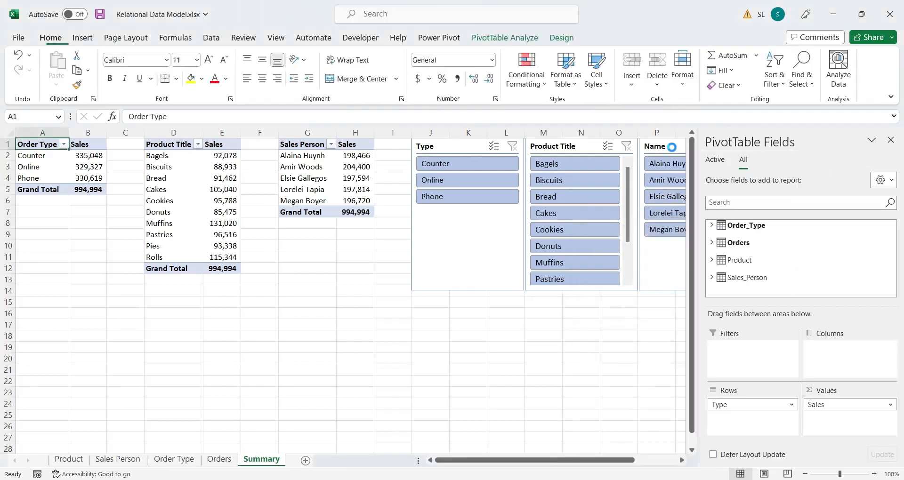
pyautogui.click(102, 68)
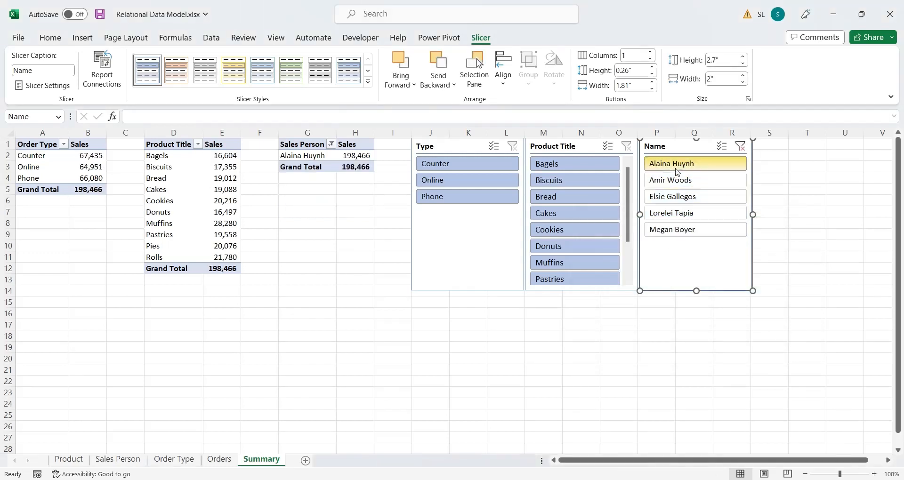
pyautogui.click(672, 197)
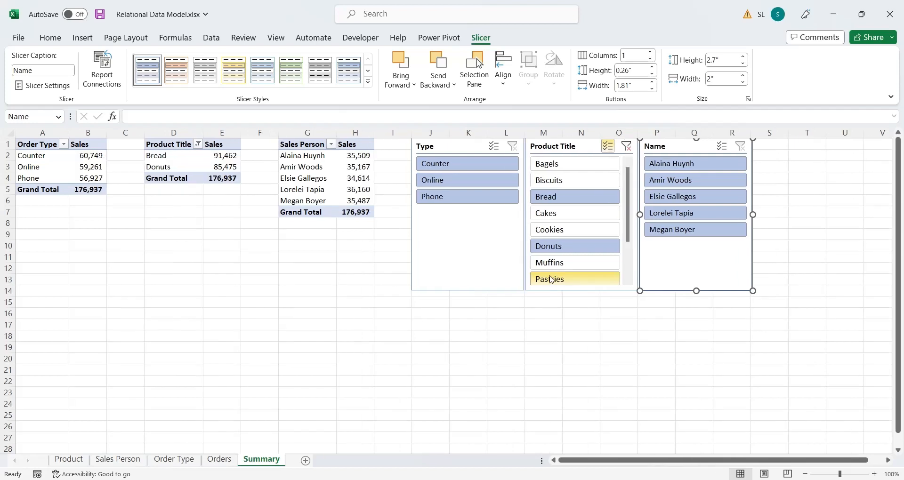
pyautogui.click(548, 179)
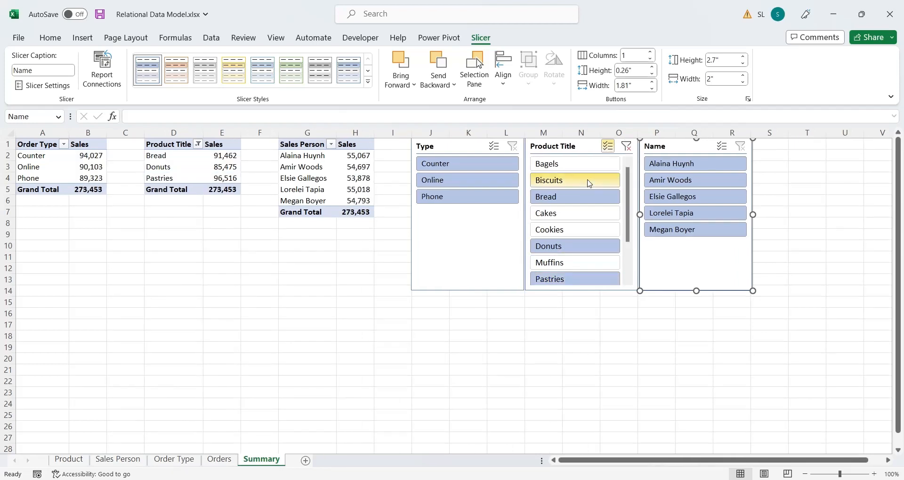
pyautogui.click(627, 146)
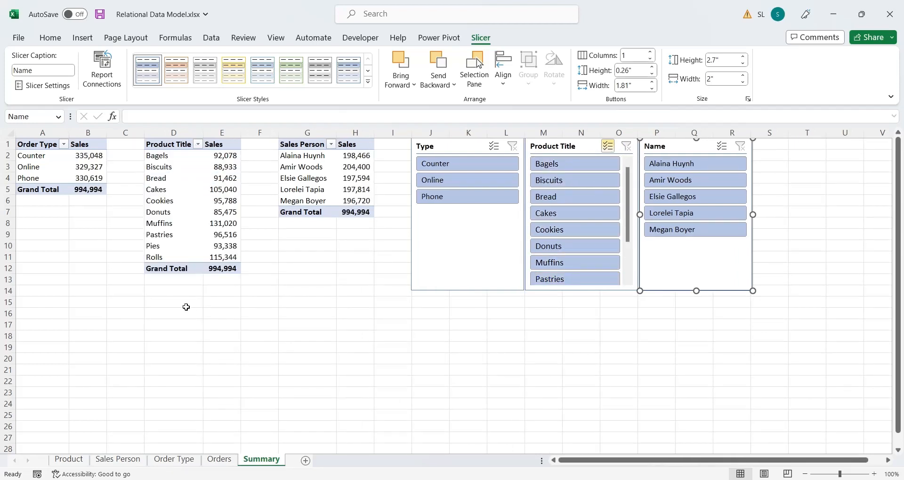
pyautogui.click(174, 301)
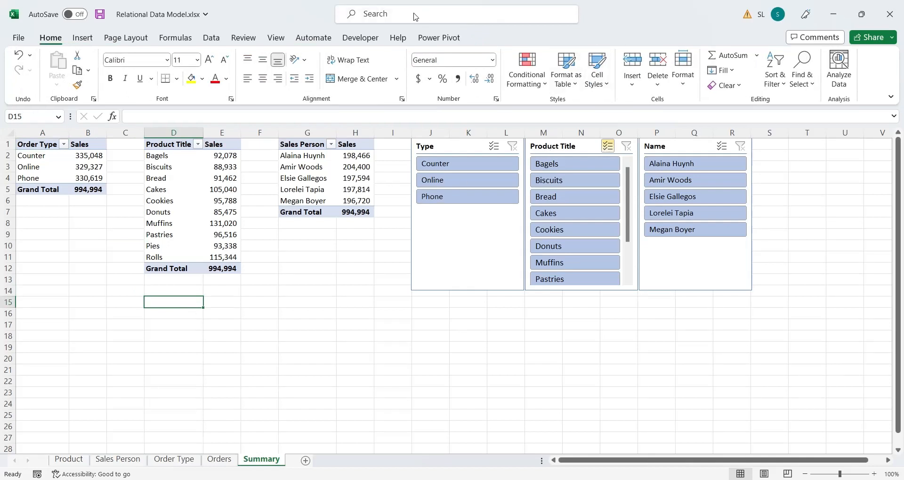
# Insert a Date timeline, size it to show Jan–Dec 2010, and pick March 2010.
pyautogui.click(82, 38)
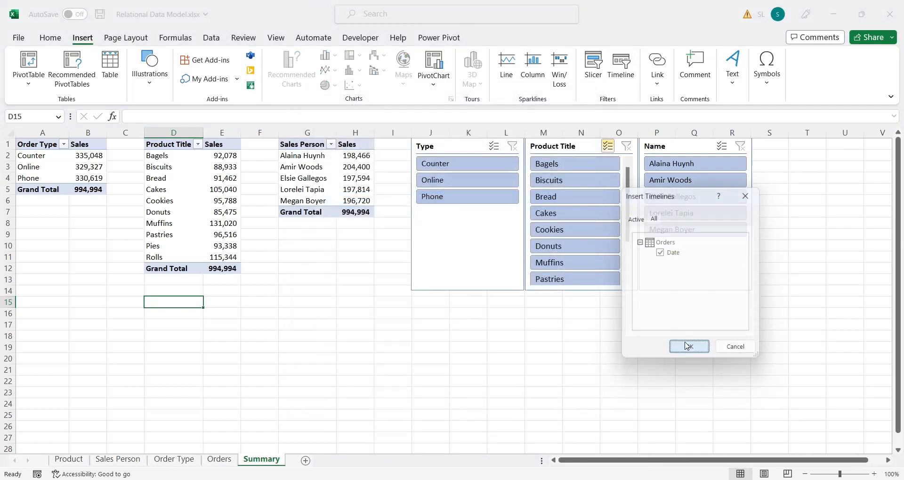
pyautogui.click(689, 346)
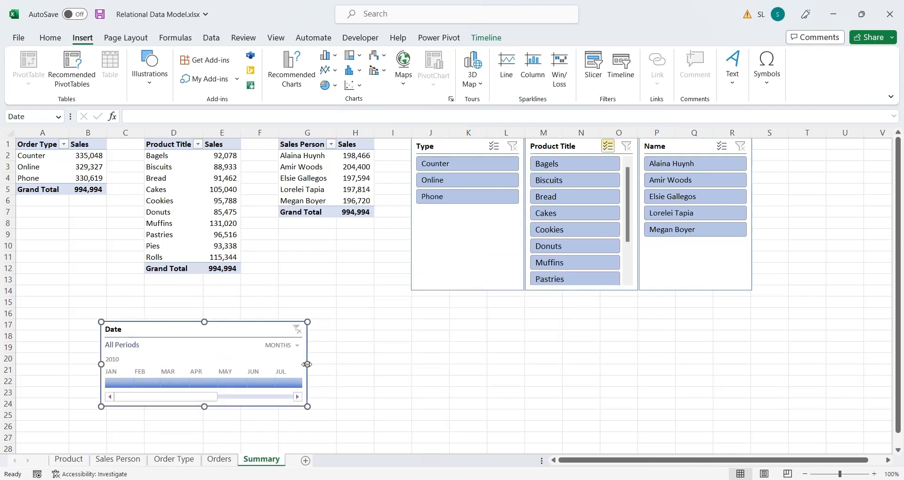
pyautogui.moveTo(307, 363); pyautogui.dragTo(591, 364)
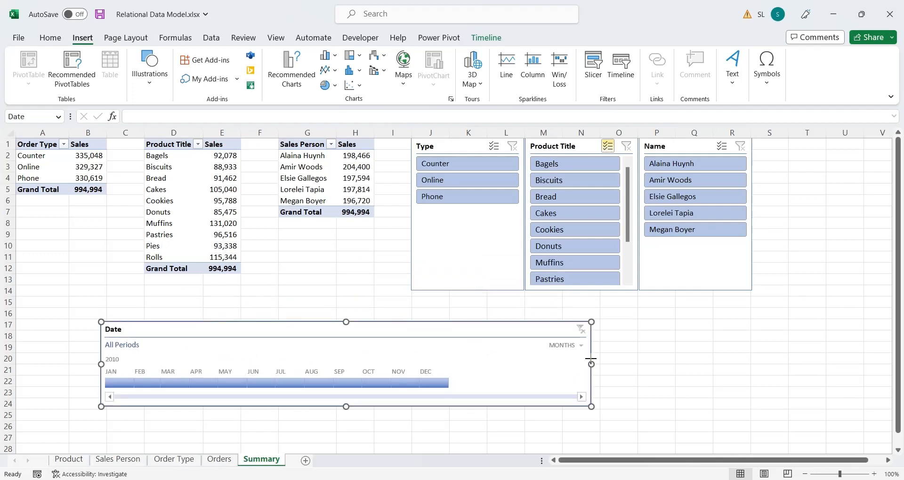
pyautogui.moveTo(592, 364); pyautogui.dragTo(454, 364)
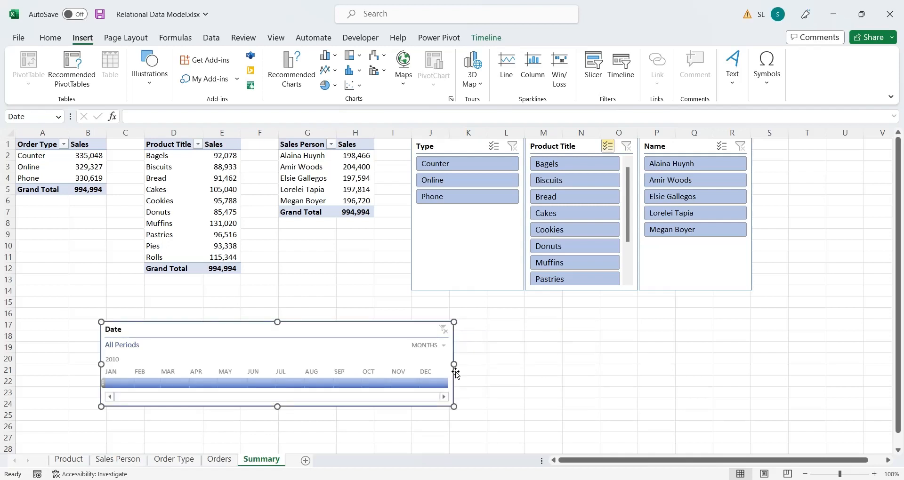
pyautogui.click(111, 383)
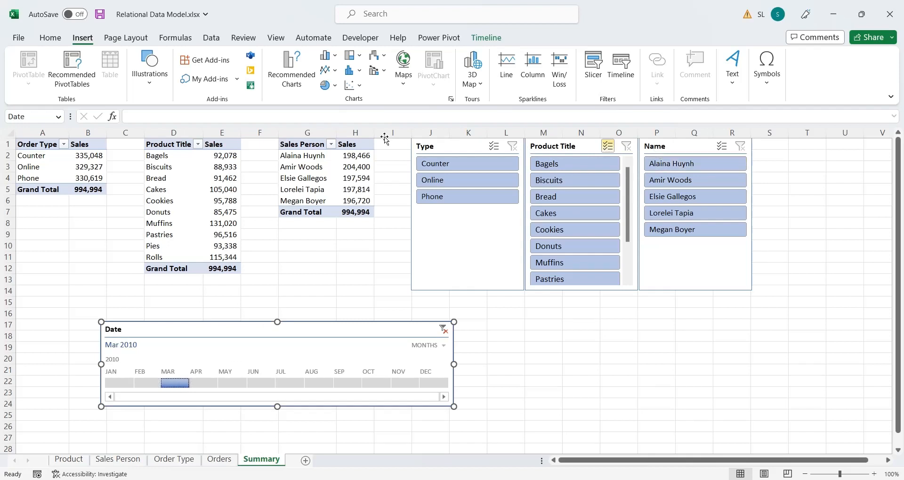
# Link the Date timeline to PivotTable3 too via Report Connections.
pyautogui.click(486, 38)
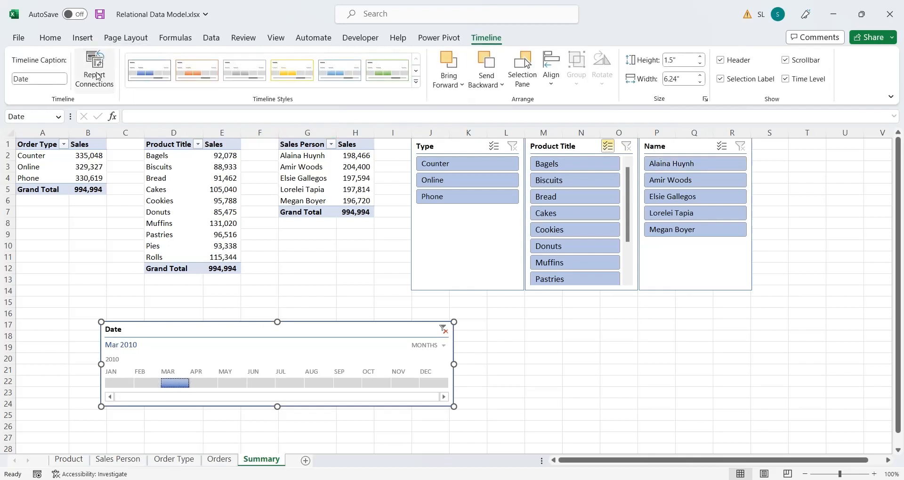
pyautogui.click(94, 69)
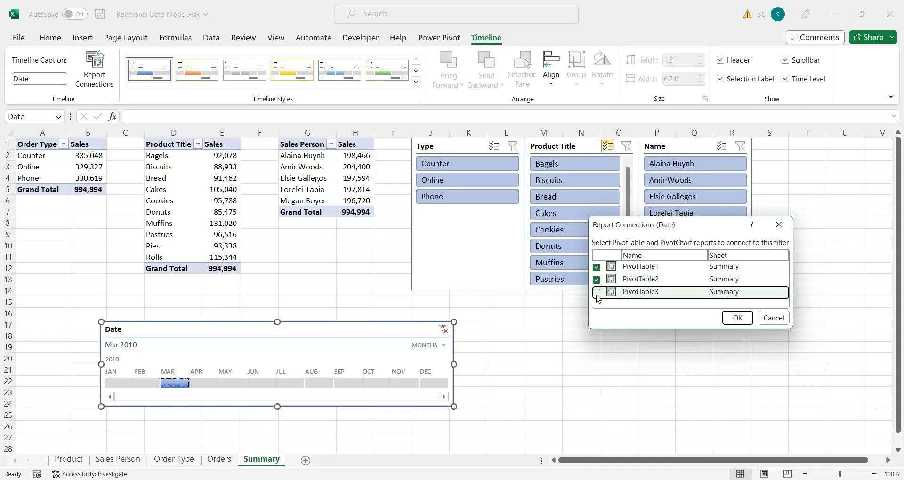
pyautogui.click(736, 317)
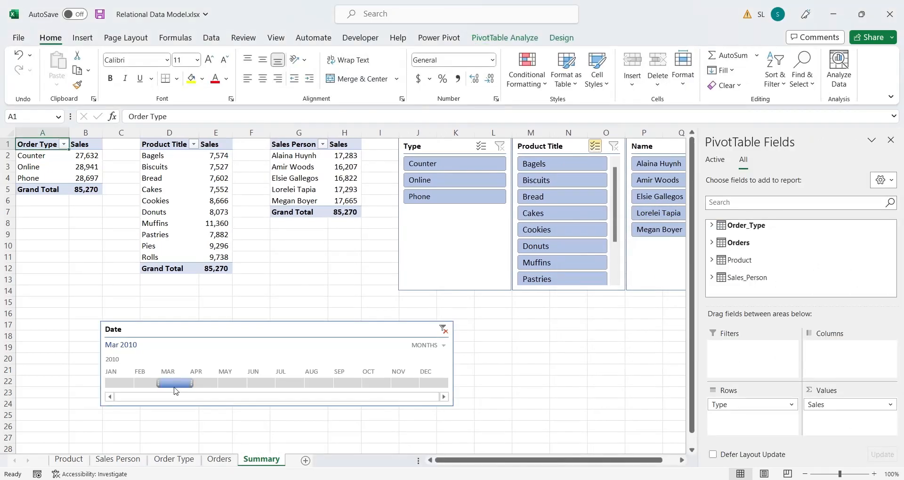
# Drag the timeline range through several spans, ending on Jan–Jun 2010 with a 493,843 grand total.
pyautogui.moveTo(175, 383); pyautogui.dragTo(214, 383)
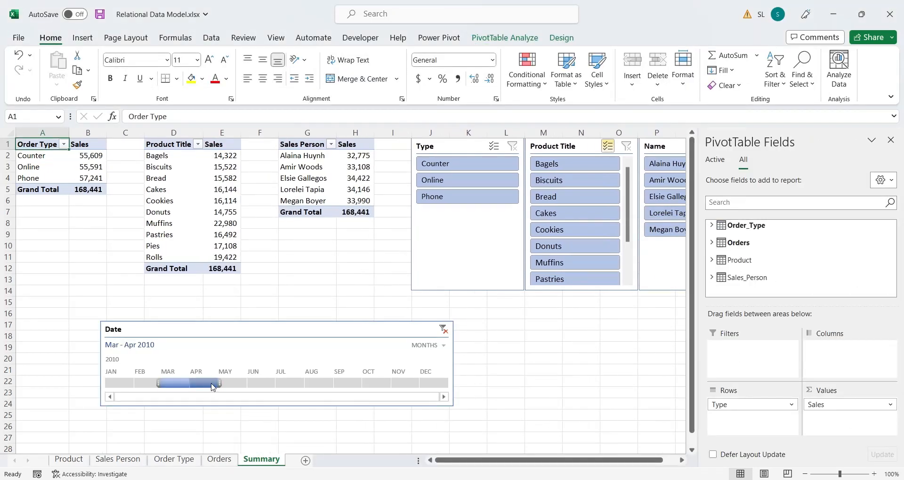
pyautogui.moveTo(218, 383); pyautogui.dragTo(248, 383)
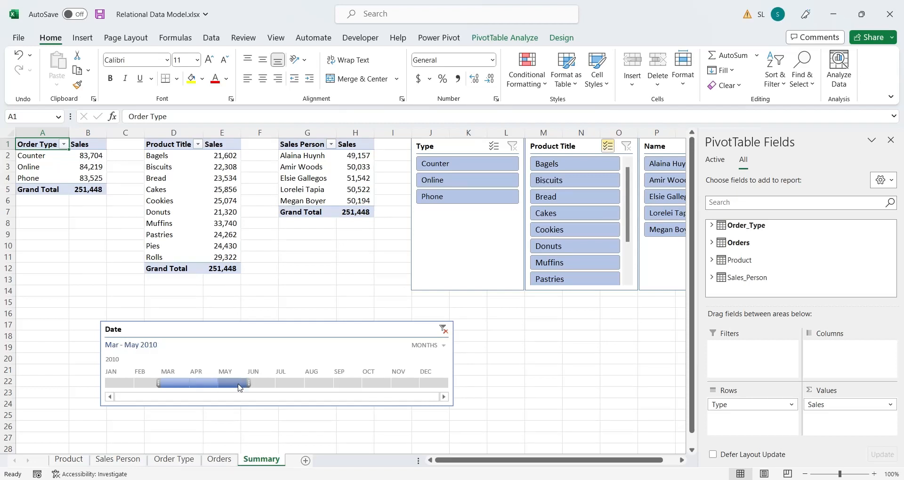
pyautogui.moveTo(239, 384); pyautogui.dragTo(122, 383)
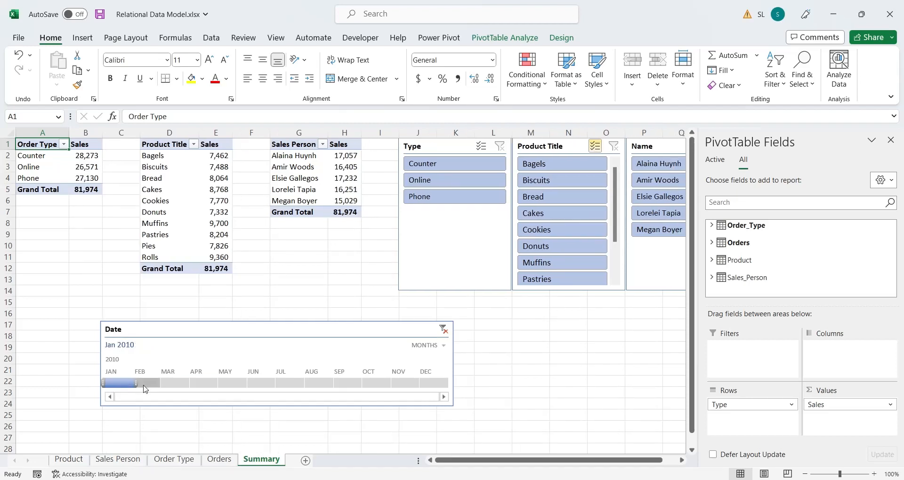
pyautogui.moveTo(122, 383); pyautogui.dragTo(173, 384)
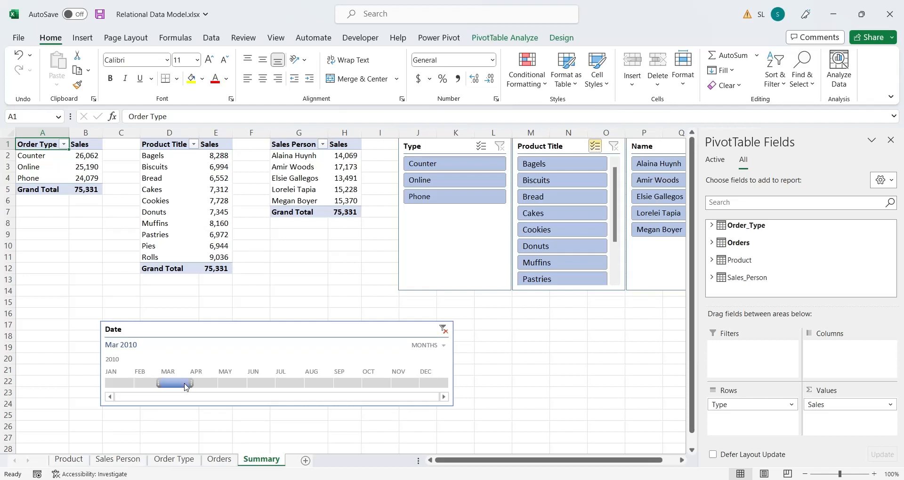
pyautogui.moveTo(176, 383); pyautogui.dragTo(247, 383)
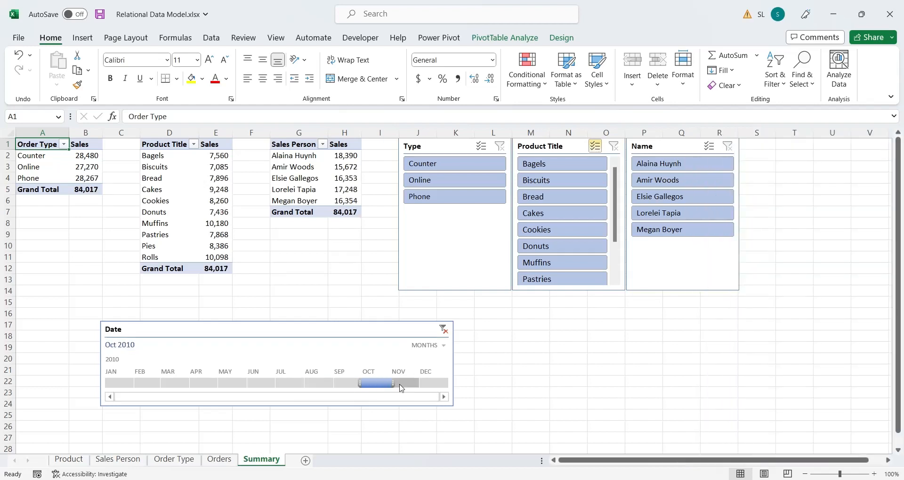
pyautogui.moveTo(381, 383); pyautogui.dragTo(420, 383)
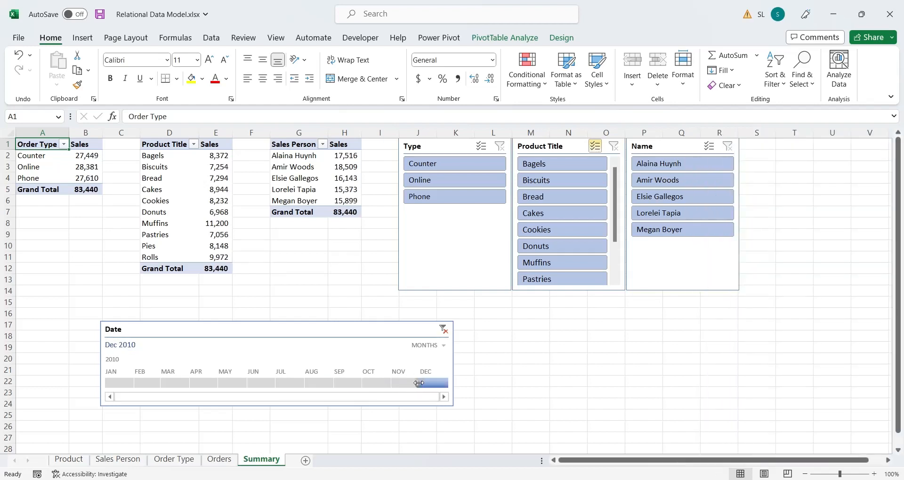
pyautogui.moveTo(419, 383); pyautogui.dragTo(275, 384)
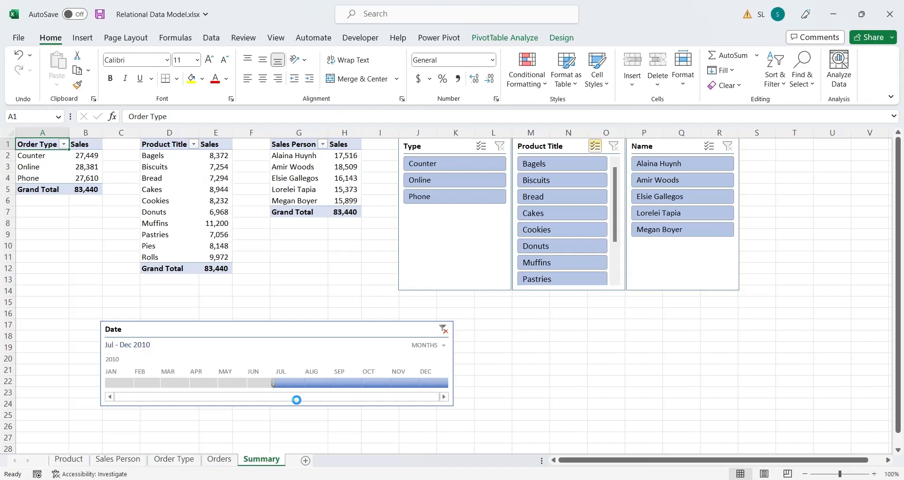
pyautogui.moveTo(296, 383); pyautogui.dragTo(268, 383)
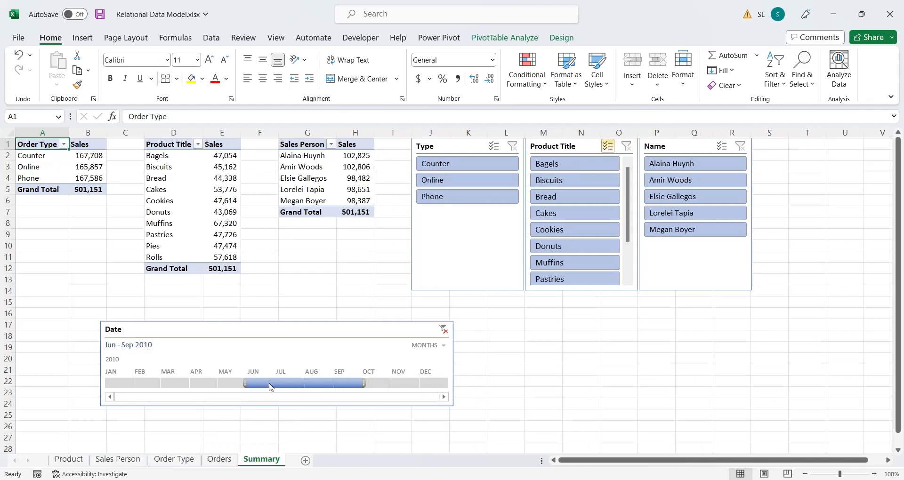
pyautogui.moveTo(244, 383); pyautogui.dragTo(104, 384)
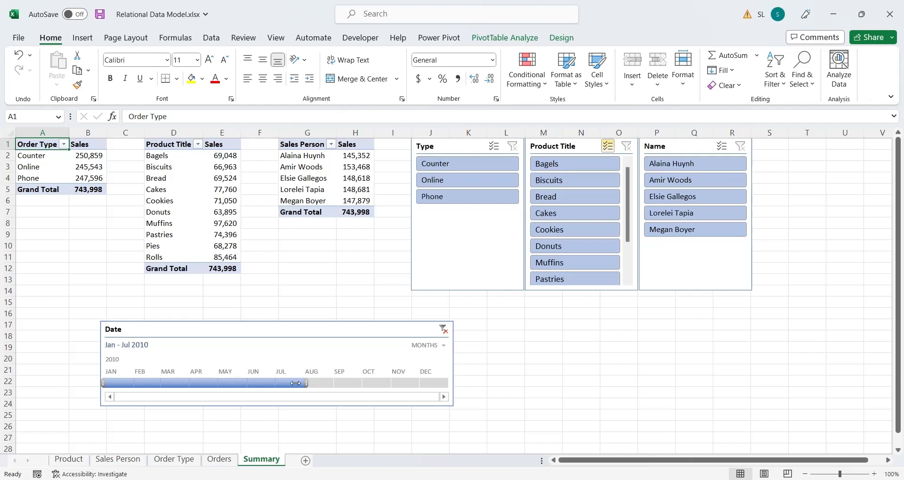
pyautogui.moveTo(305, 383); pyautogui.dragTo(276, 383)
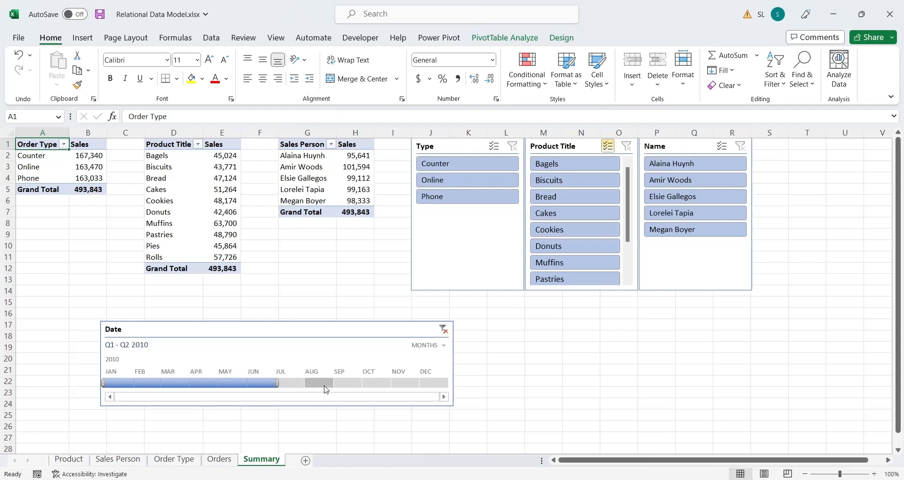
# Add a blank worksheet and place a Data Model PivotTable at its cell A1.
pyautogui.click(277, 364)
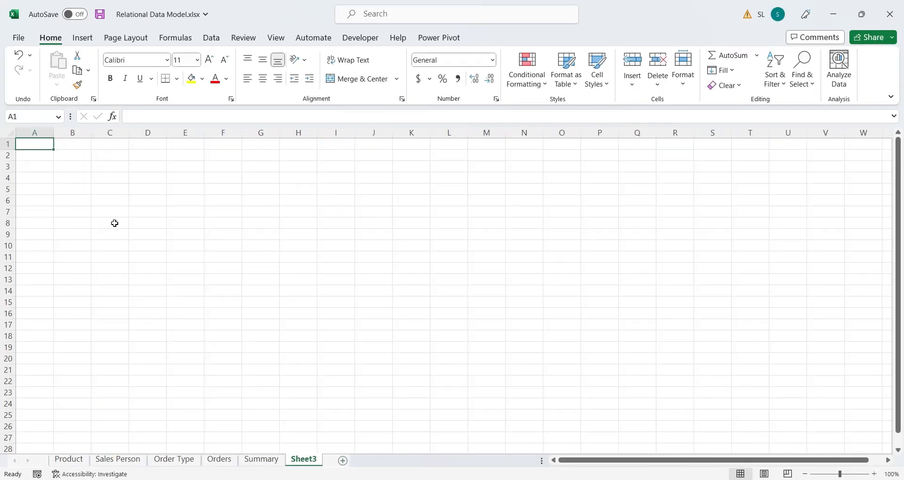
pyautogui.click(82, 38)
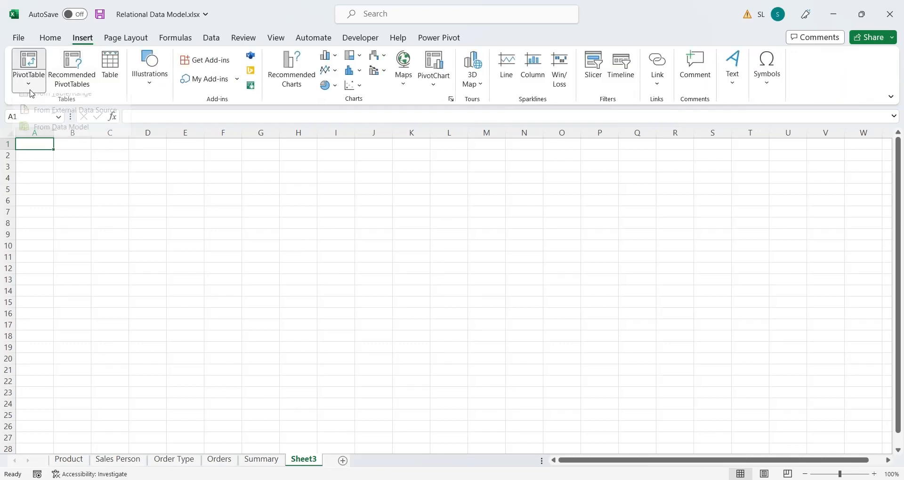
pyautogui.click(60, 126)
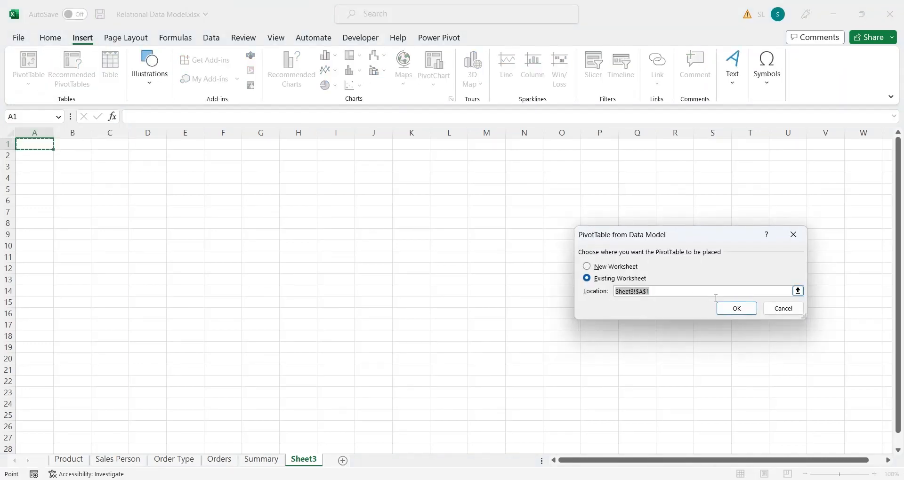
pyautogui.click(737, 309)
pyautogui.write('Report')
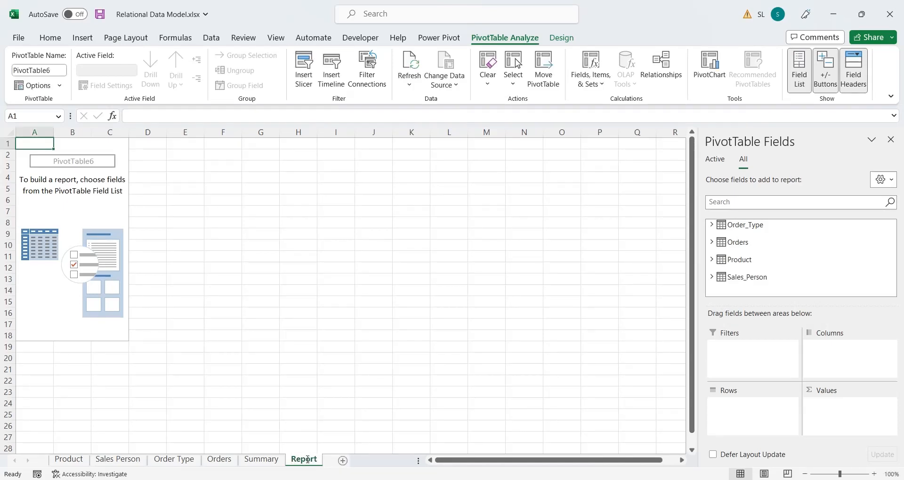
# Put Order_Type Type in rows and sum Weight then Sales as values.
pyautogui.click(714, 225)
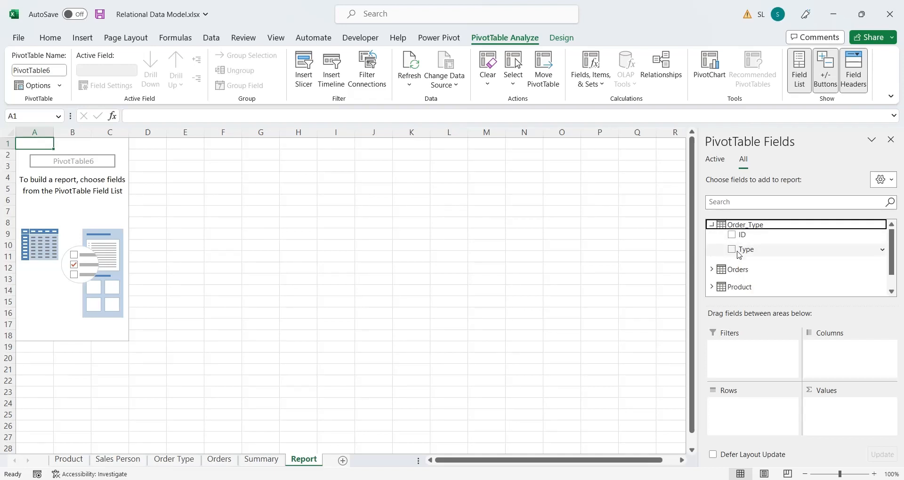
pyautogui.click(732, 249)
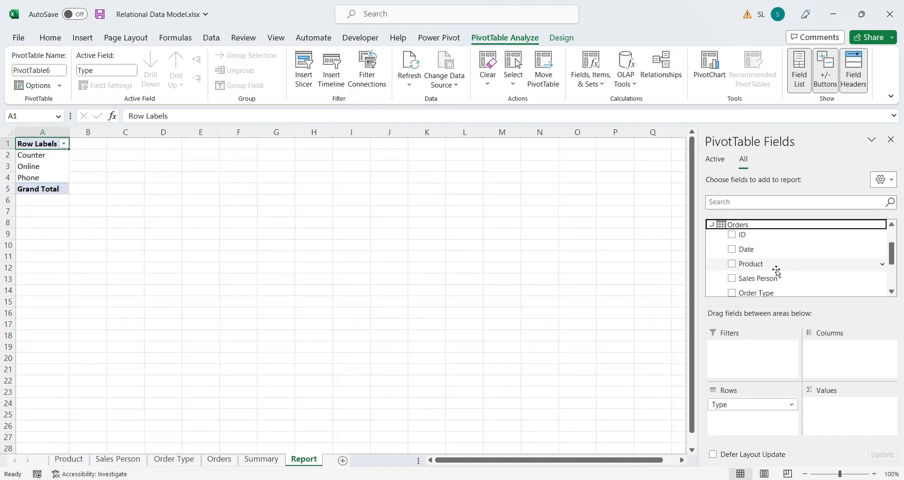
pyautogui.click(733, 247)
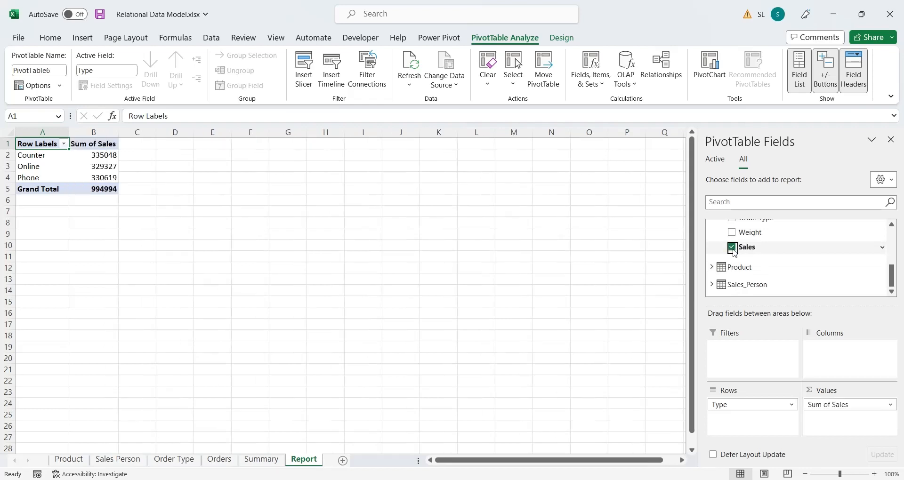
pyautogui.moveTo(747, 258)
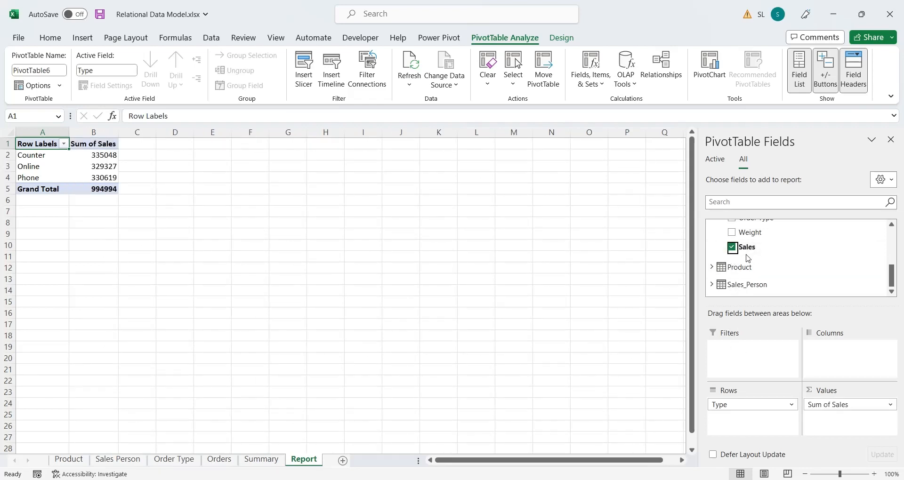
pyautogui.click(733, 232)
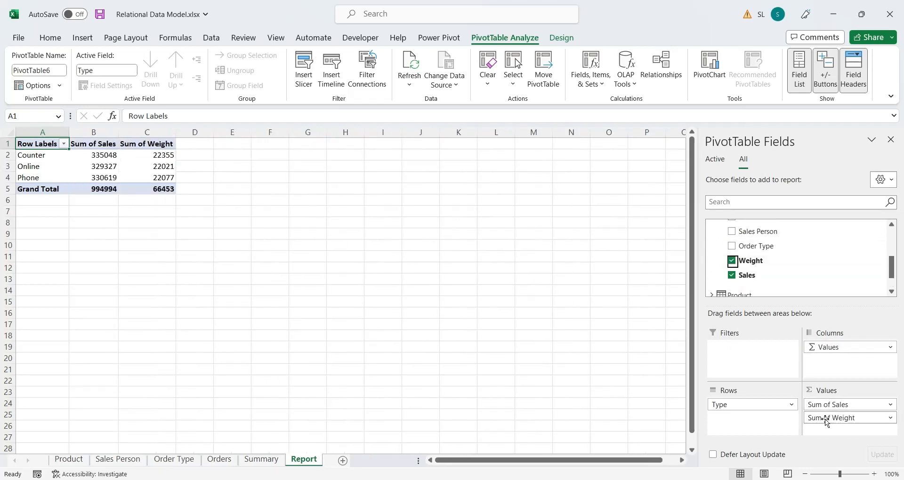
pyautogui.moveTo(834, 417); pyautogui.dragTo(833, 405)
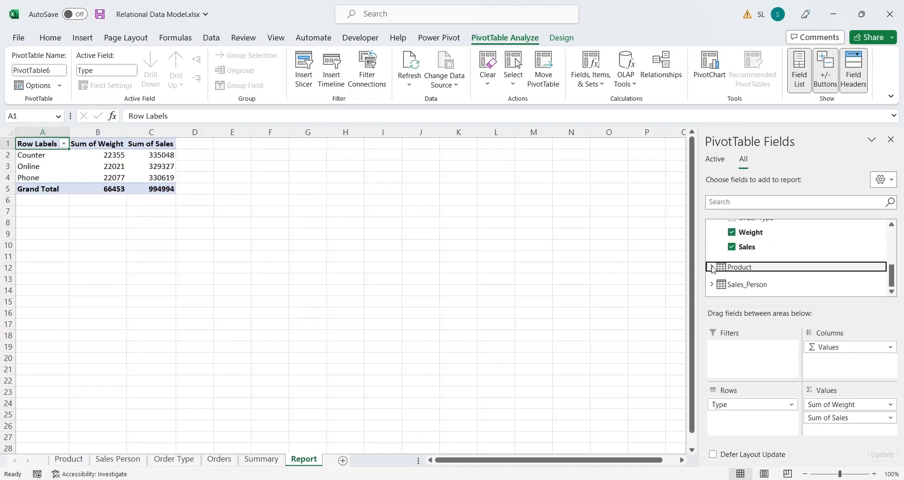
# Nest Product Title under Type in the rows.
pyautogui.click(733, 250)
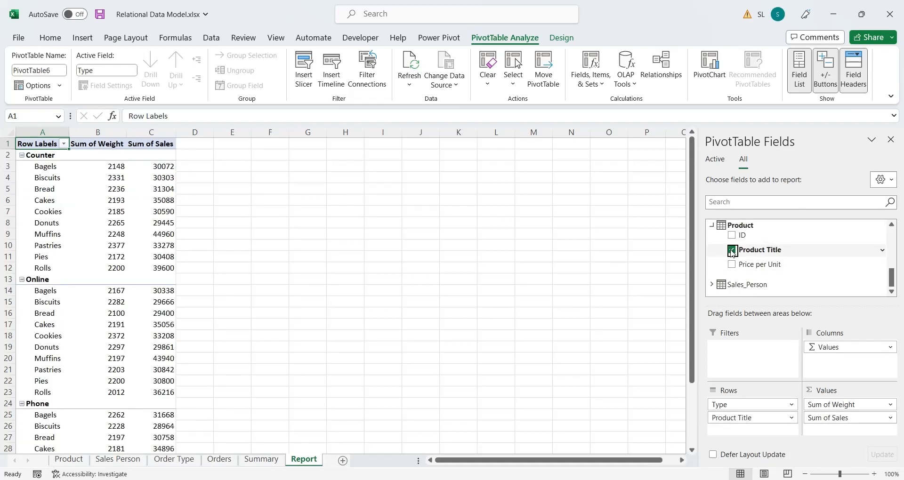
pyautogui.click(733, 250)
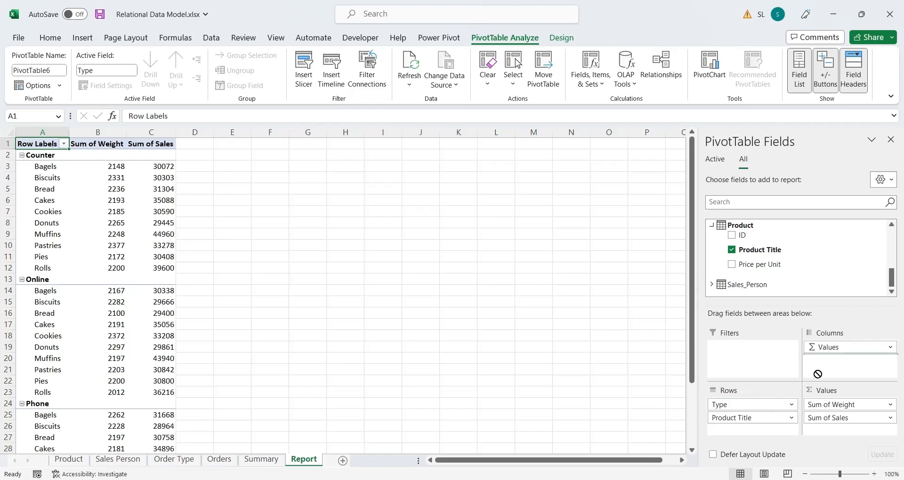
# Move Type to columns and add salesperson Name above Product Title in rows.
pyautogui.moveTo(750, 404); pyautogui.dragTo(848, 360)
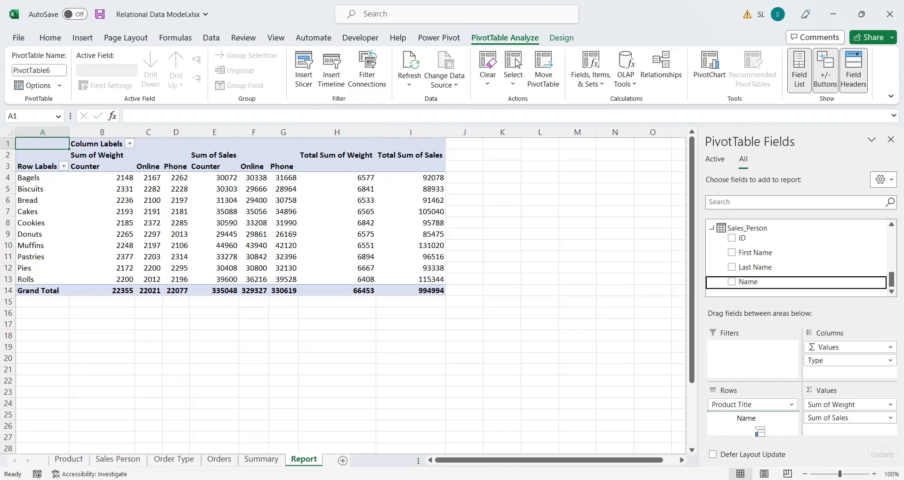
pyautogui.click(731, 281)
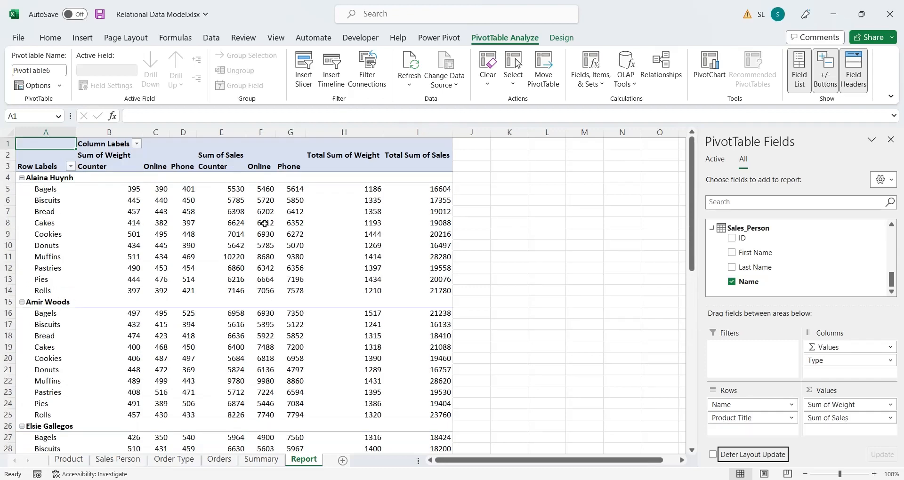
# Rename the value headers to Weight and Sales and the row heading to Sales Person / Product.
pyautogui.click(108, 155)
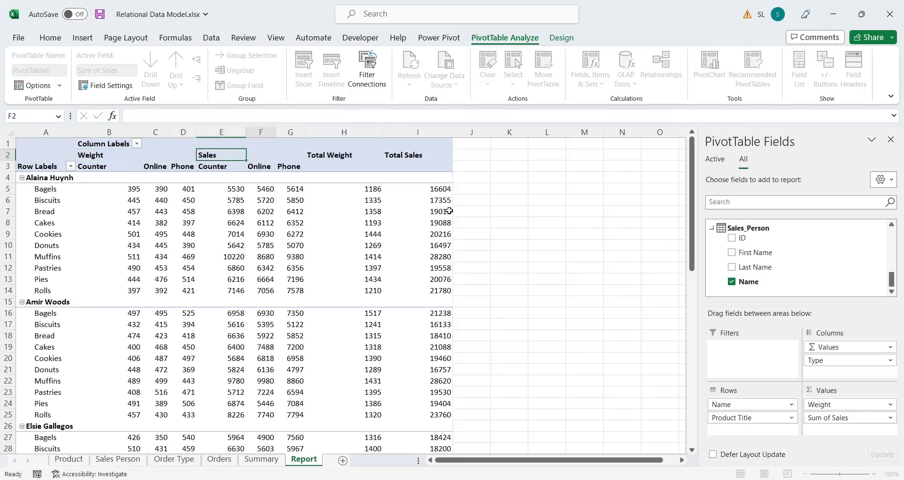
pyautogui.click(344, 155)
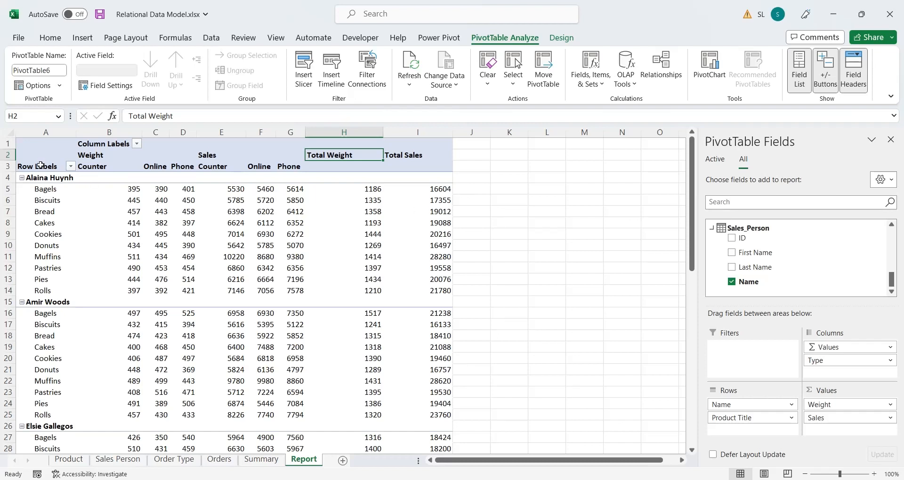
pyautogui.click(44, 166)
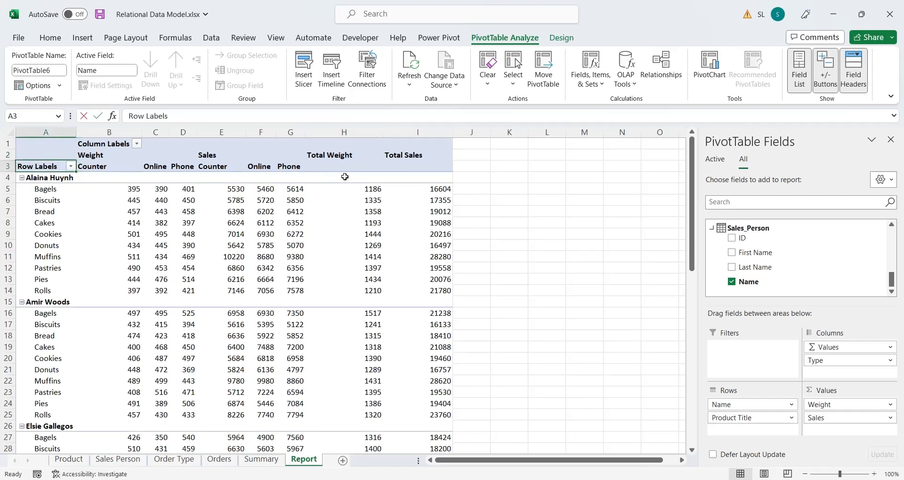
pyautogui.write('Sales Person / Produ')
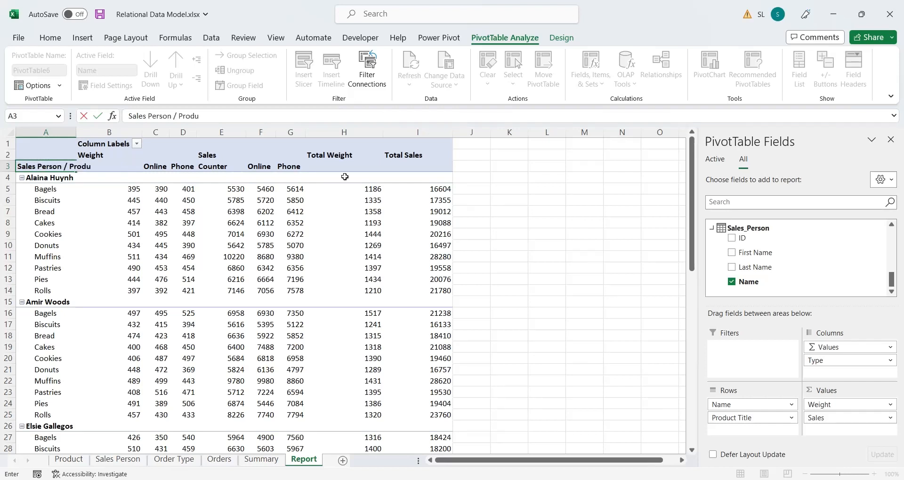
pyautogui.click(46, 178)
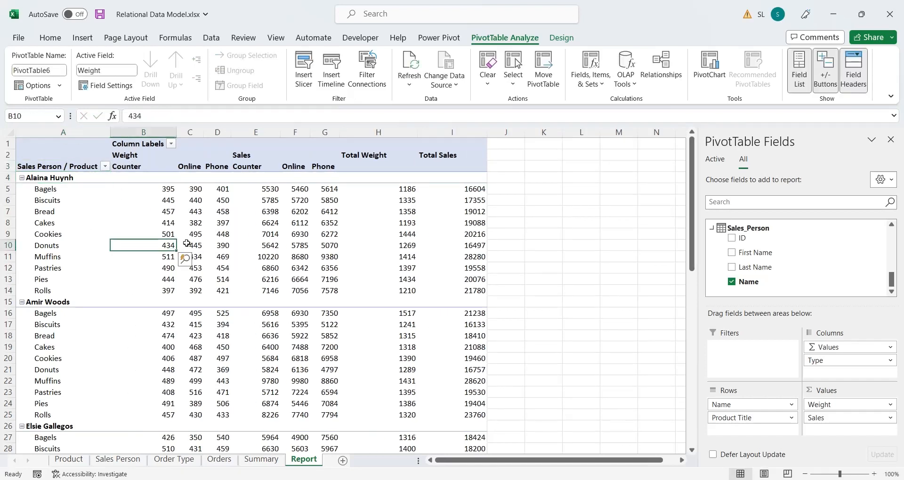
pyautogui.click(142, 144)
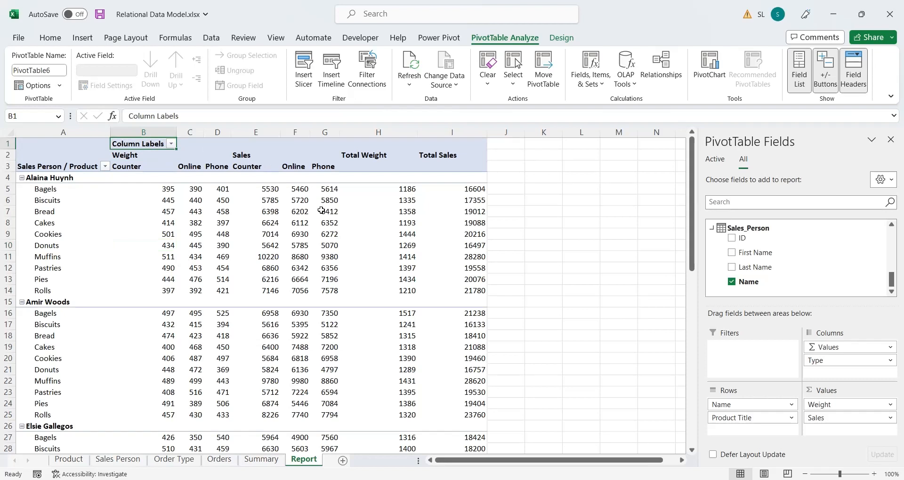
pyautogui.moveTo(329, 212)
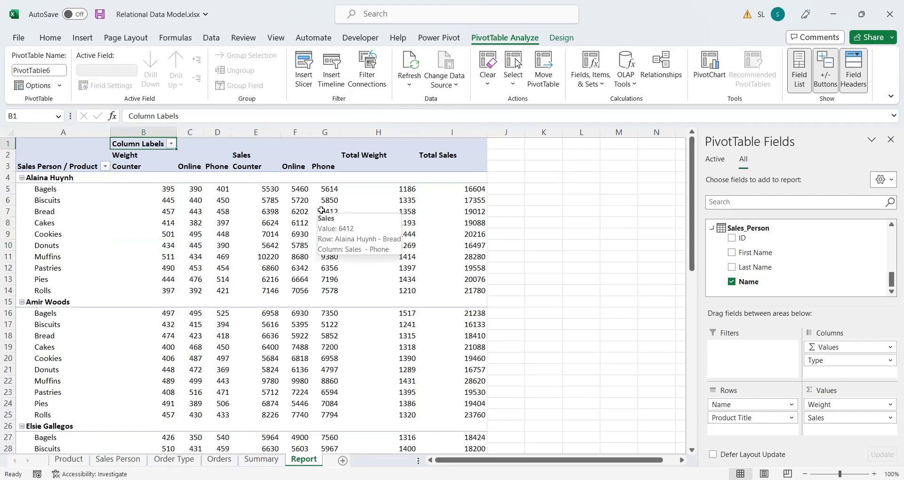
# Rename the column-labels heading to Order Type/ Weight.
pyautogui.write('O')
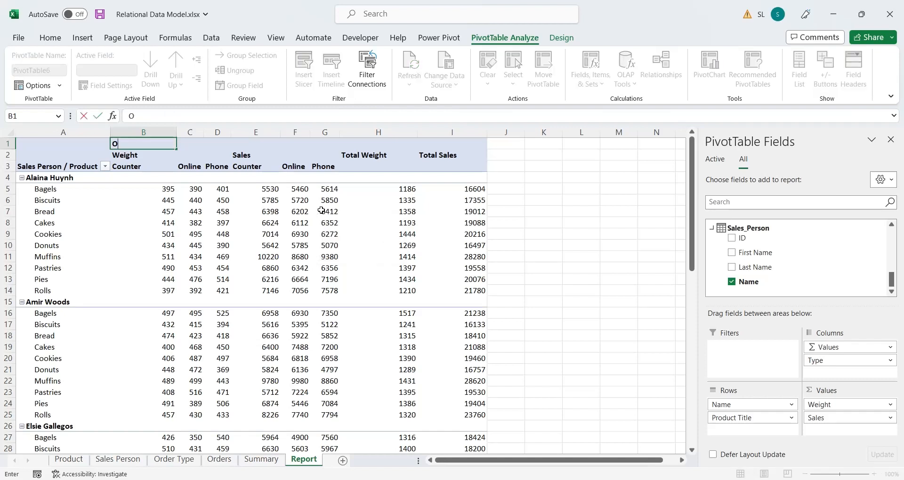
pyautogui.write('rder Type/')
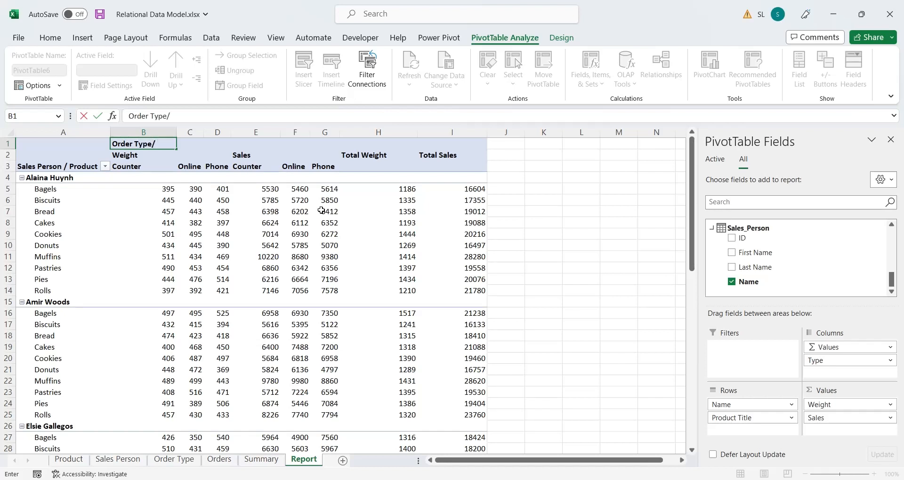
pyautogui.write('Weig')
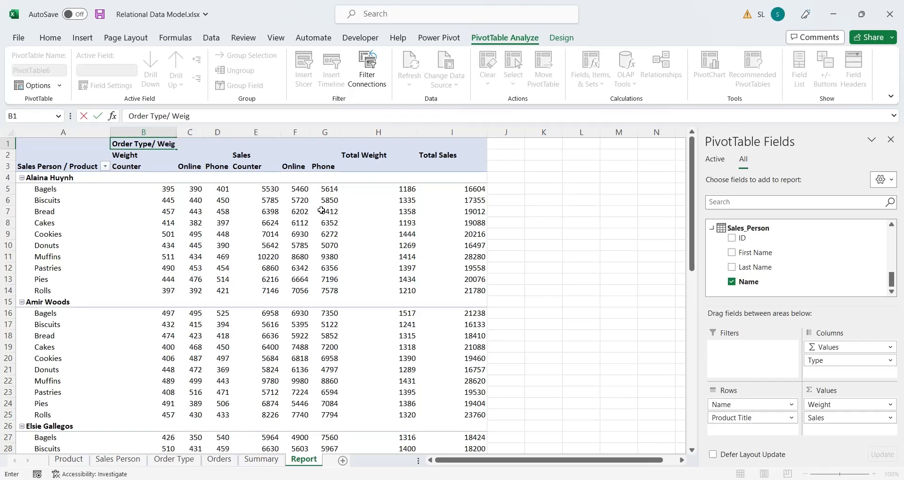
pyautogui.click(143, 154)
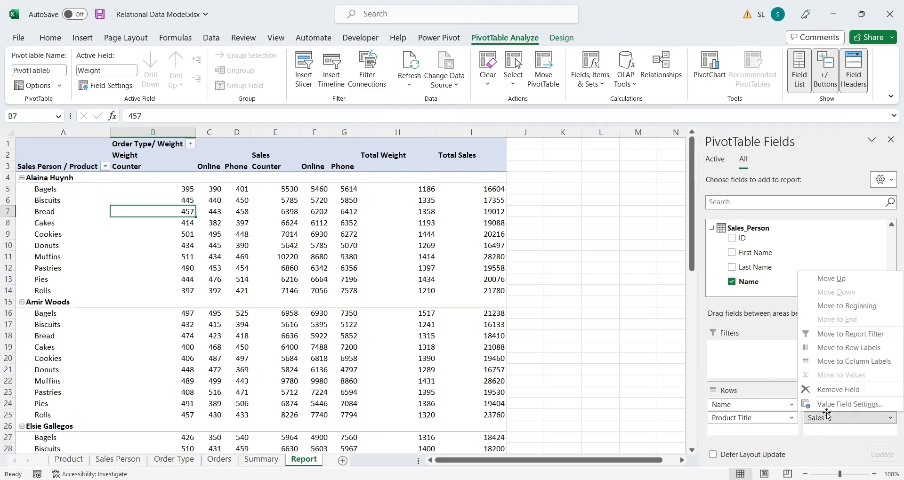
# Format the Sales values as Accounting with no currency symbol.
pyautogui.click(849, 404)
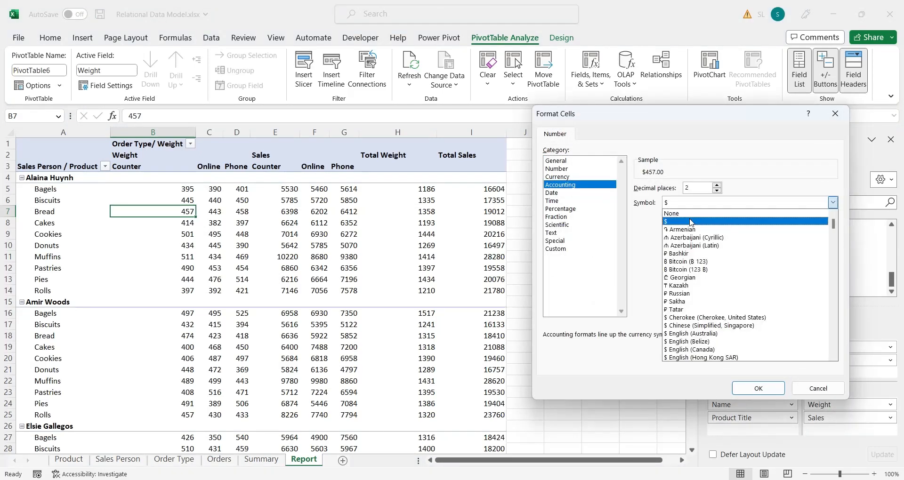
pyautogui.click(670, 213)
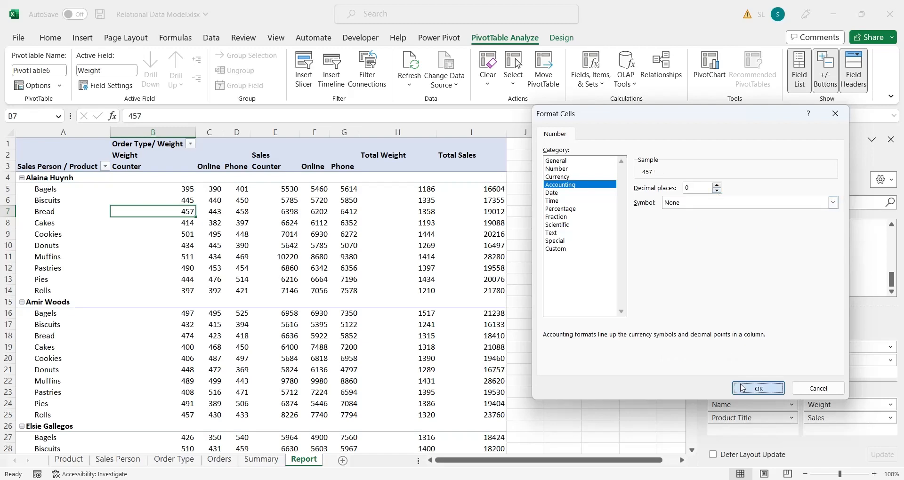
pyautogui.click(757, 388)
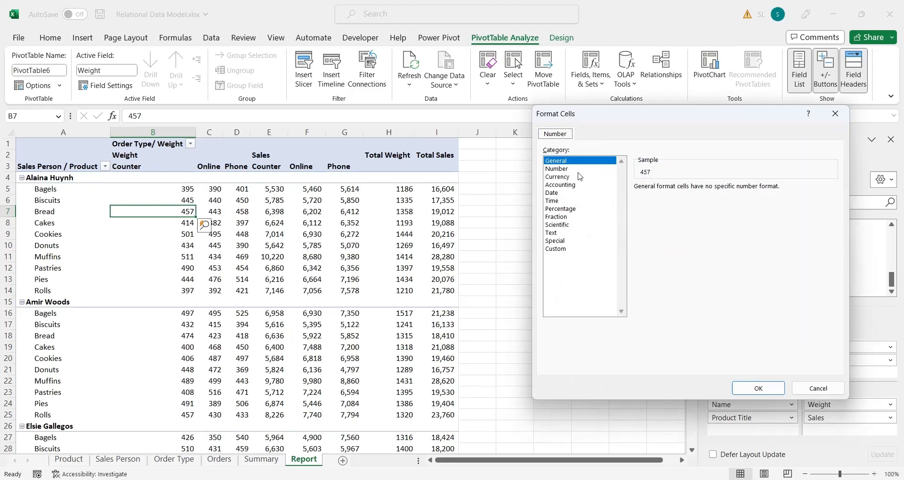
# Format the Weight values with zero decimals and no currency symbol.
pyautogui.click(557, 169)
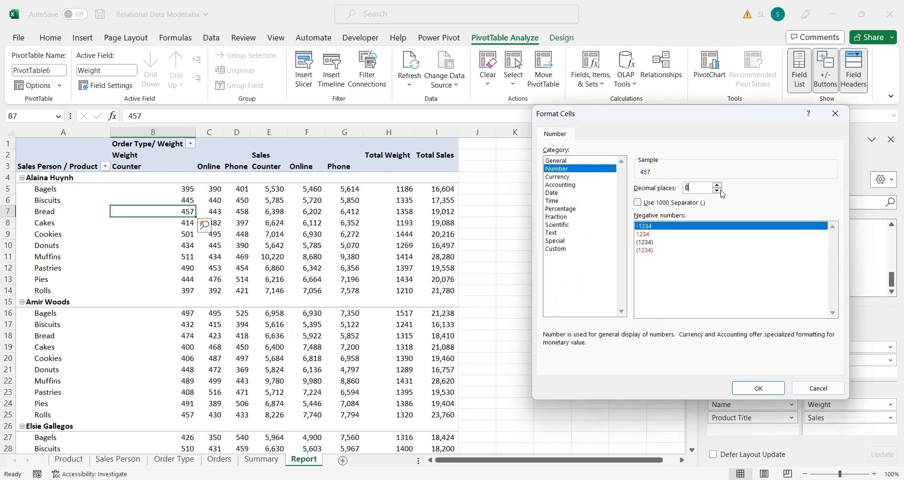
pyautogui.click(558, 176)
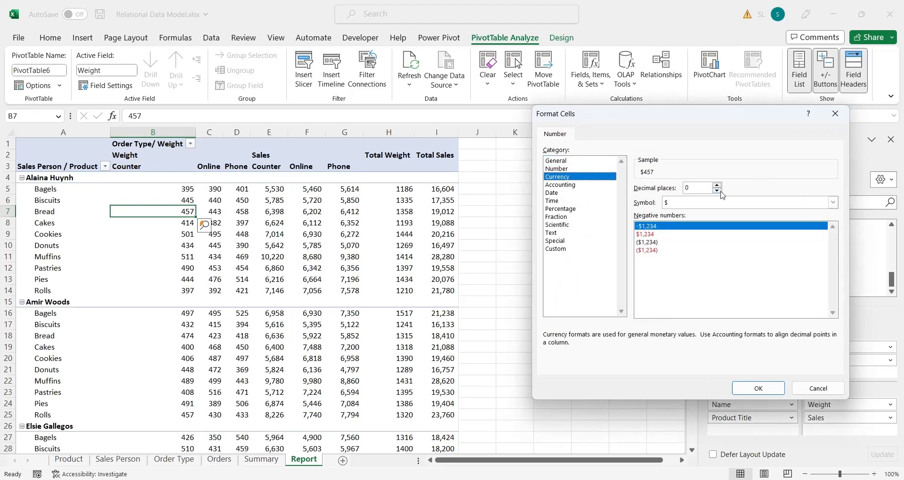
pyautogui.click(561, 184)
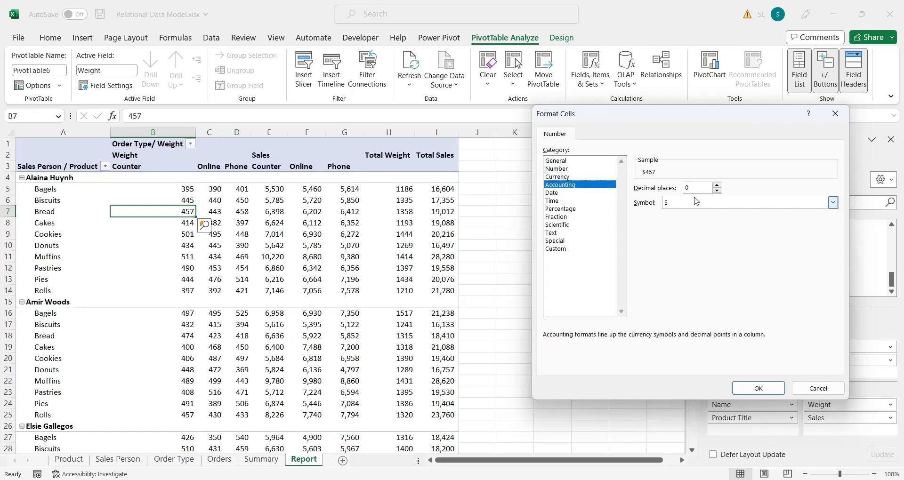
pyautogui.click(692, 203)
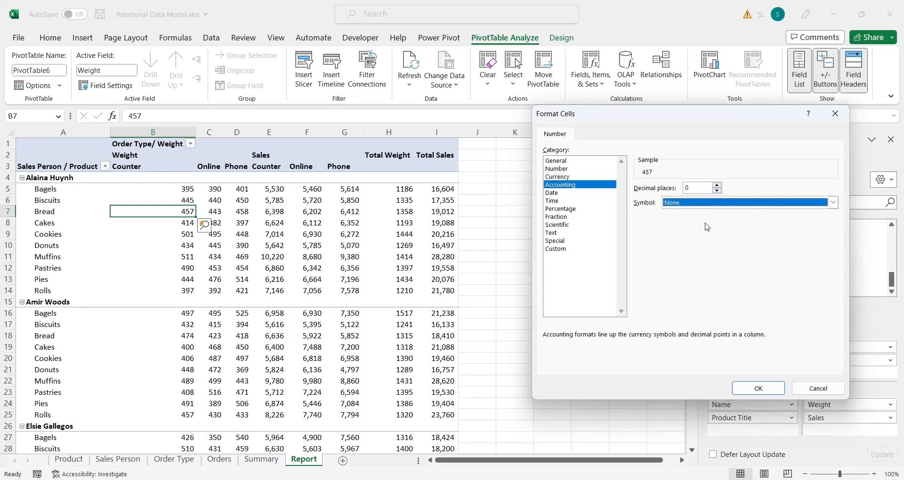
pyautogui.click(758, 388)
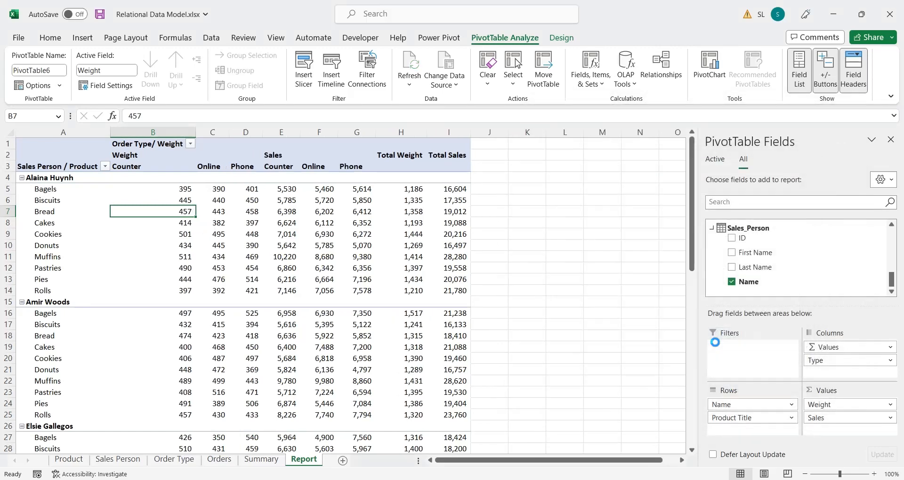
pyautogui.click(449, 256)
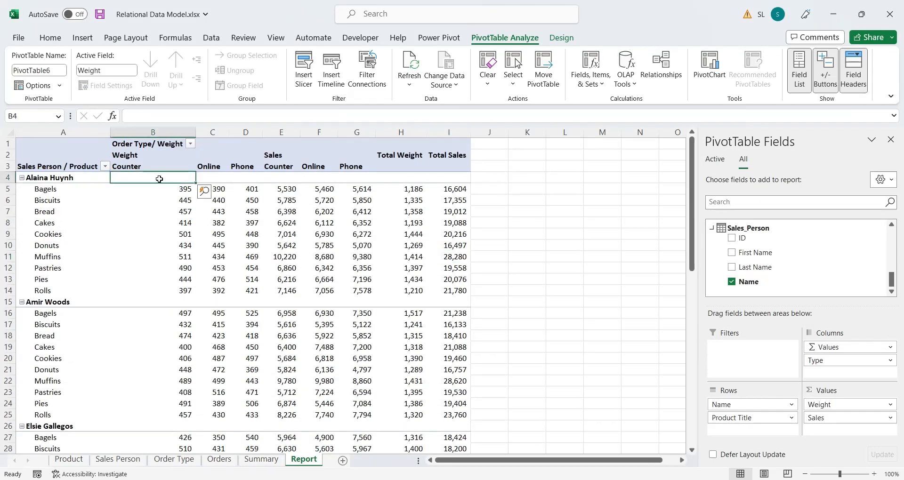
# Review the table down to the Grand Total and apply a dark gray PivotTable style.
pyautogui.click(276, 38)
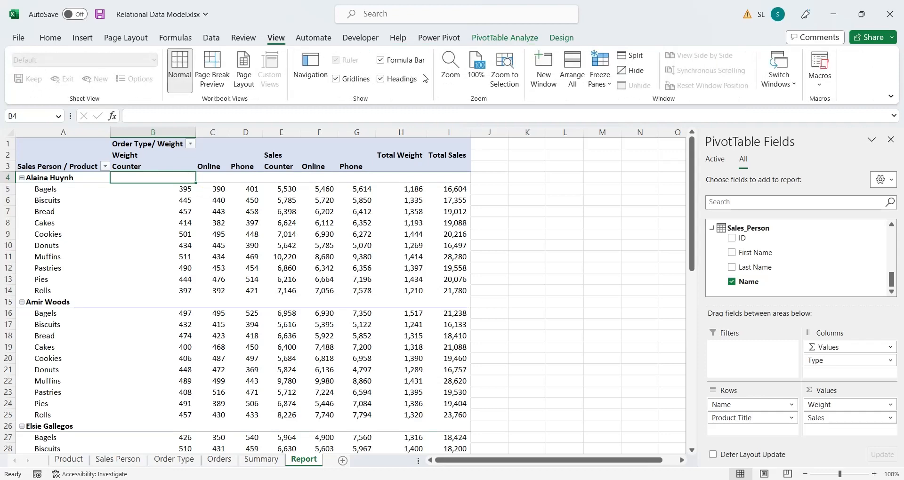
pyautogui.click(356, 211)
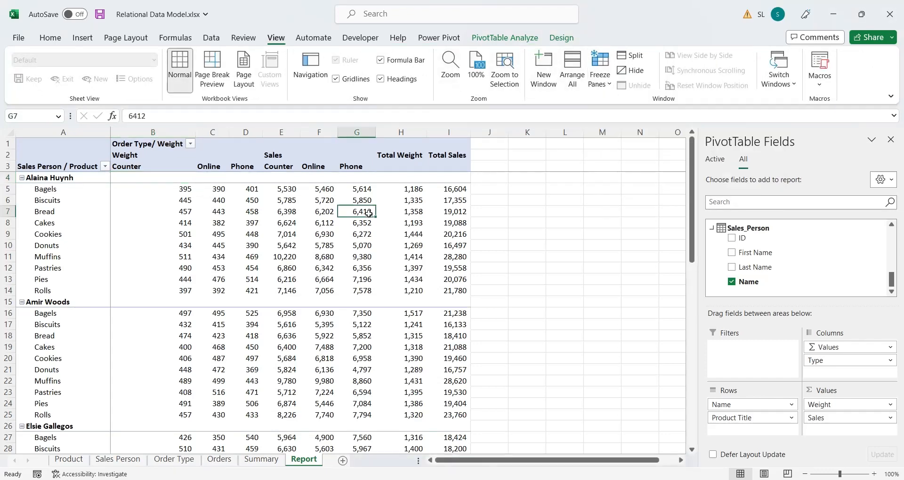
pyautogui.scroll(-3)
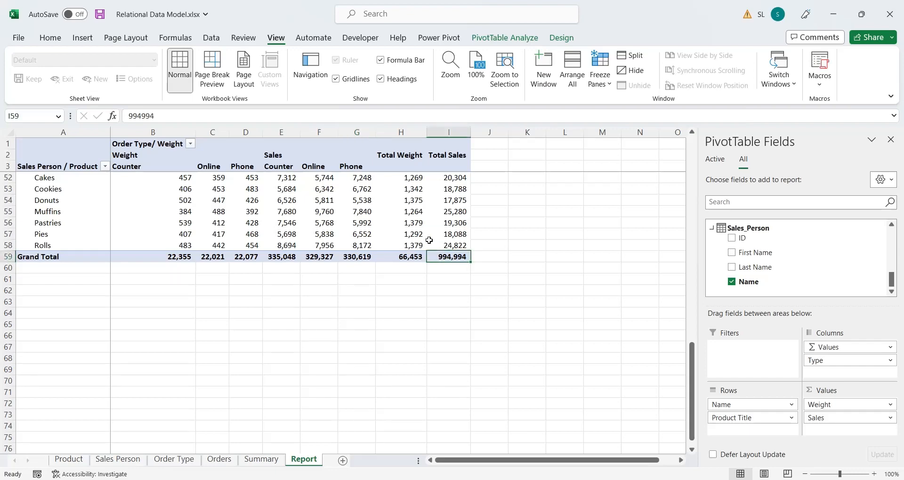
pyautogui.click(560, 38)
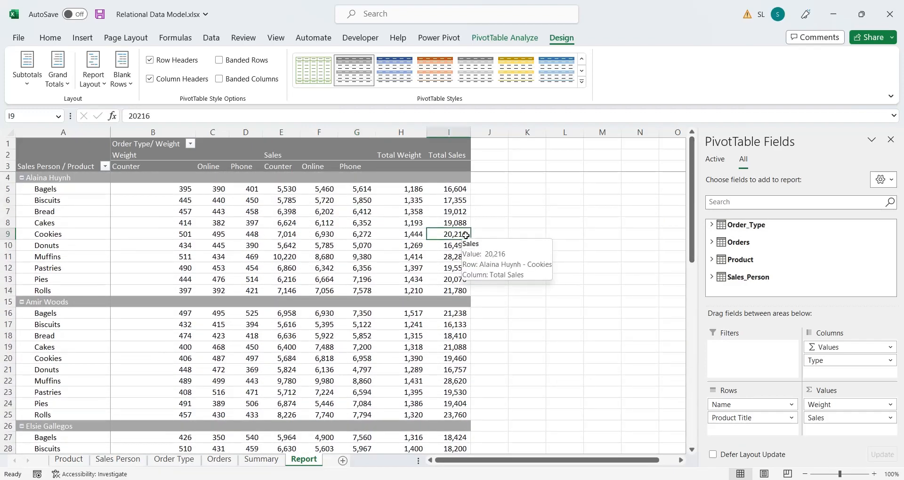
# Switch to the Summary sheet, save, and select the Sales Person PivotTable.
pyautogui.click(261, 460)
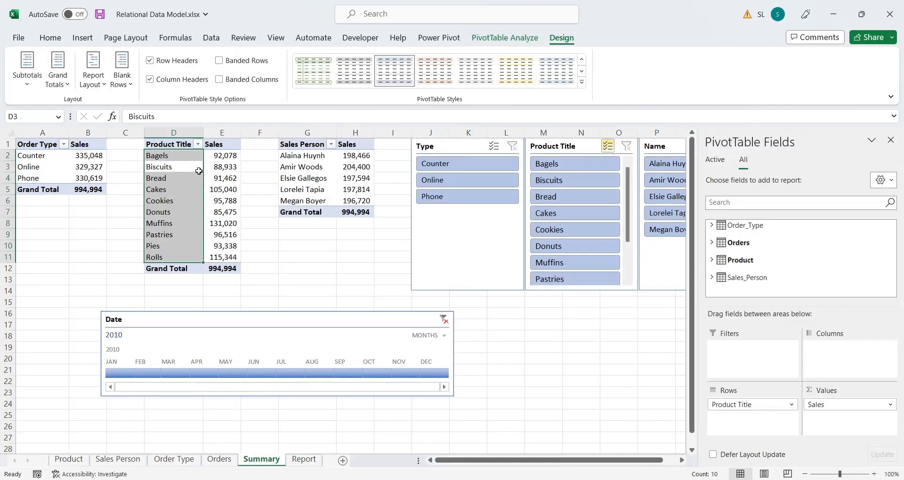
pyautogui.click(156, 189)
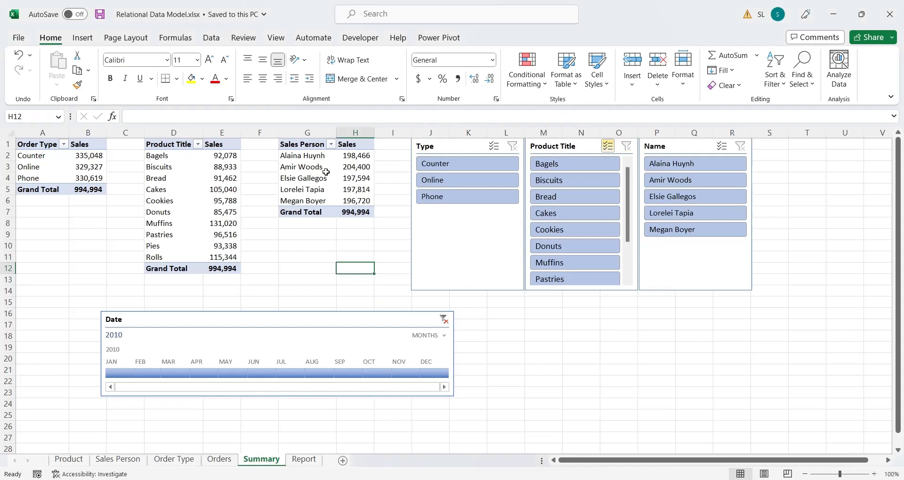
pyautogui.click(355, 178)
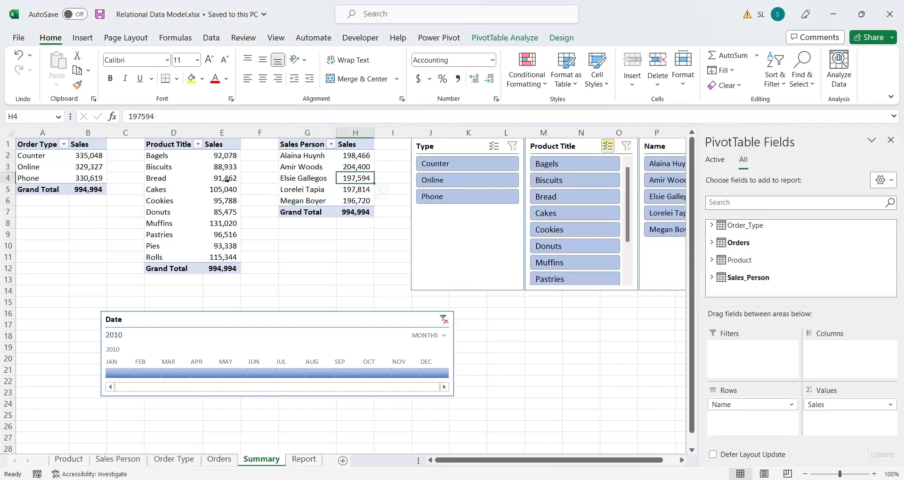
pyautogui.click(82, 38)
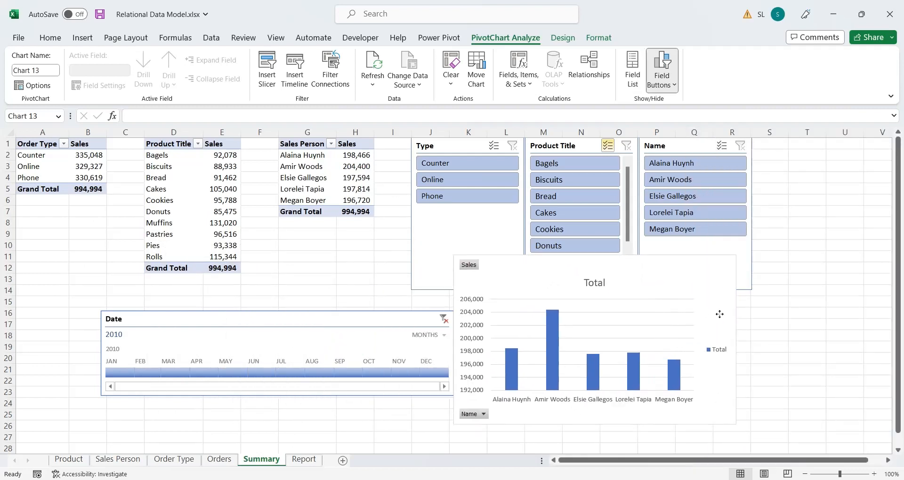
# Insert a clustered column PivotChart of sales per salesperson.
pyautogui.click(305, 459)
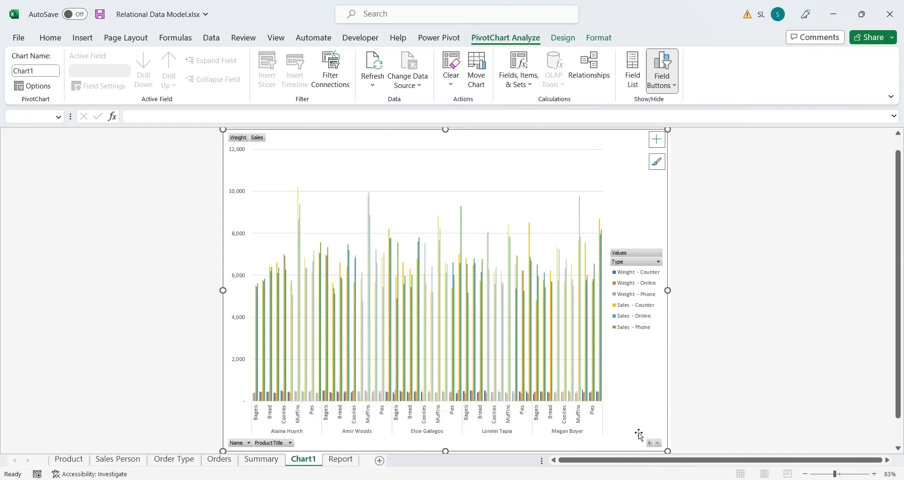
pyautogui.moveTo(638, 403)
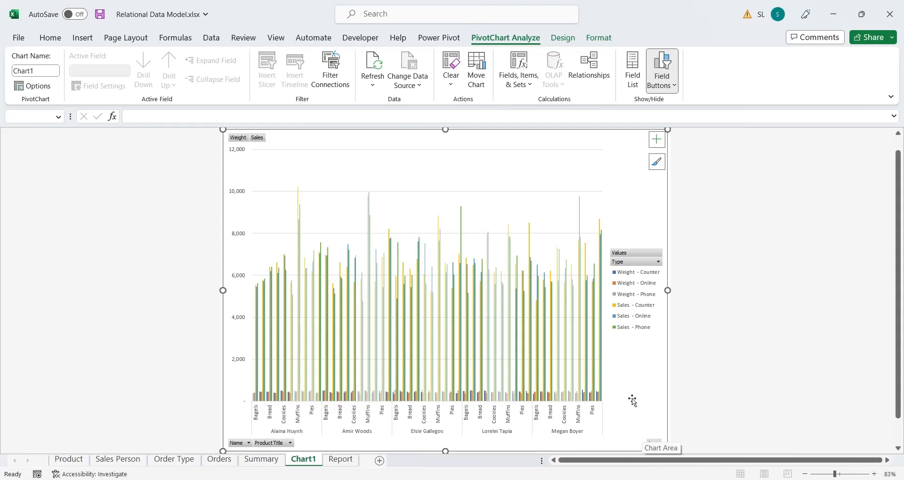
pyautogui.moveTo(312, 431)
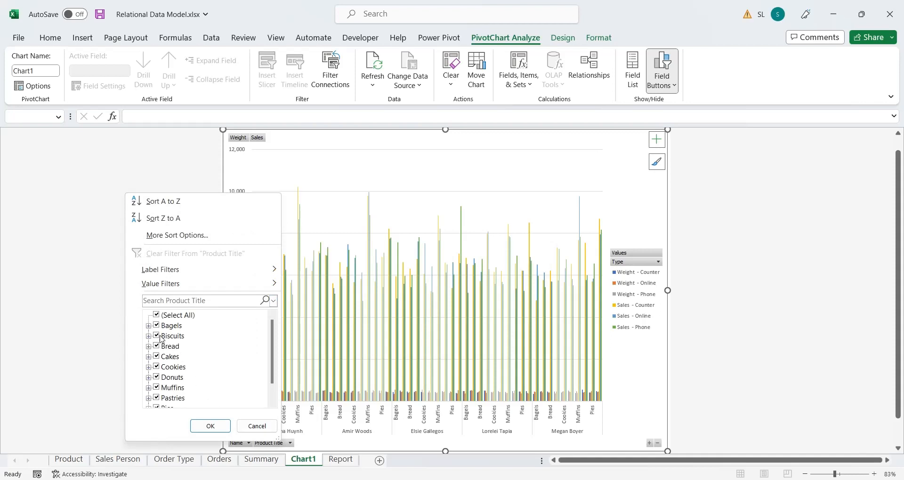
# Filter the Chart1 PivotChart to Bagels, check the Report sheet, then filter to Biscuits.
pyautogui.click(209, 426)
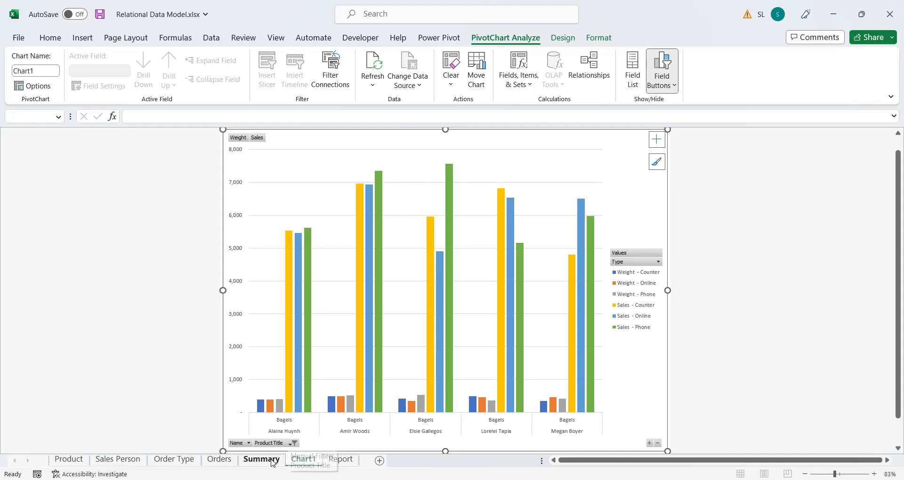
pyautogui.click(340, 459)
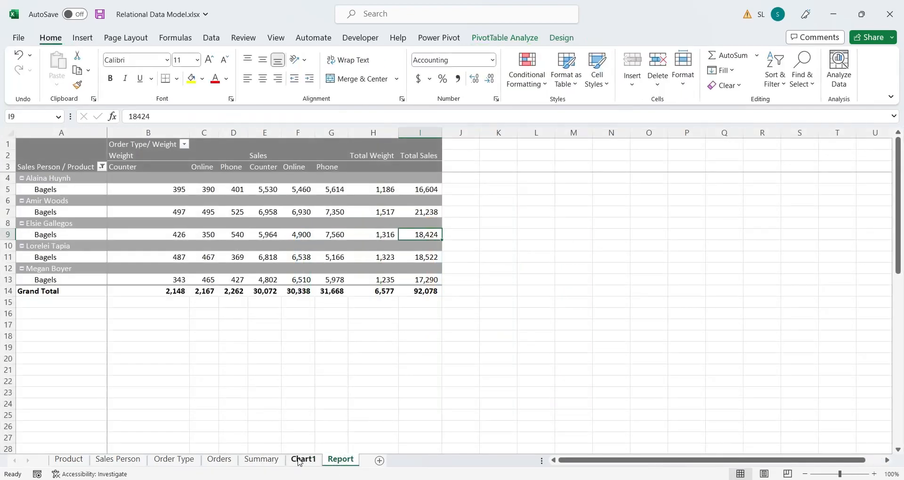
pyautogui.click(303, 459)
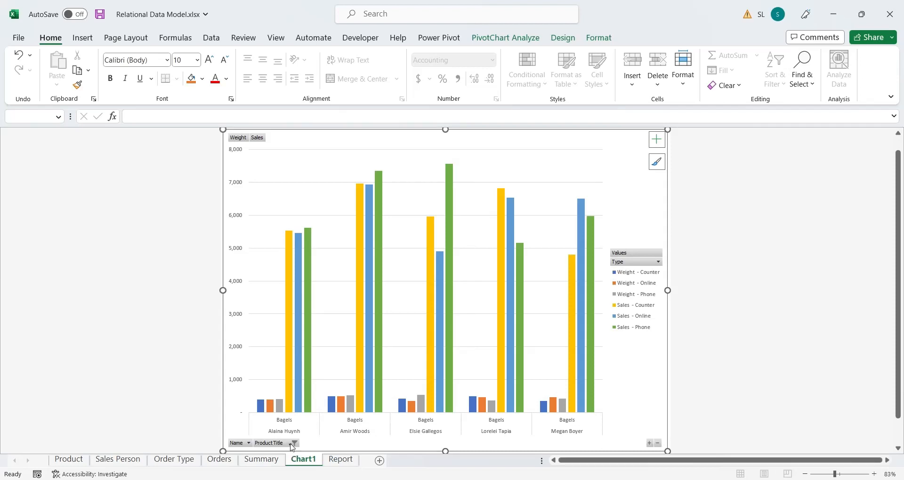
pyautogui.click(295, 442)
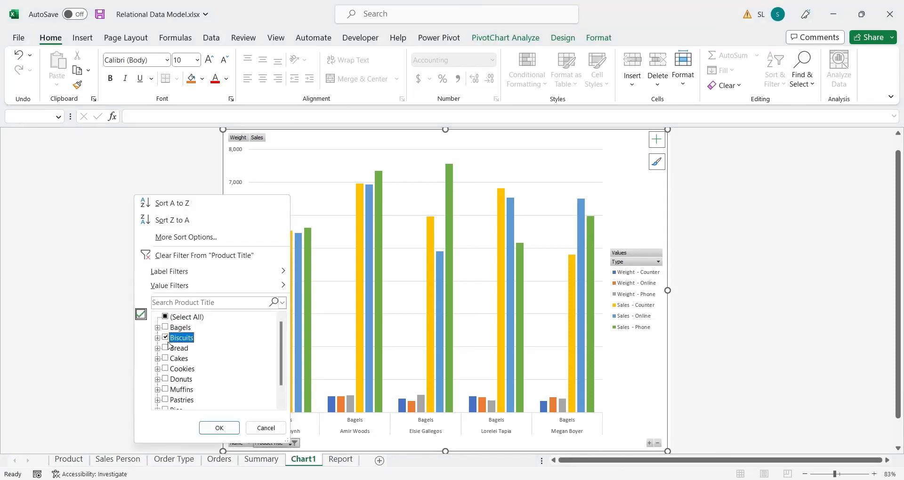
pyautogui.click(220, 428)
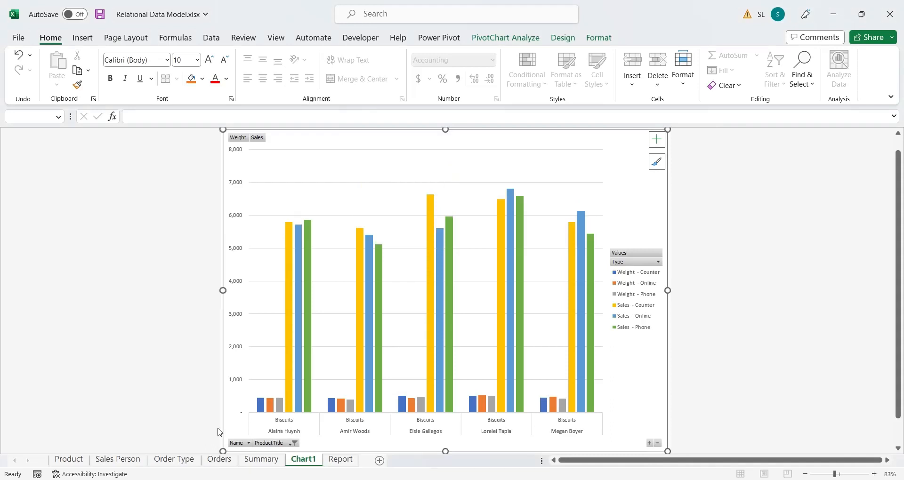
# Clear the Product Title filter so every product shows again.
pyautogui.click(237, 443)
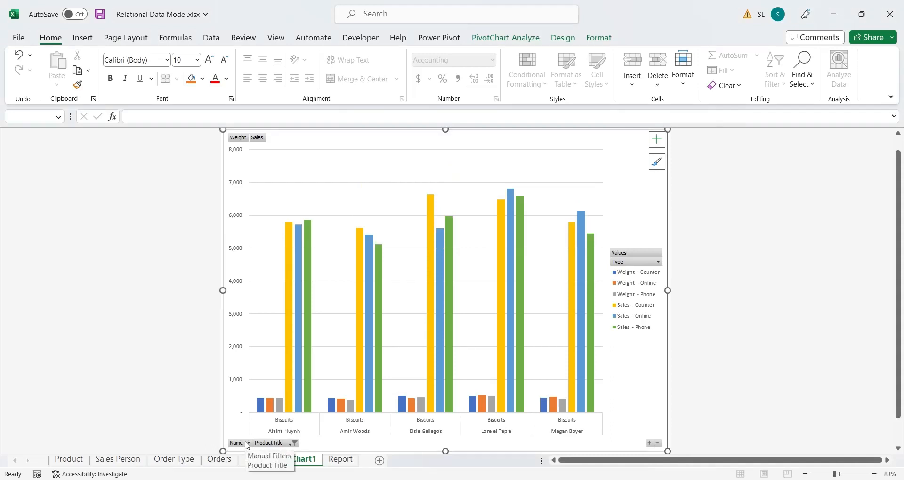
pyautogui.click(248, 442)
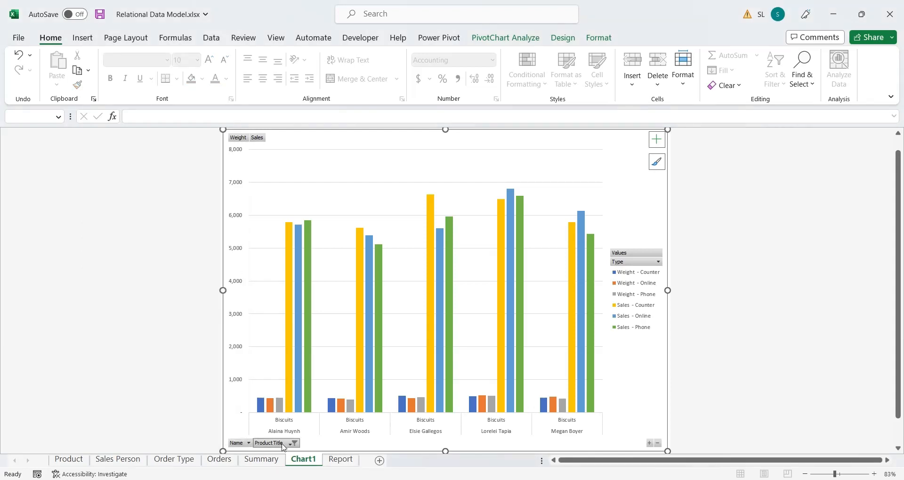
pyautogui.click(294, 443)
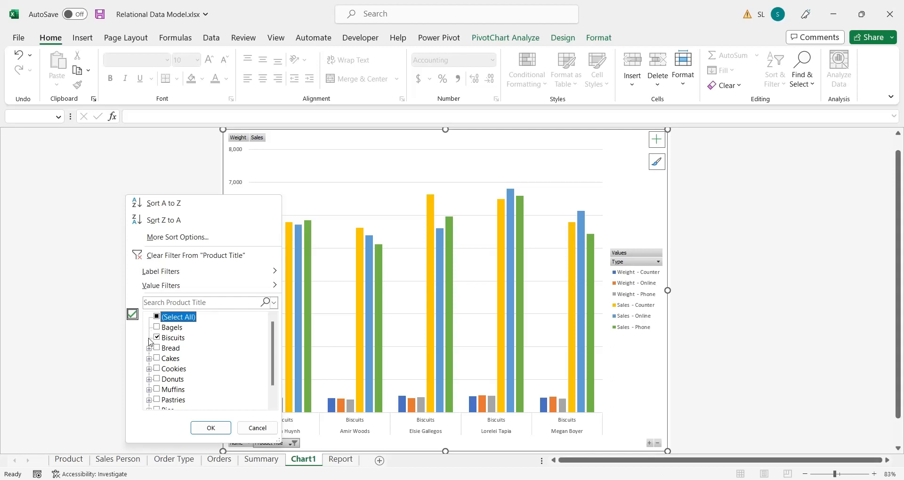
pyautogui.click(155, 316)
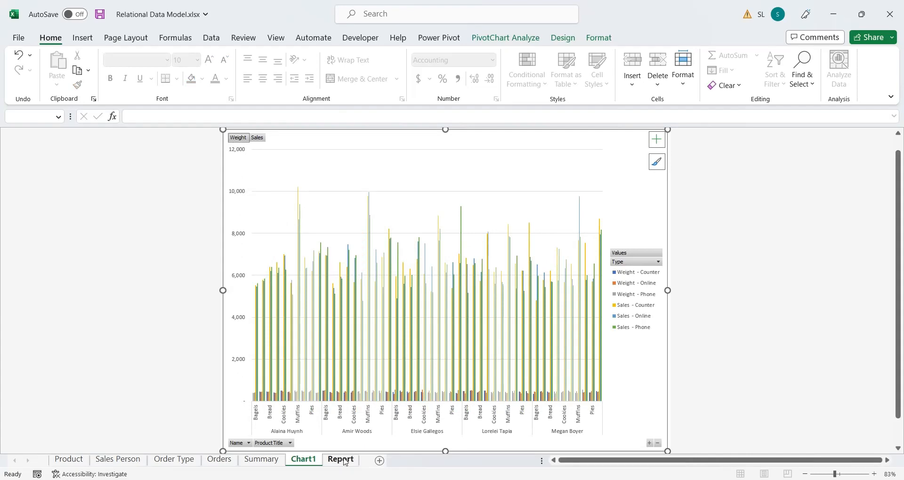
# Show the field list for the Report sheet PivotTable via a selected Sales cell.
pyautogui.click(340, 460)
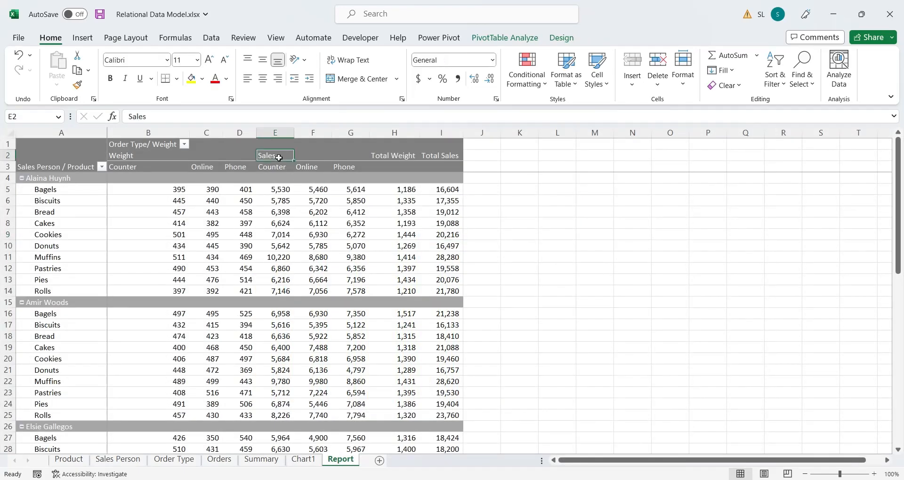
pyautogui.click(275, 223)
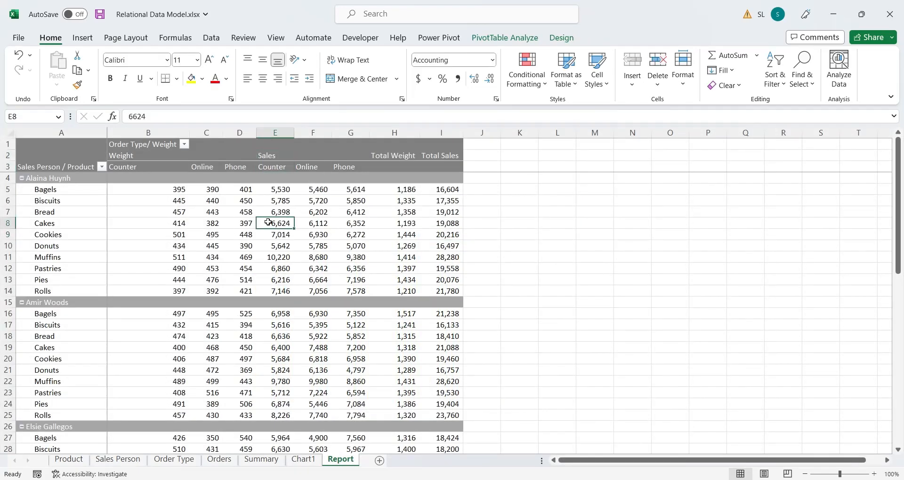
pyautogui.click(505, 37)
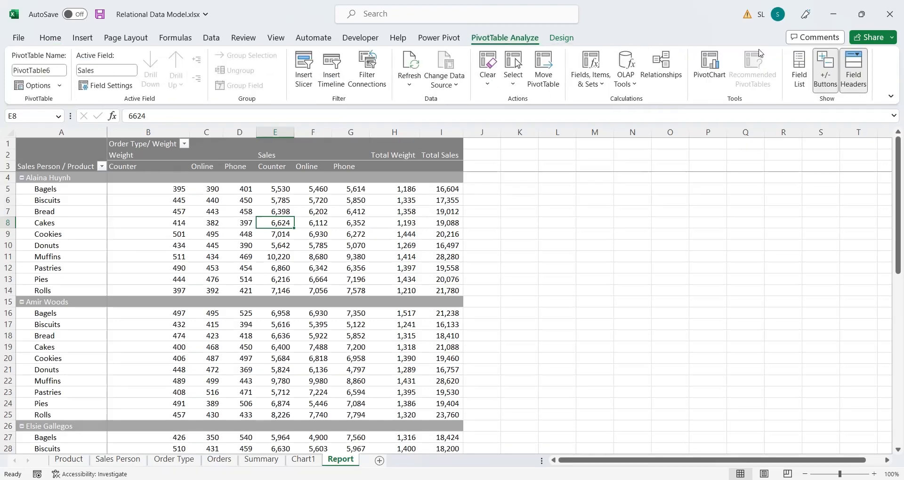
pyautogui.click(800, 69)
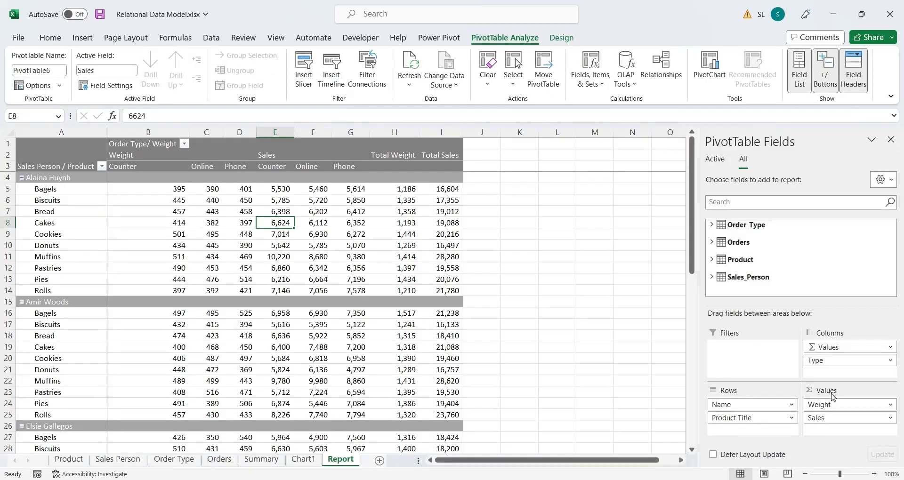